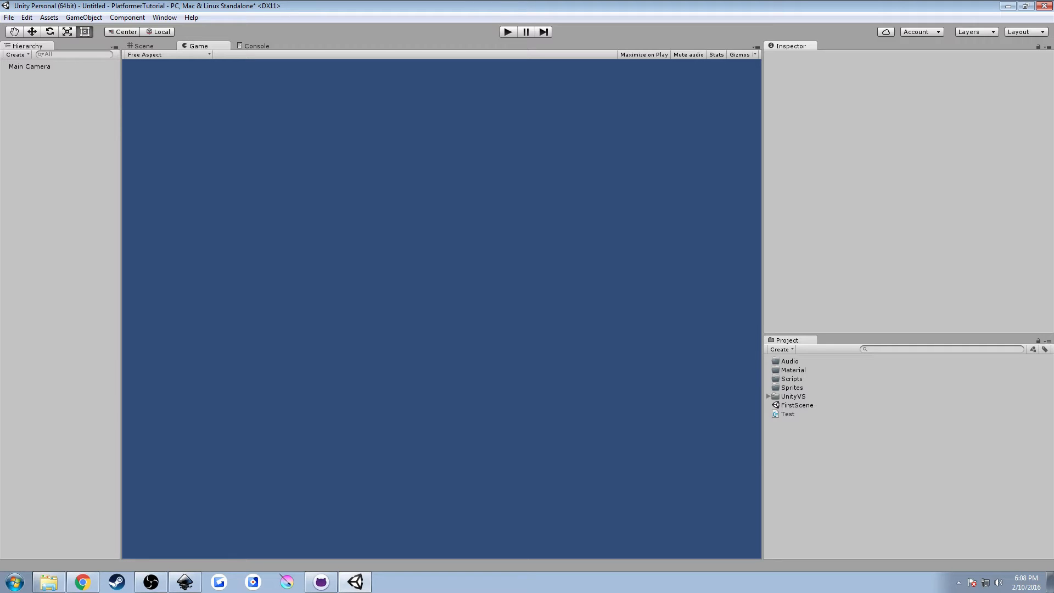
mouse_move(232, 557)
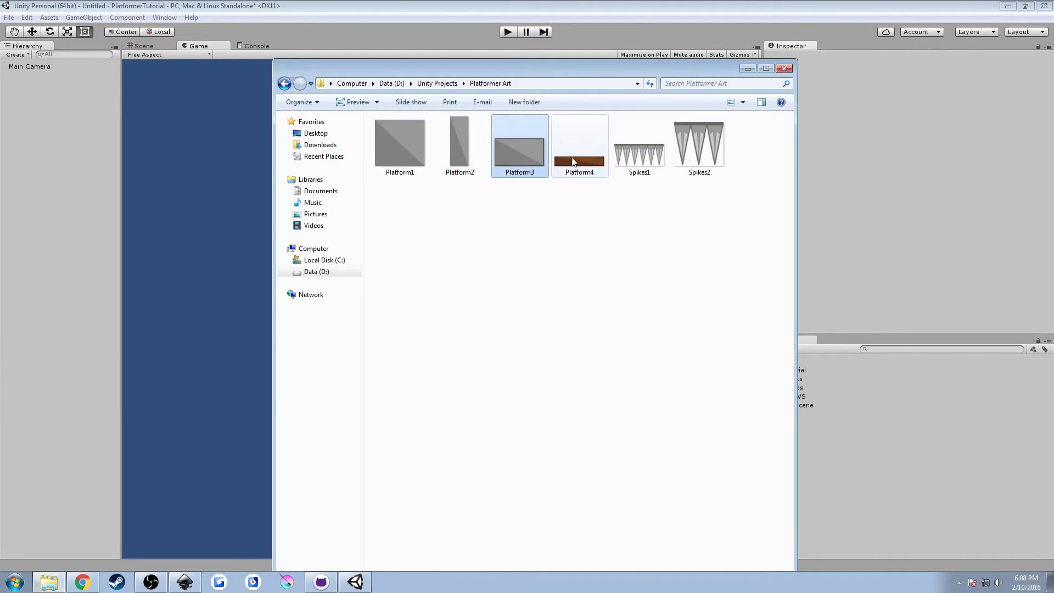
- Select Platform1 in Platformer Art and move Explorer aside to reveal Unity's Project panel
left_click(399, 145)
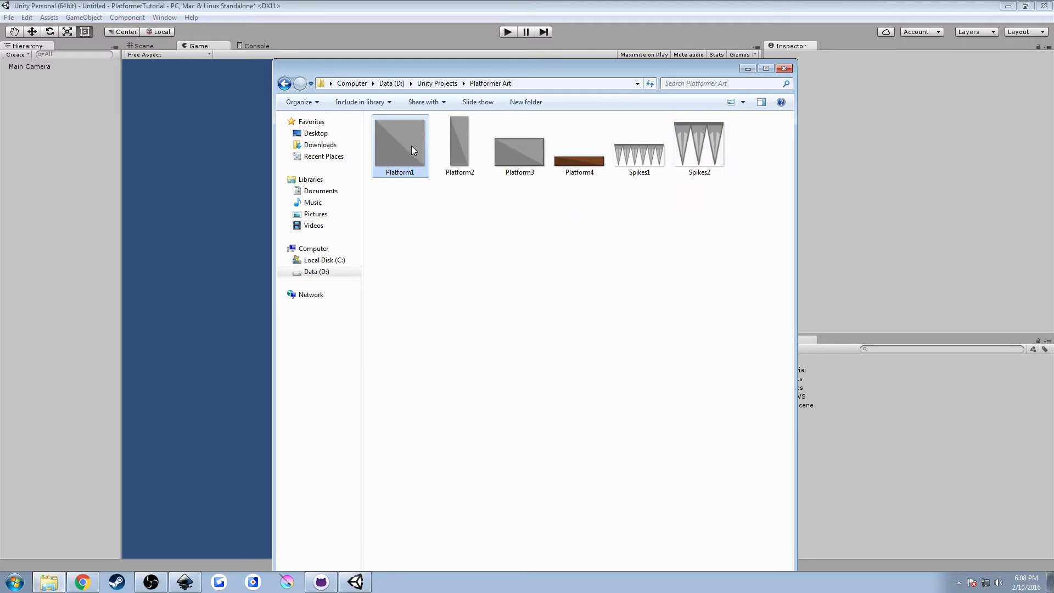
left_click(518, 145)
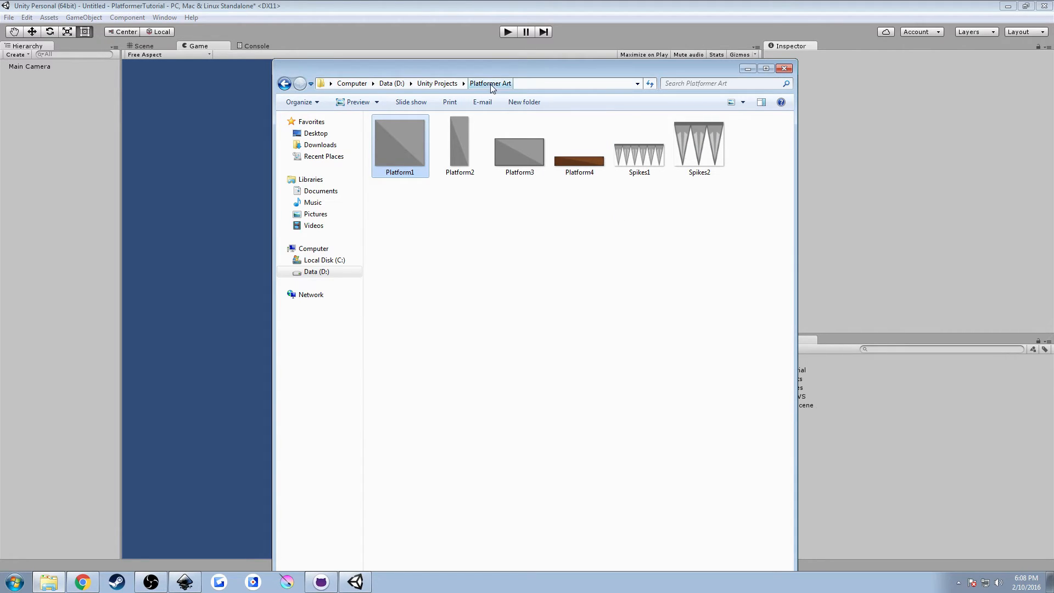
left_click_drag(538, 68, 927, 200)
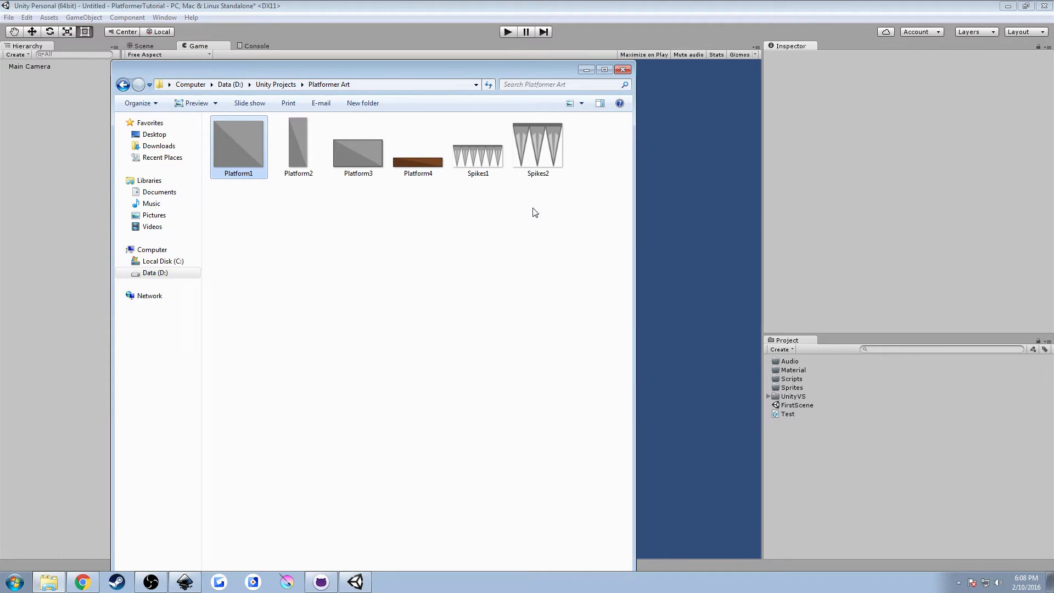
mouse_move(580, 234)
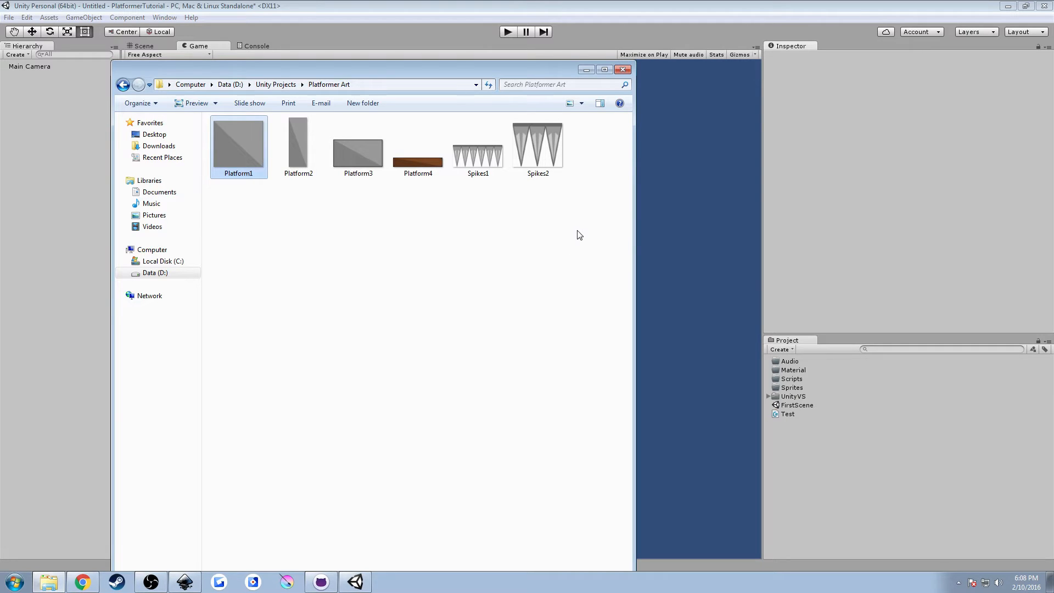
mouse_move(590, 218)
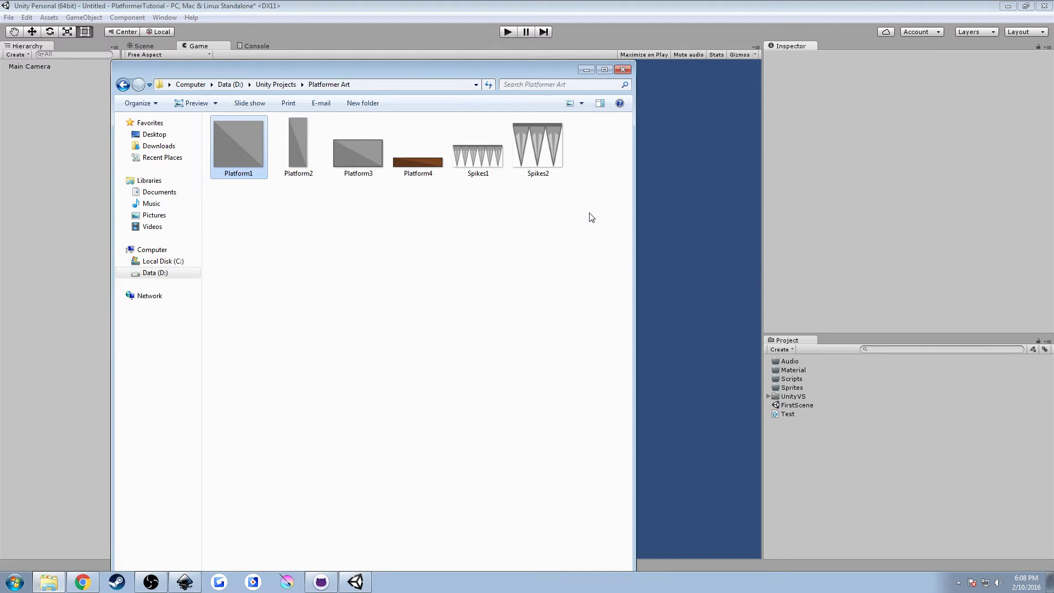
mouse_move(599, 214)
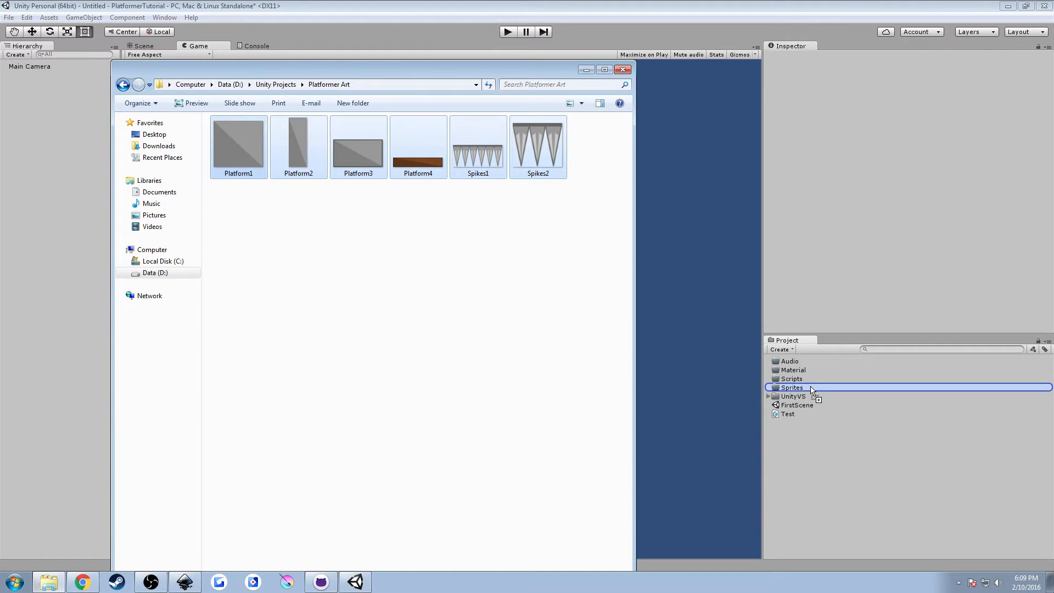
- Drop Platform1–4, Spikes1 and Spikes2 into Unity's Sprites folder
left_click(769, 387)
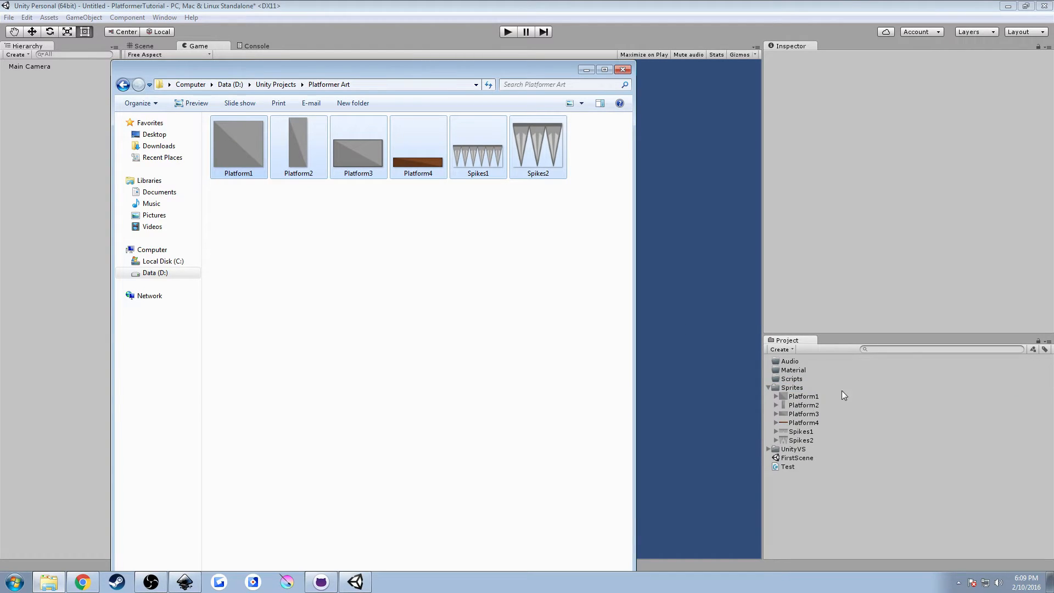
mouse_move(800, 462)
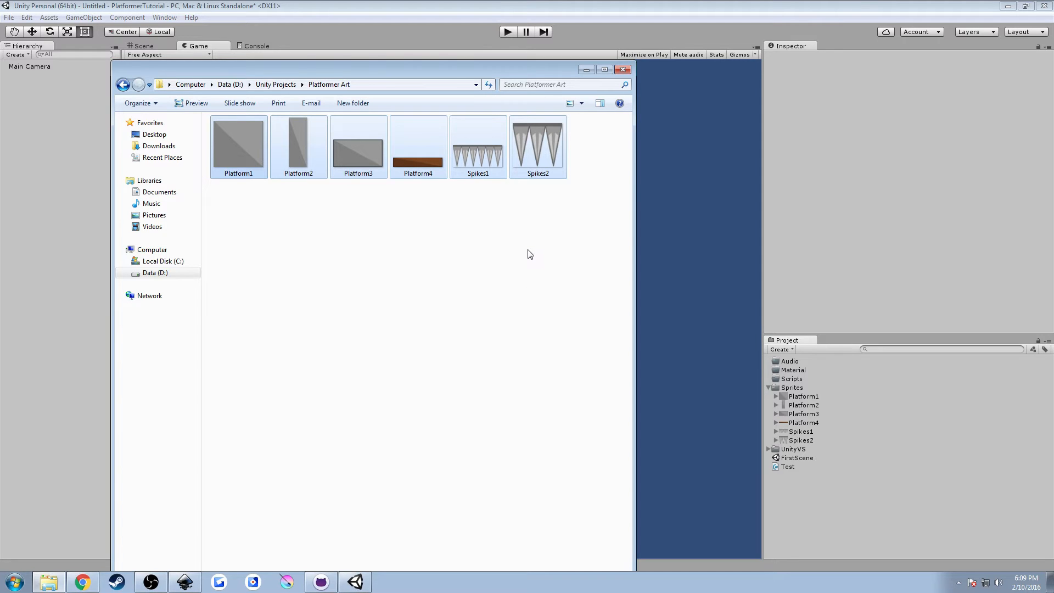
mouse_move(394, 269)
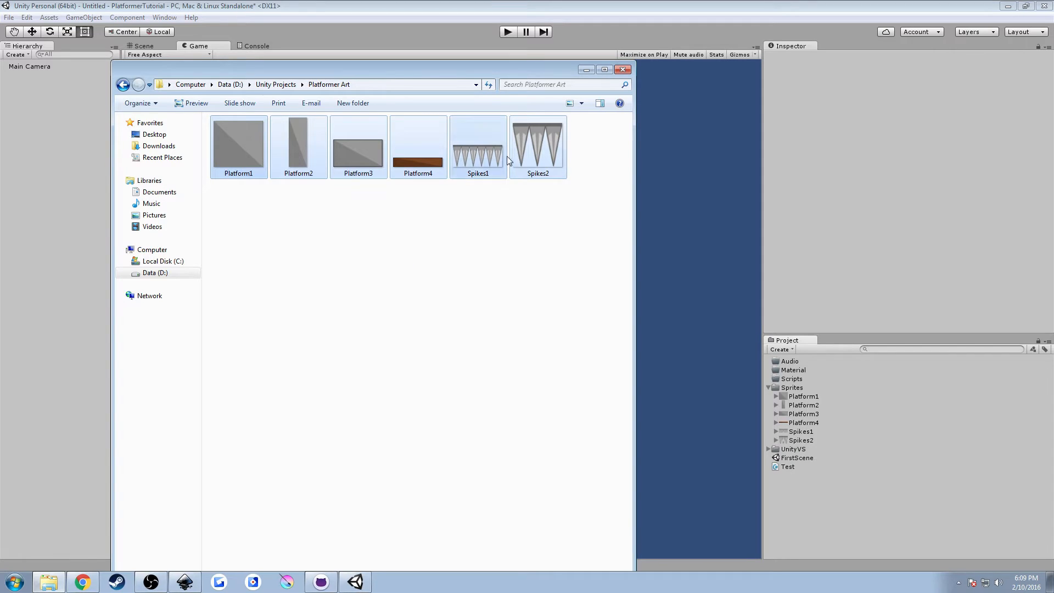
mouse_move(494, 159)
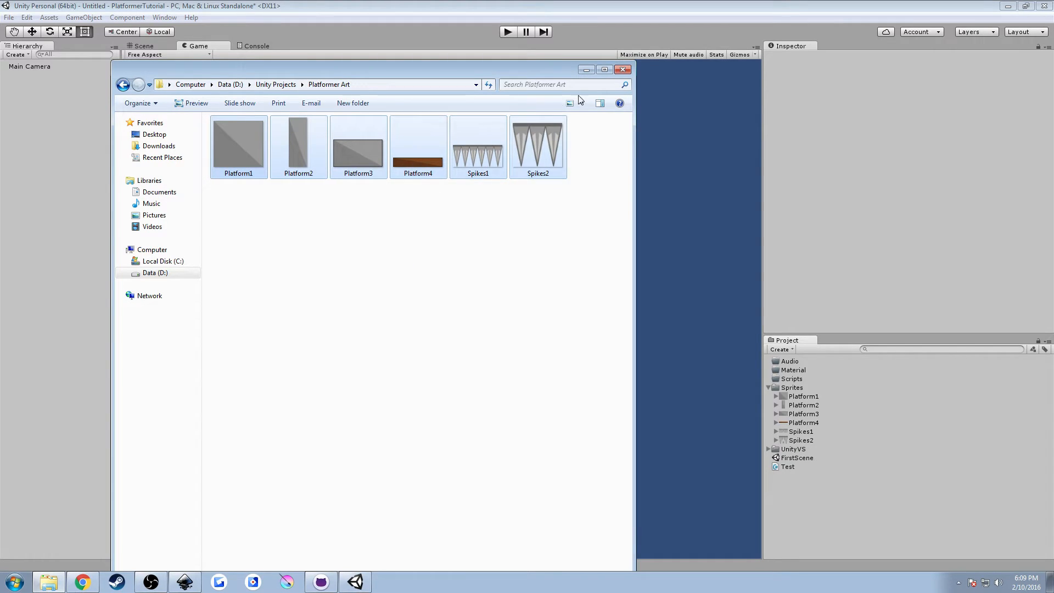
- Bring Unity to the front and open the Sprites folder with the six imported sprites
left_click(622, 69)
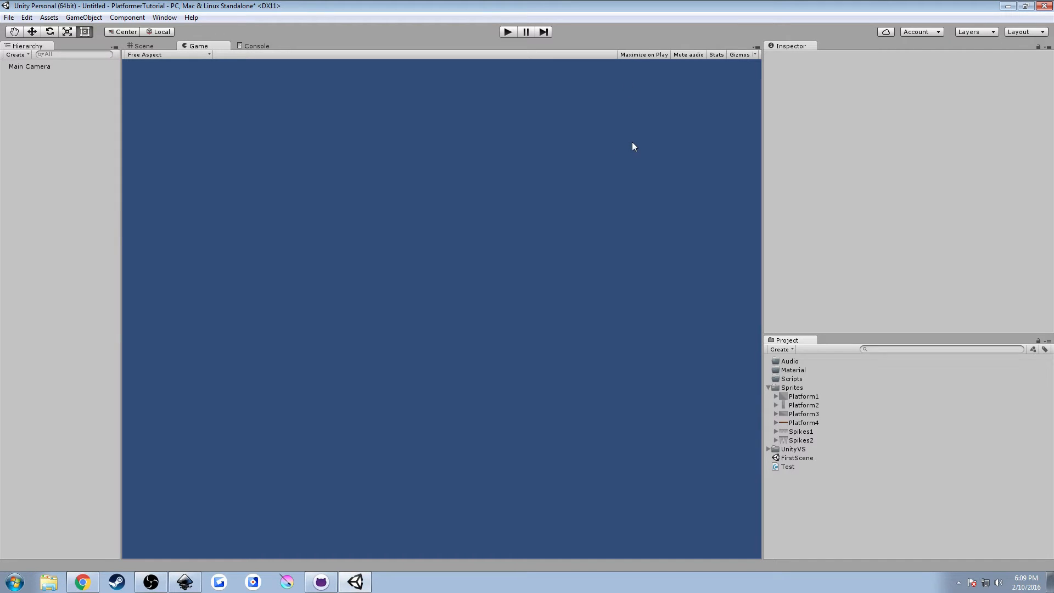
mouse_move(635, 144)
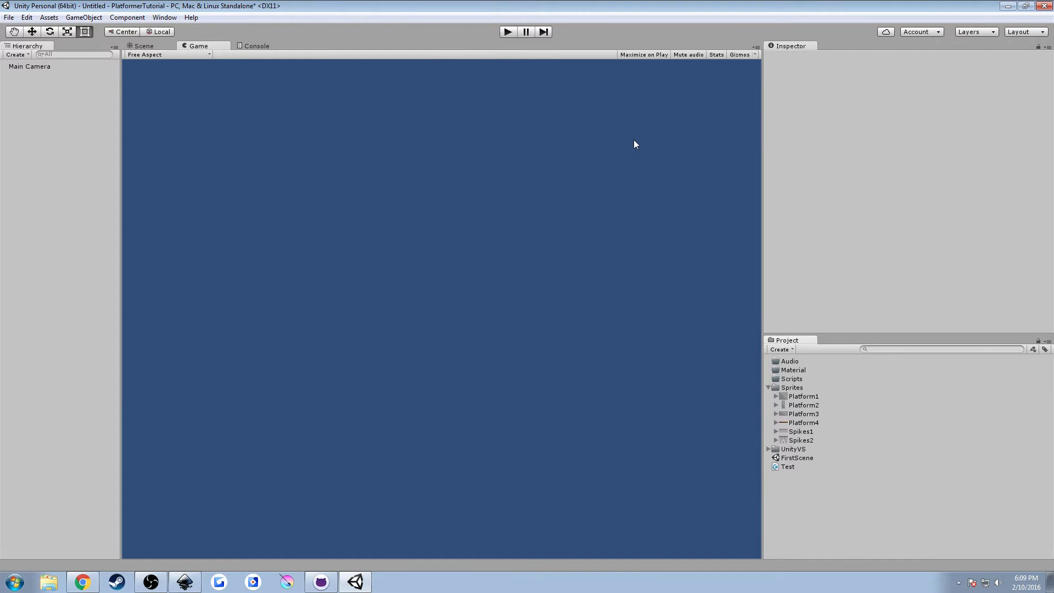
mouse_move(629, 323)
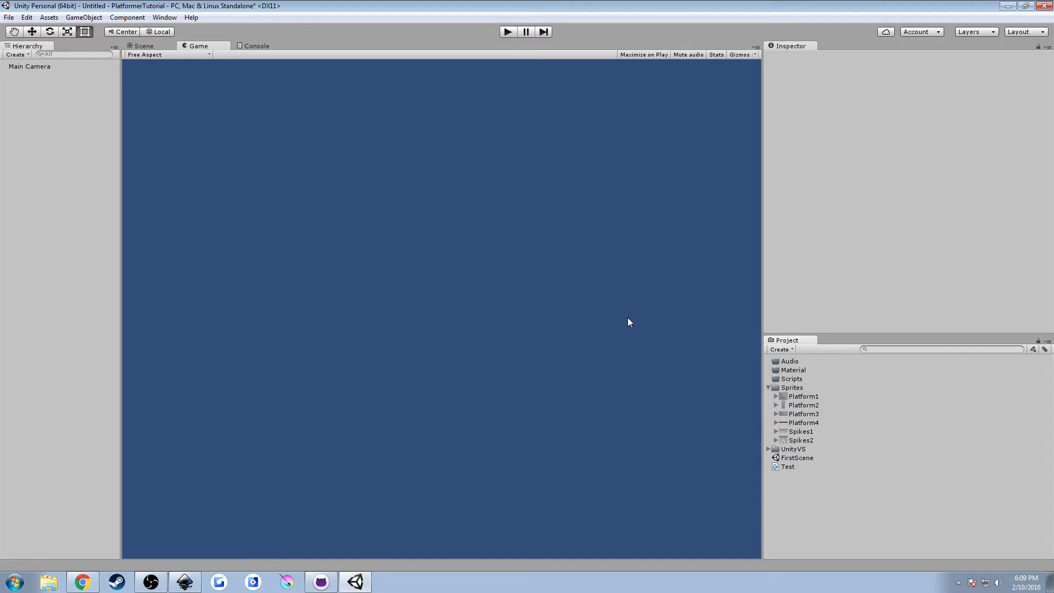
mouse_move(639, 292)
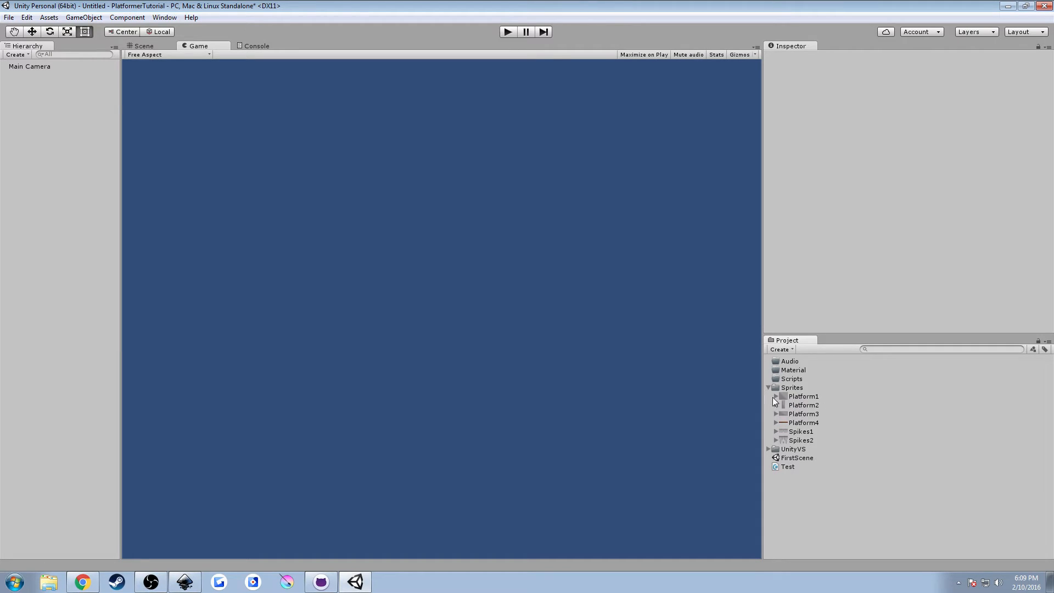
left_click(792, 387)
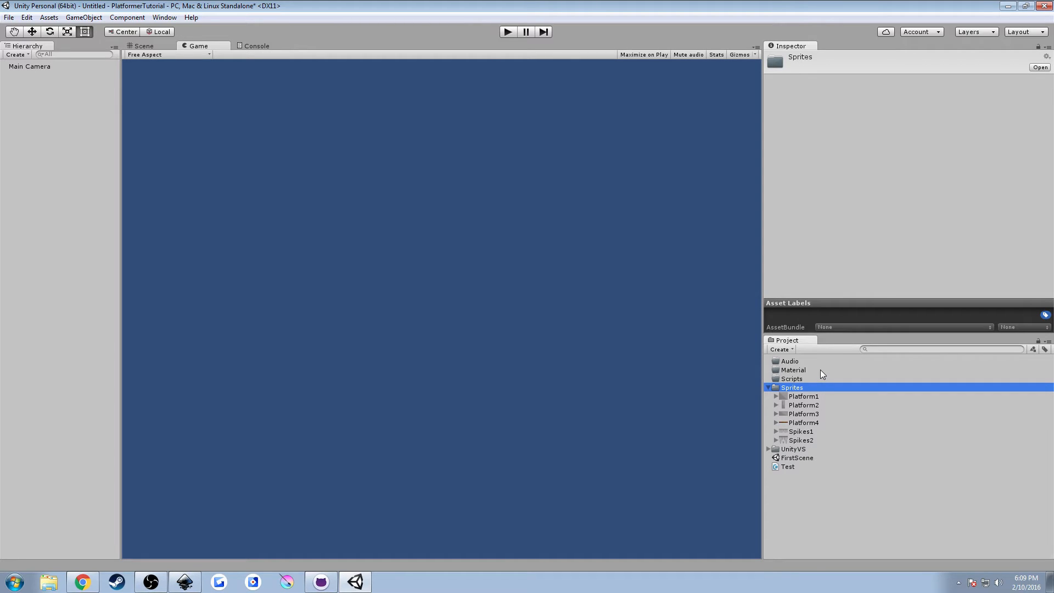
mouse_move(813, 443)
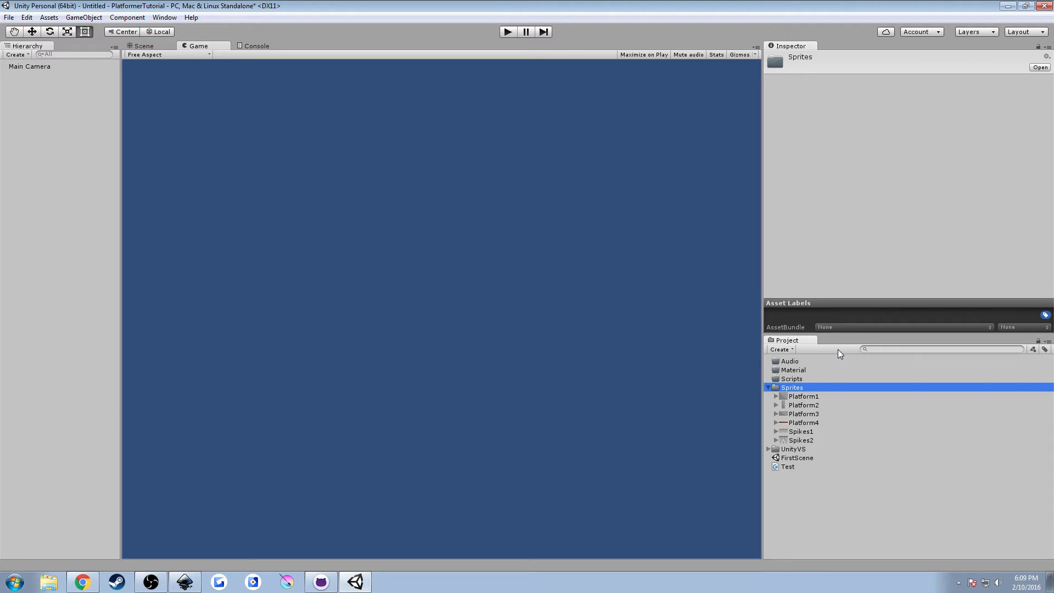
mouse_move(820, 381)
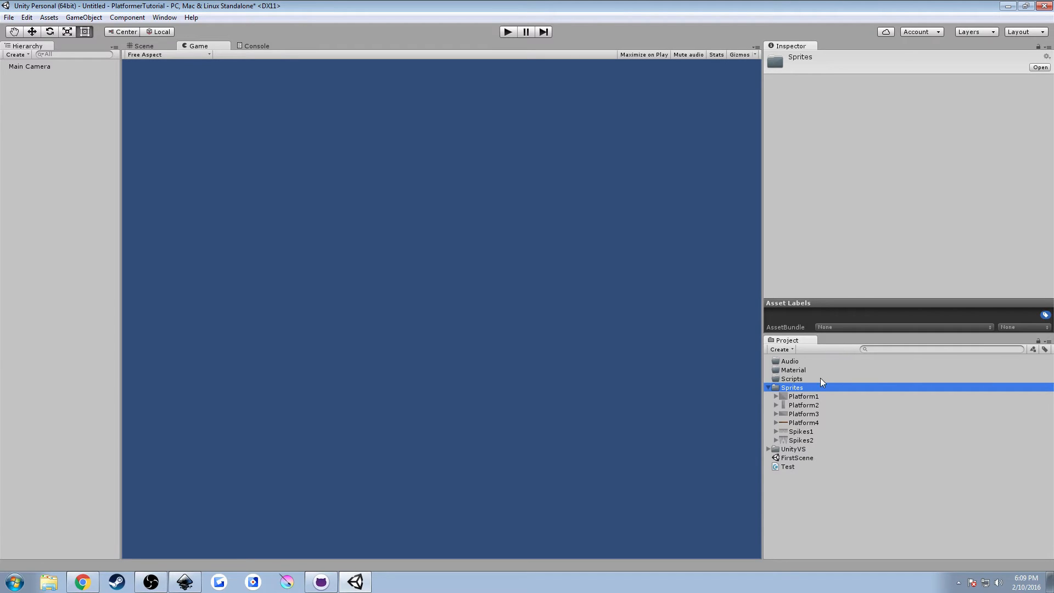
left_click(142, 45)
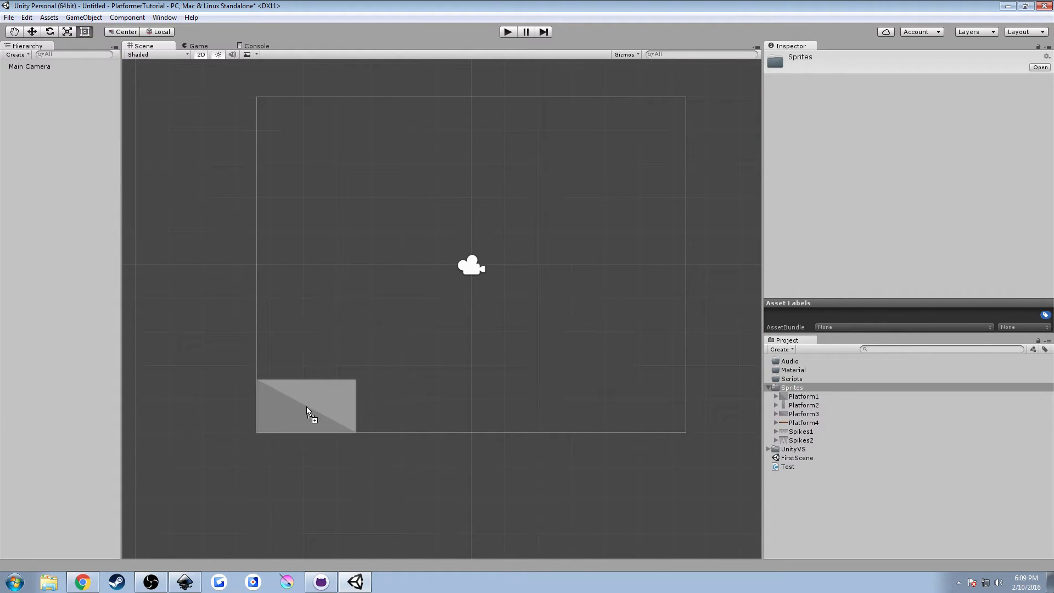
- Place the grey block, brown plank and large square platform side by side in the scene
left_click(197, 46)
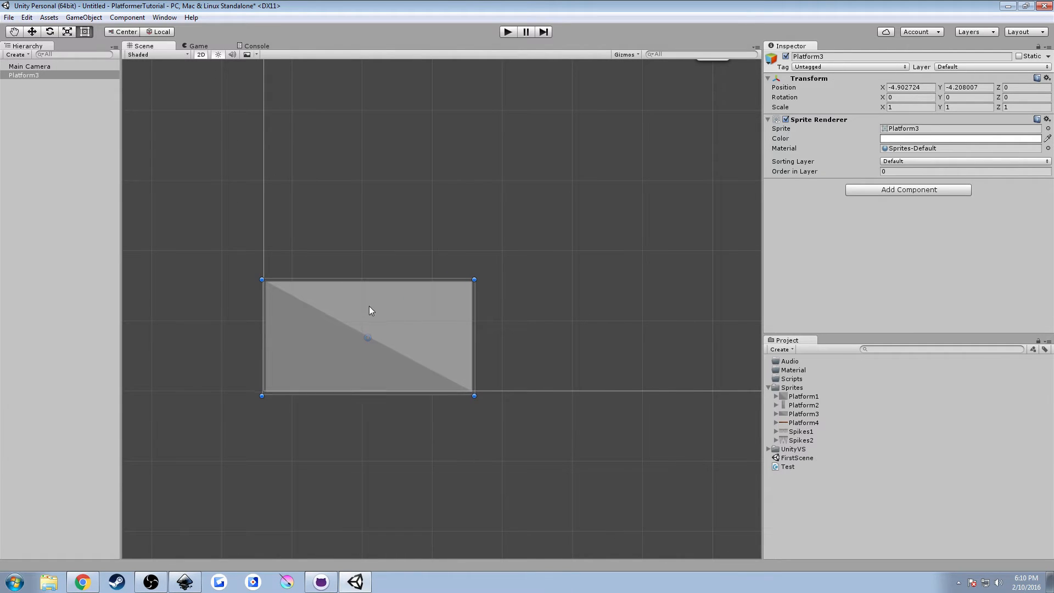
left_click_drag(367, 336, 367, 382)
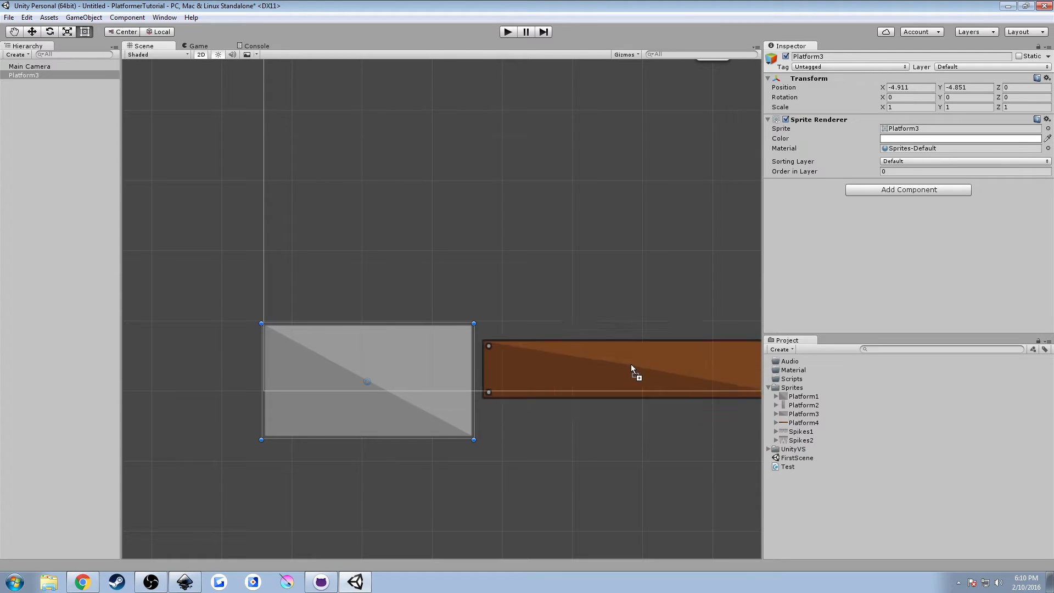
left_click_drag(632, 368, 635, 356)
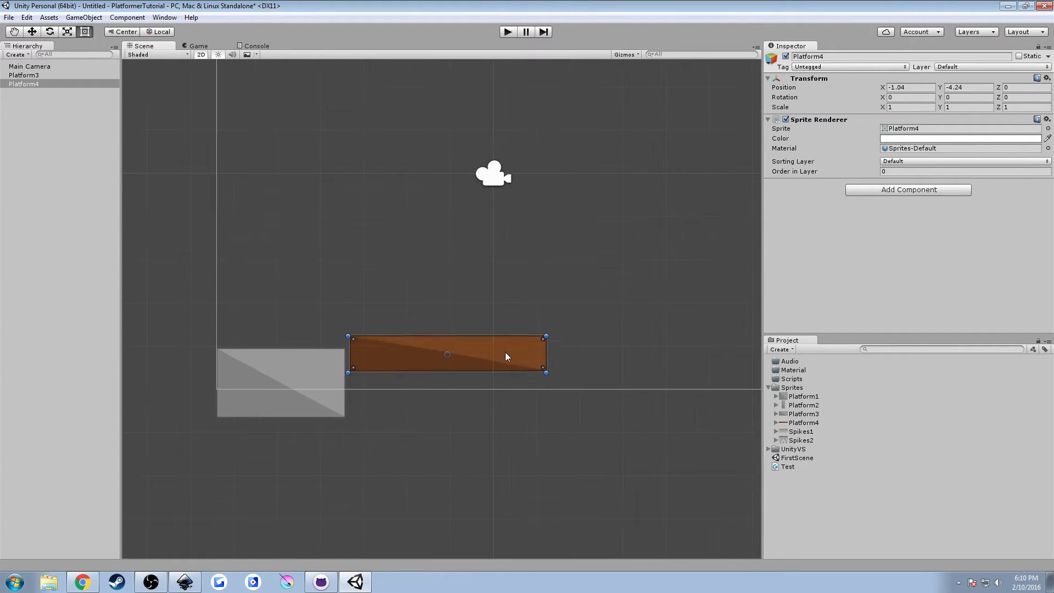
left_click_drag(506, 356, 447, 352)
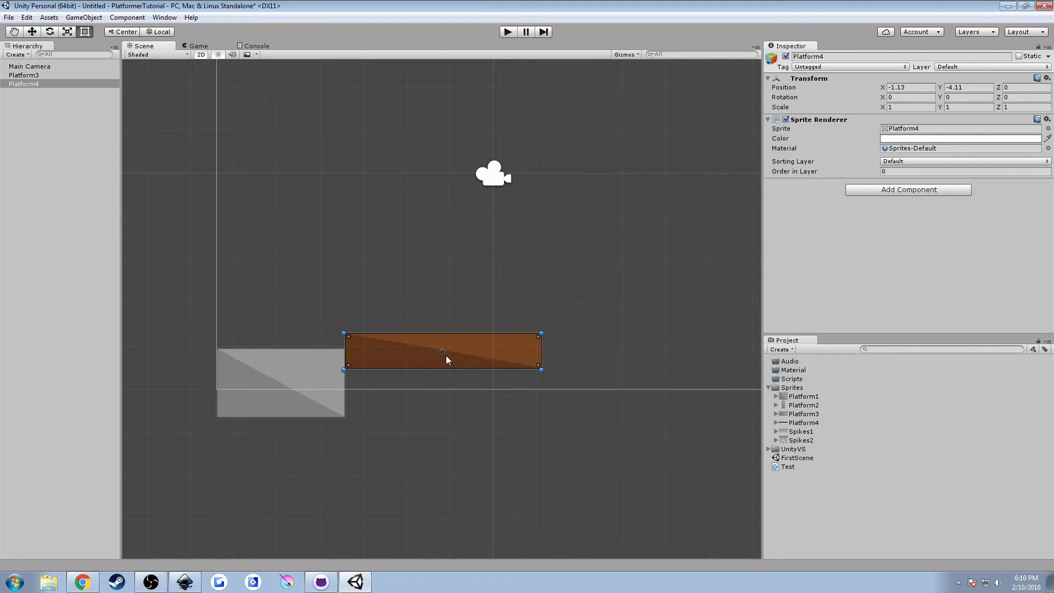
left_click(279, 374)
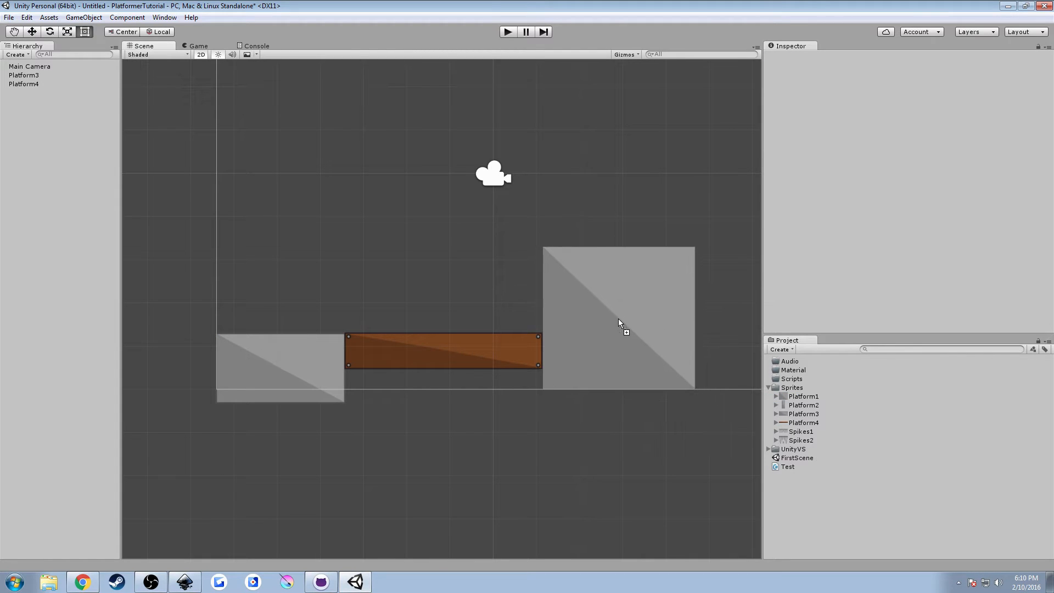
left_click(619, 320)
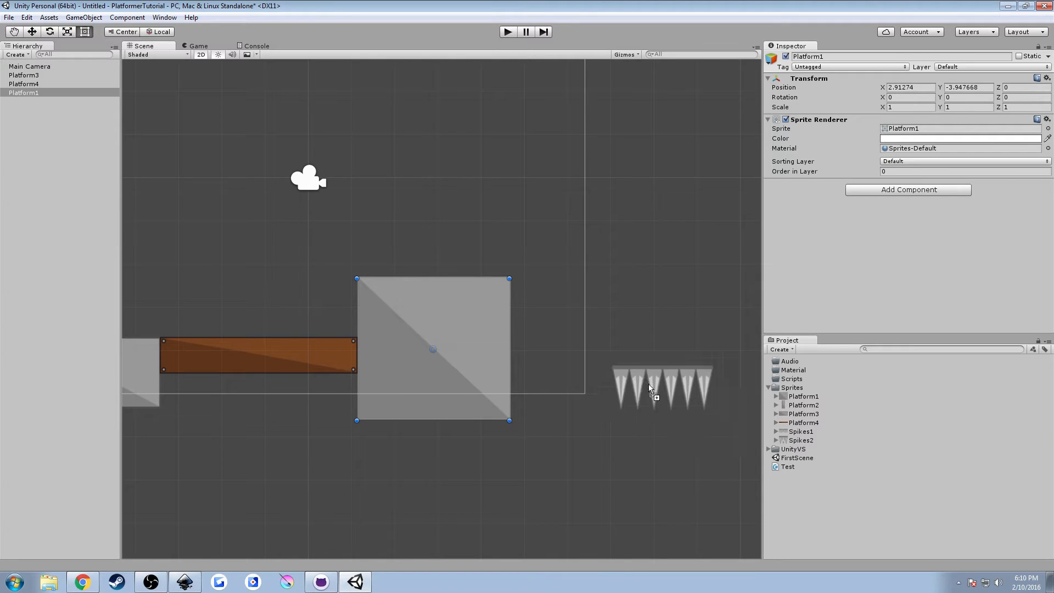
- Add Spikes1 and rotate it diagonally against the square platform's top corner
left_click_drag(662, 387, 551, 249)
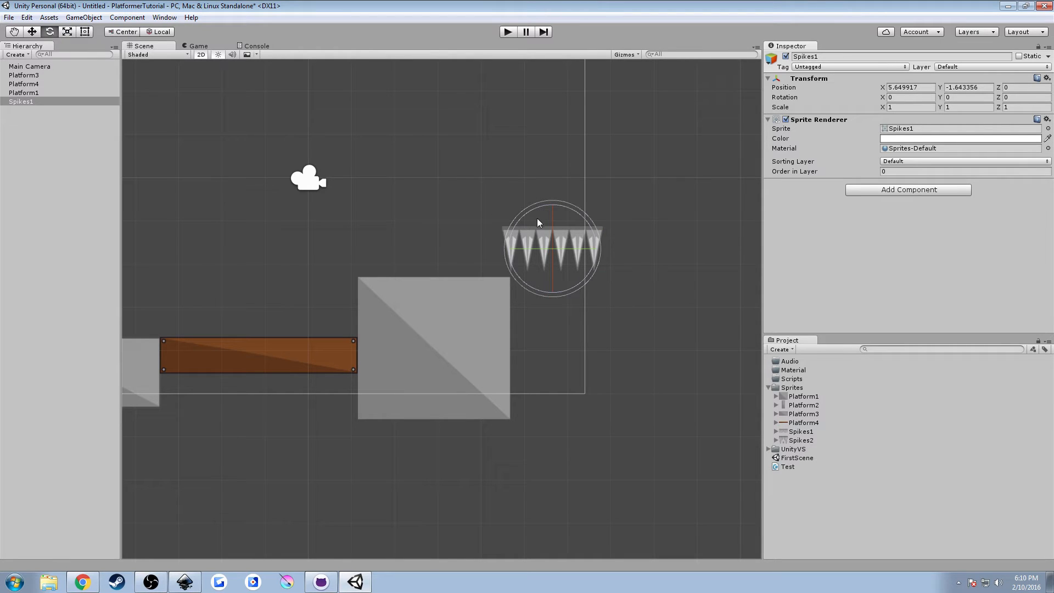
left_click_drag(551, 209, 575, 229)
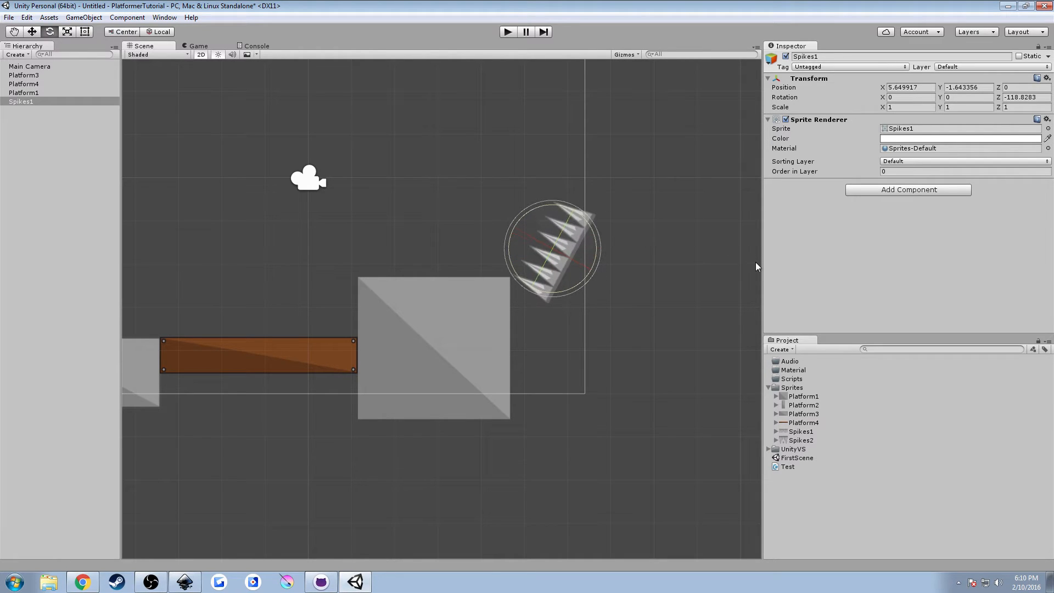
left_click_drag(574, 222, 571, 227)
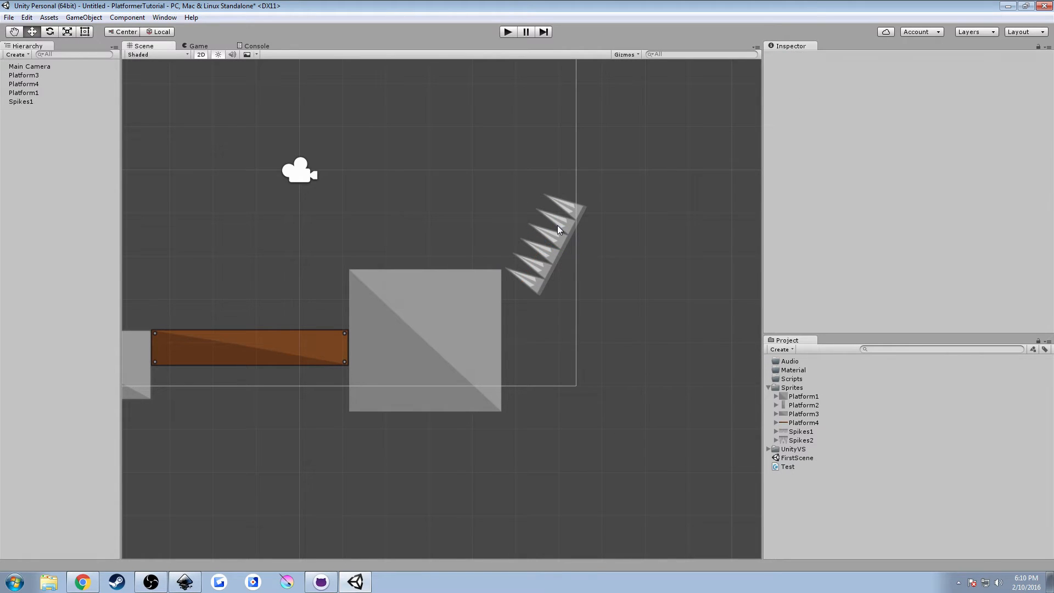
left_click(548, 235)
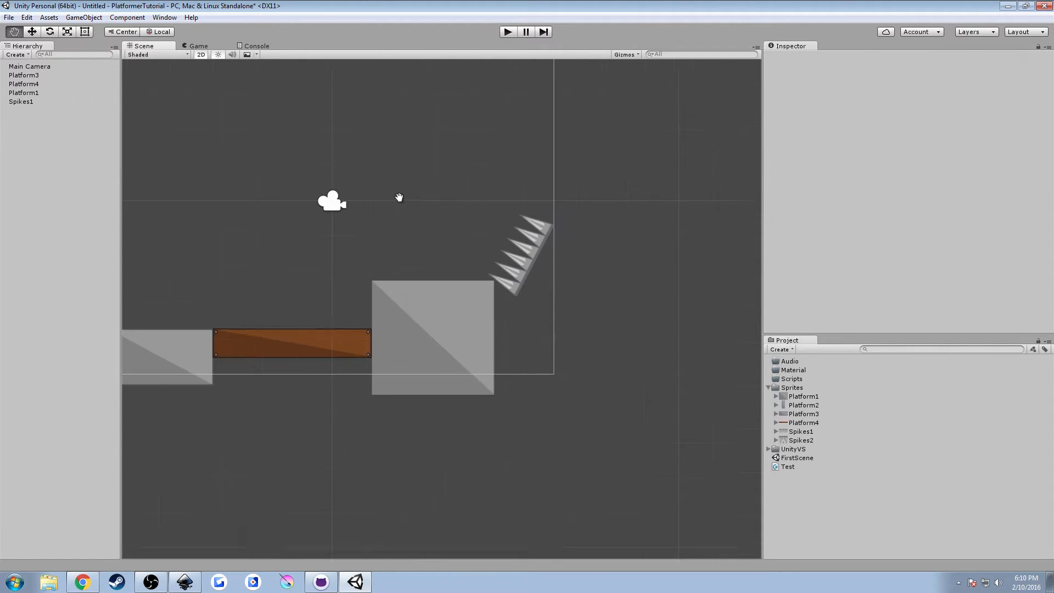
- Preview the level in the Game view and inspect Platform1 and Platform4 Transforms
left_click(198, 46)
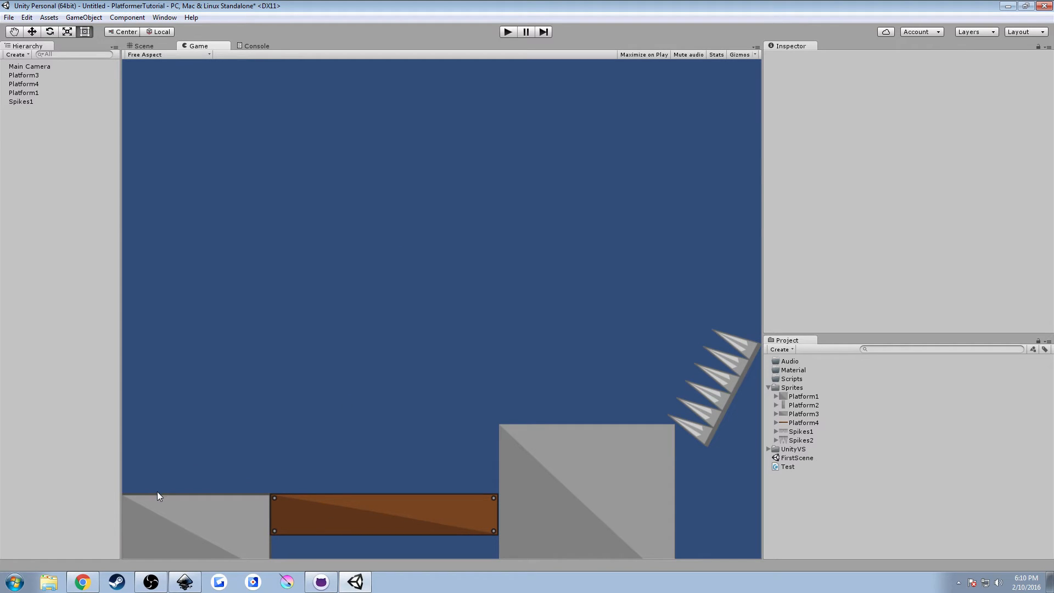
mouse_move(460, 488)
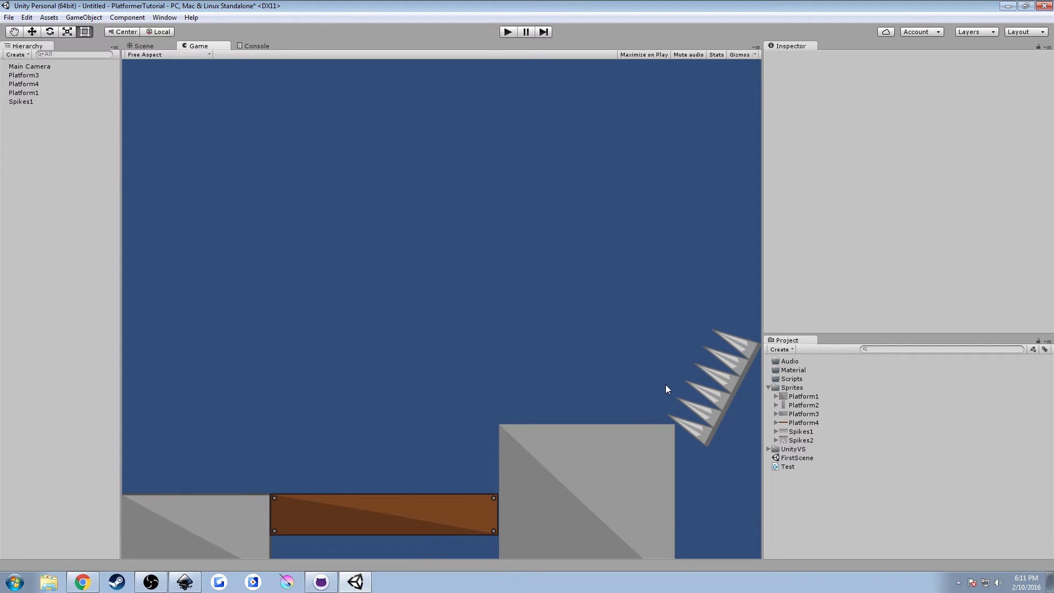
mouse_move(501, 371)
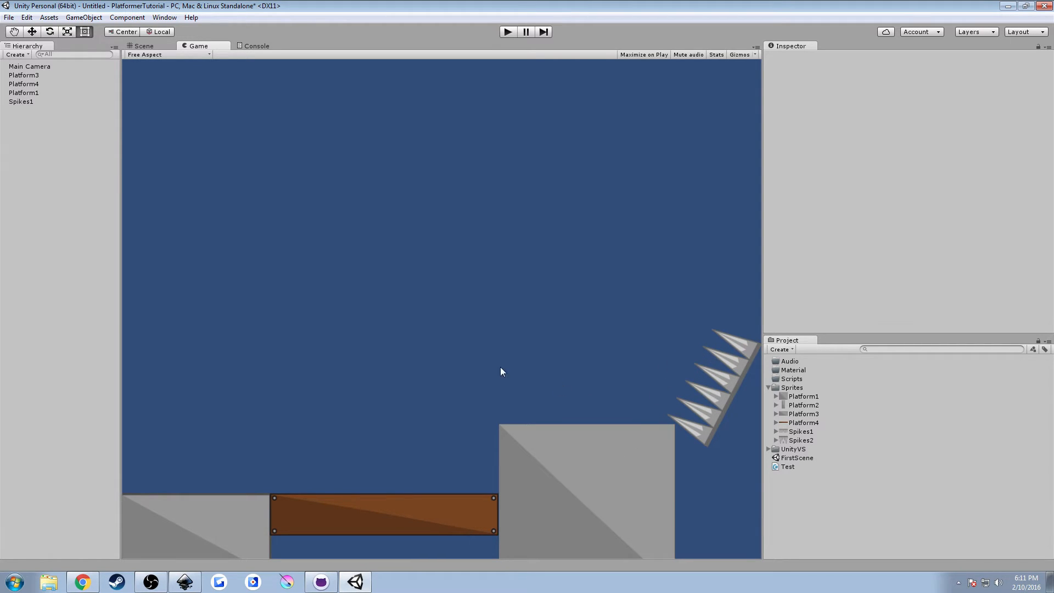
left_click(25, 92)
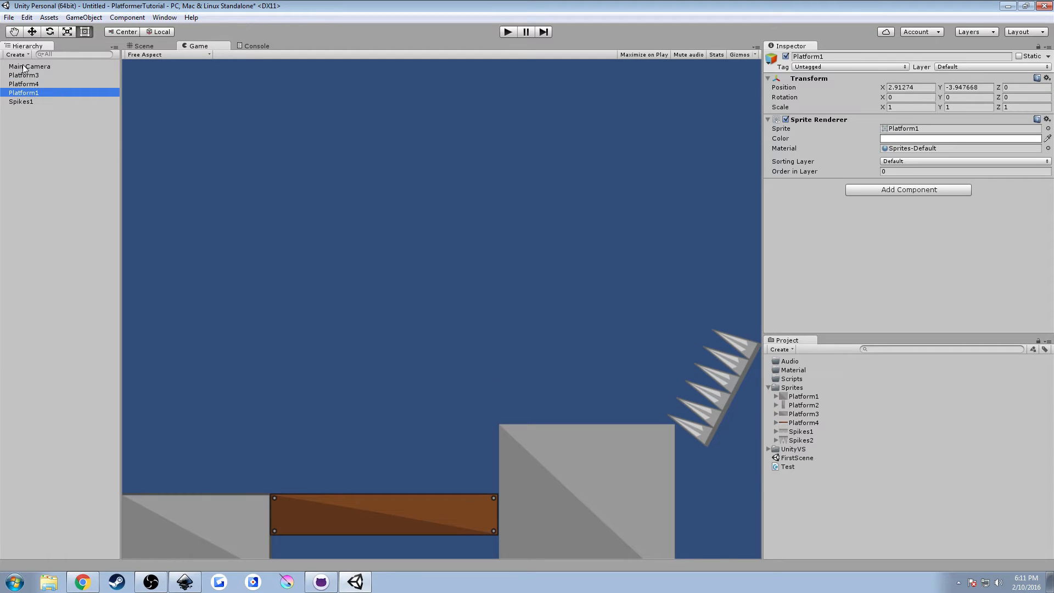
left_click(24, 84)
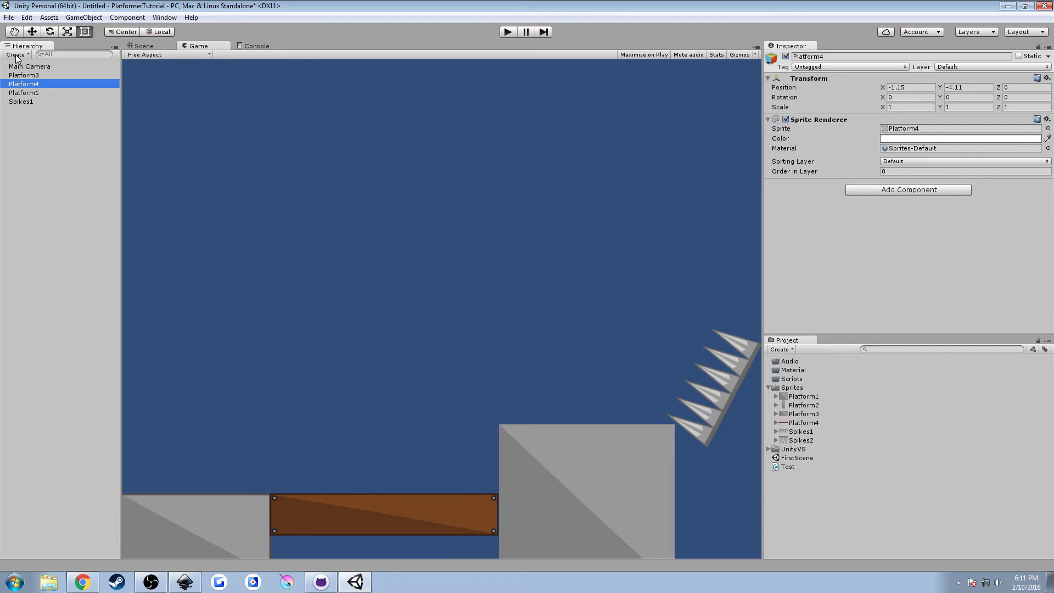
mouse_move(15, 64)
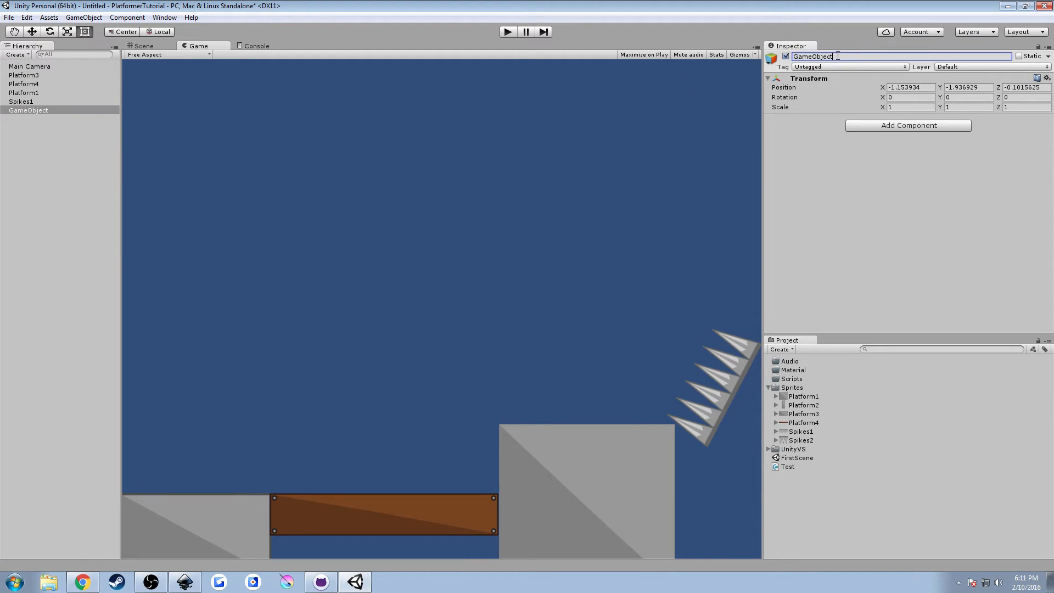
- Create an empty GameObject named Level1-1Platforms
type("EV")
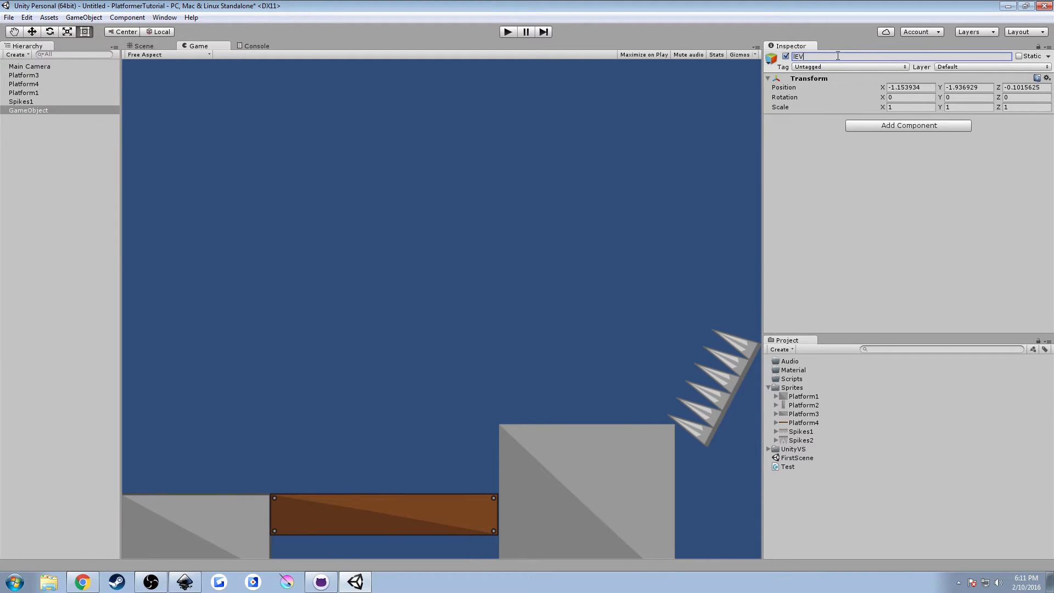
type("Leve")
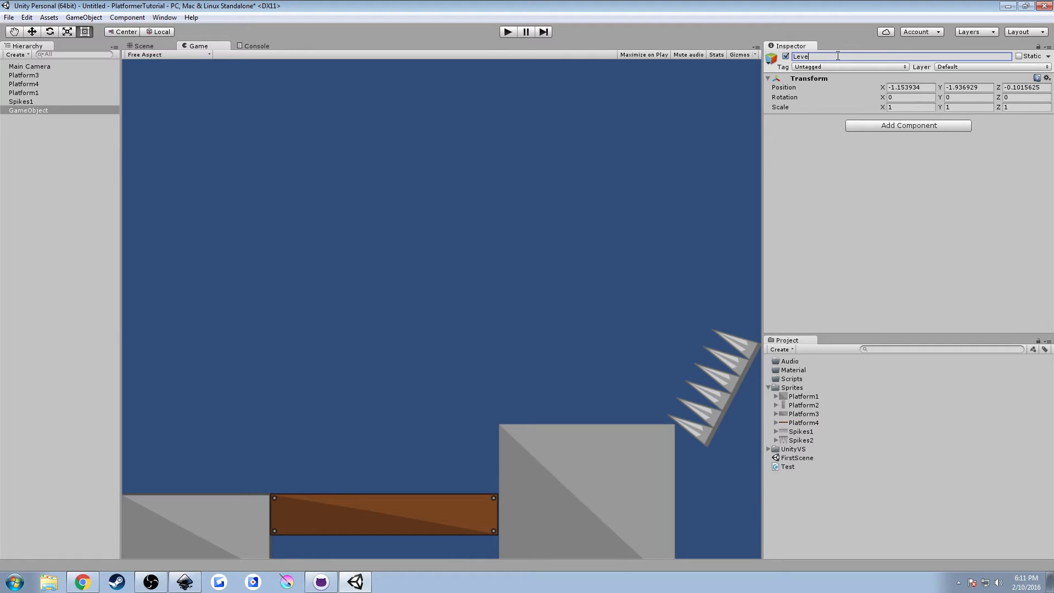
type("10")
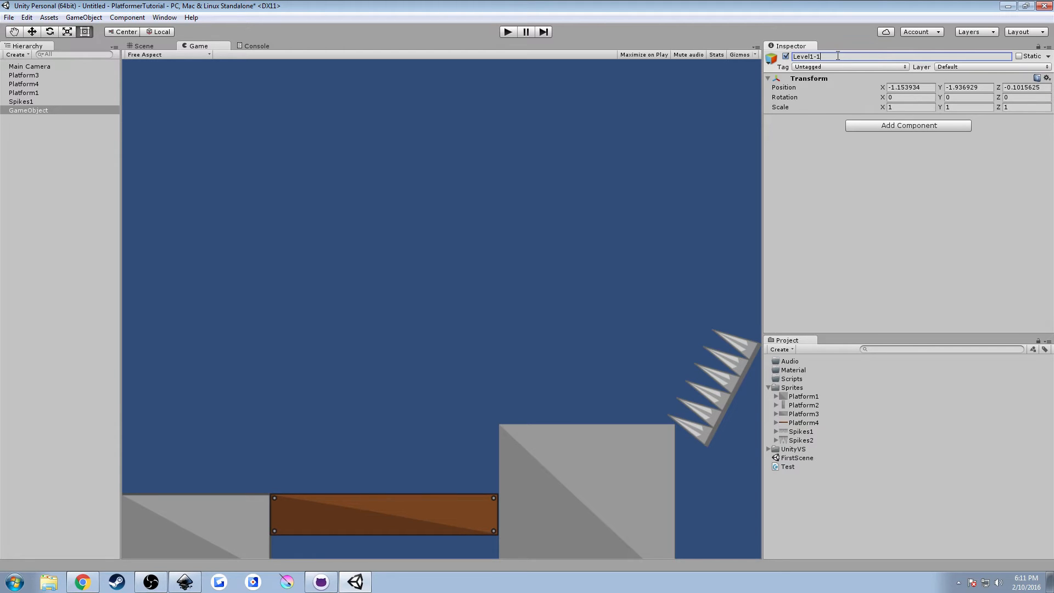
type("Platforms")
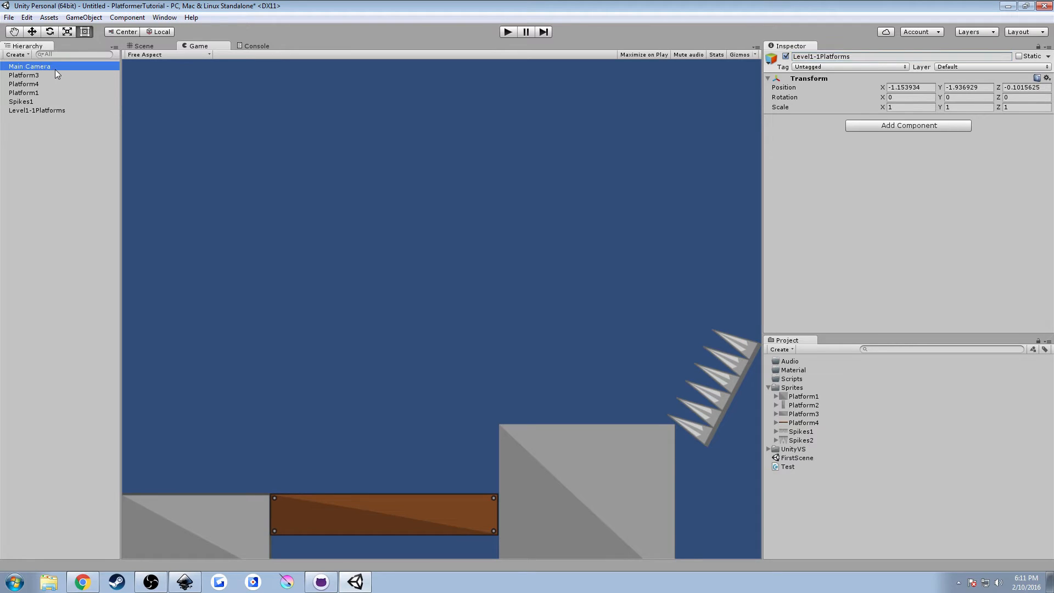
- Parent Platform1–4 and Spikes1 under Level1-1Platforms in the Hierarchy
left_click(24, 74)
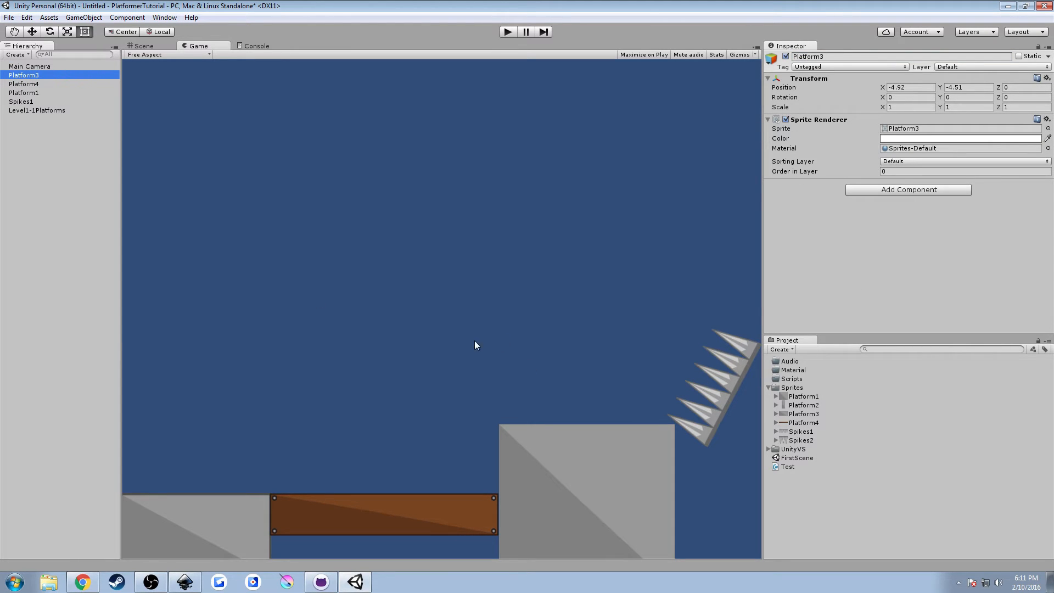
left_click(20, 102)
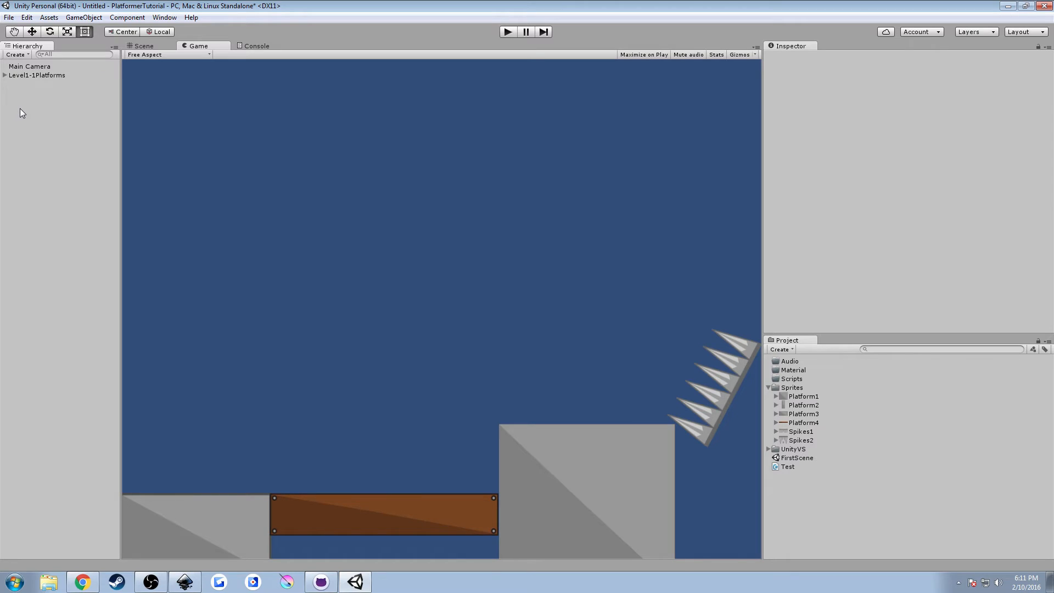
mouse_move(58, 81)
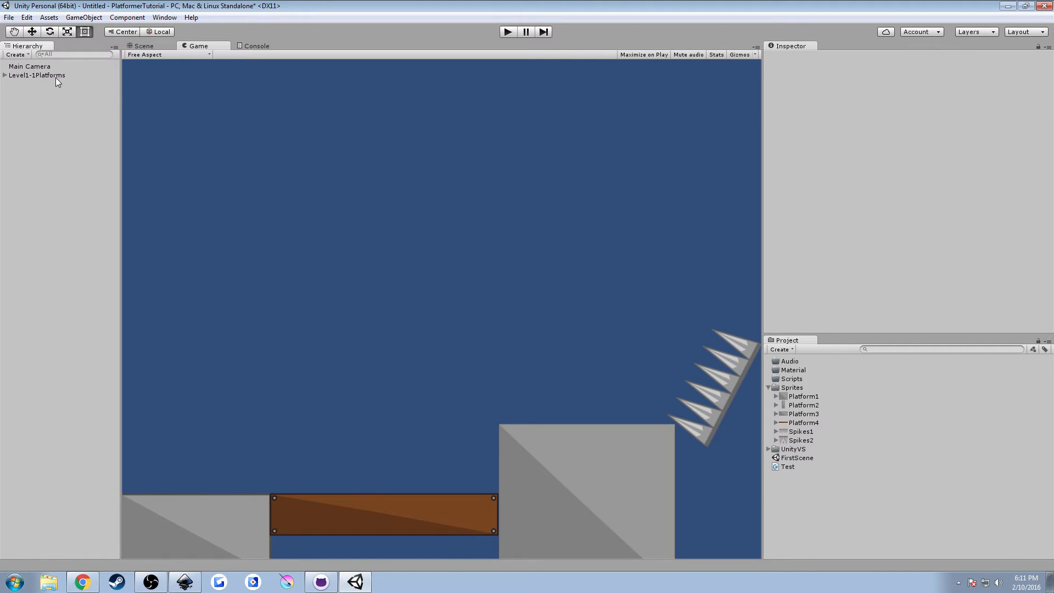
left_click(36, 75)
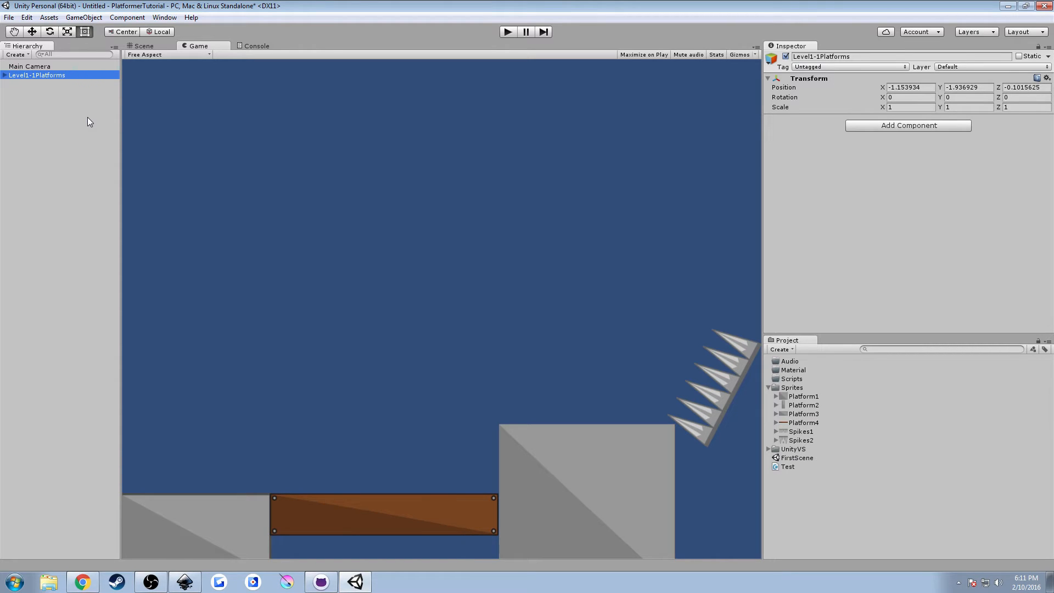
mouse_move(64, 312)
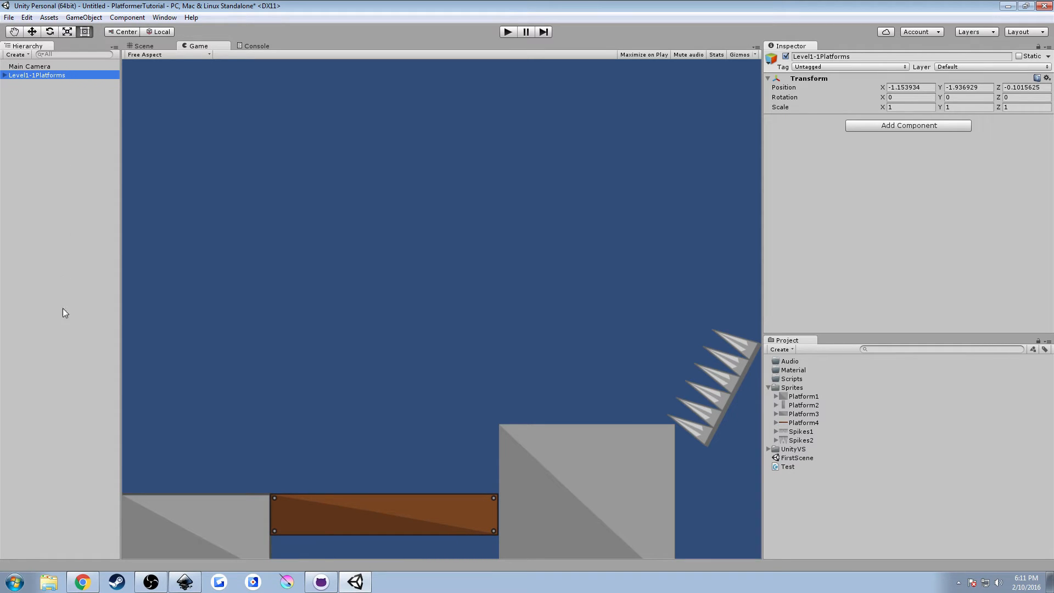
mouse_move(150, 293)
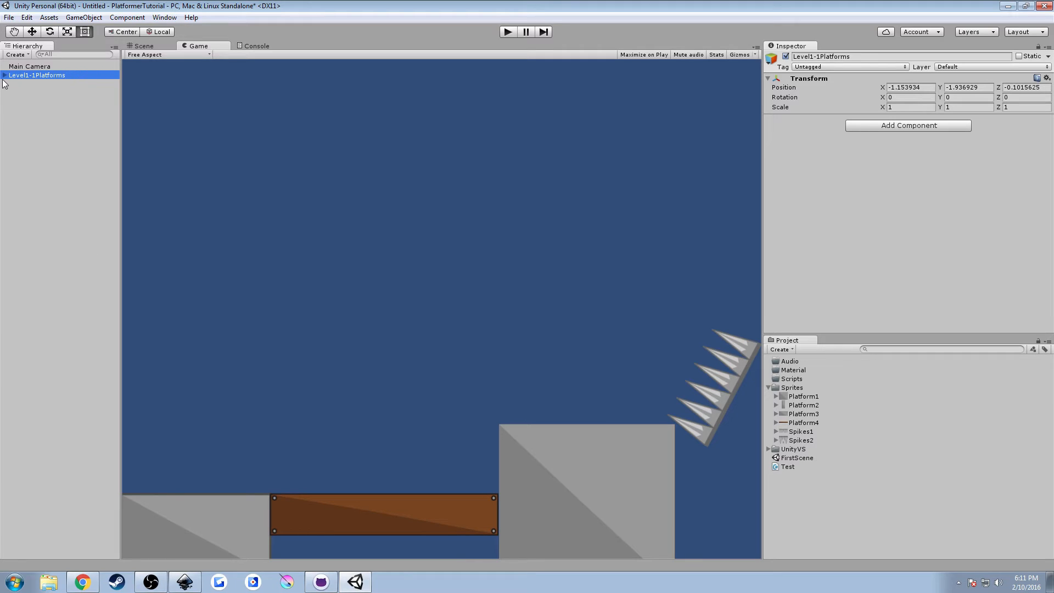
left_click(4, 75)
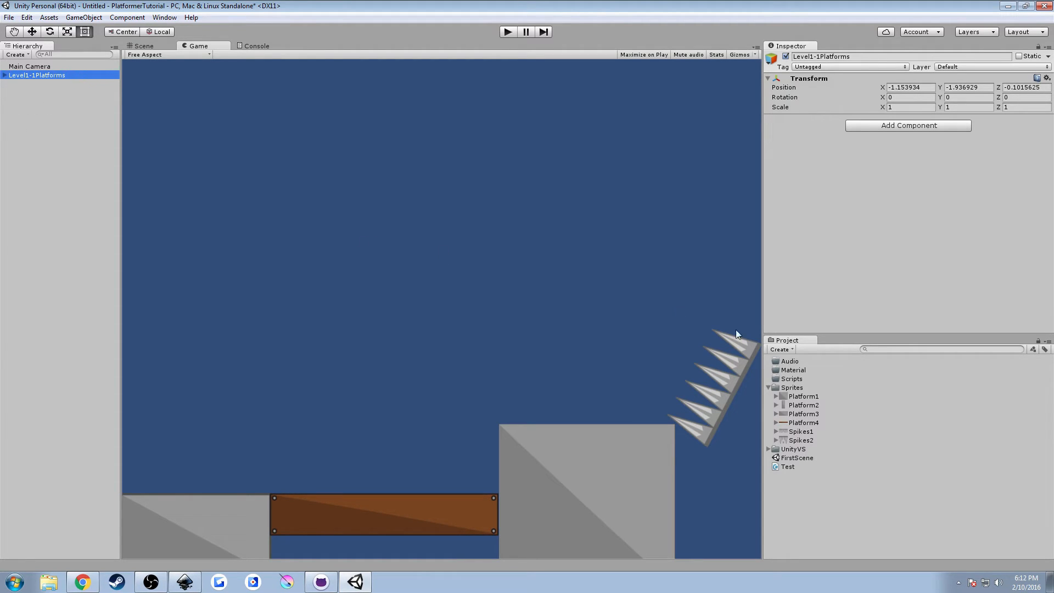
left_click(770, 387)
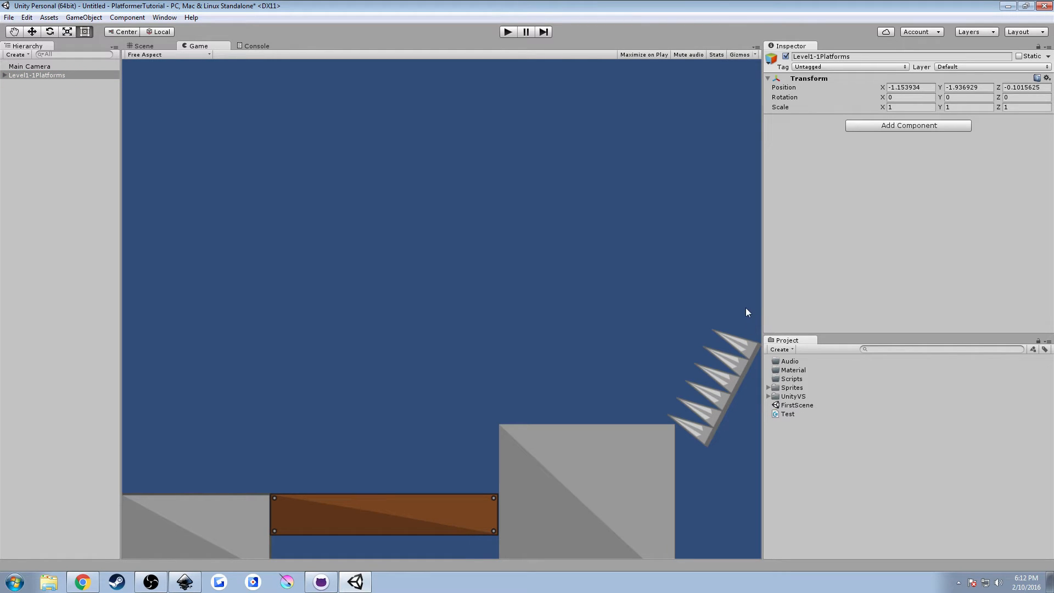
mouse_move(748, 308)
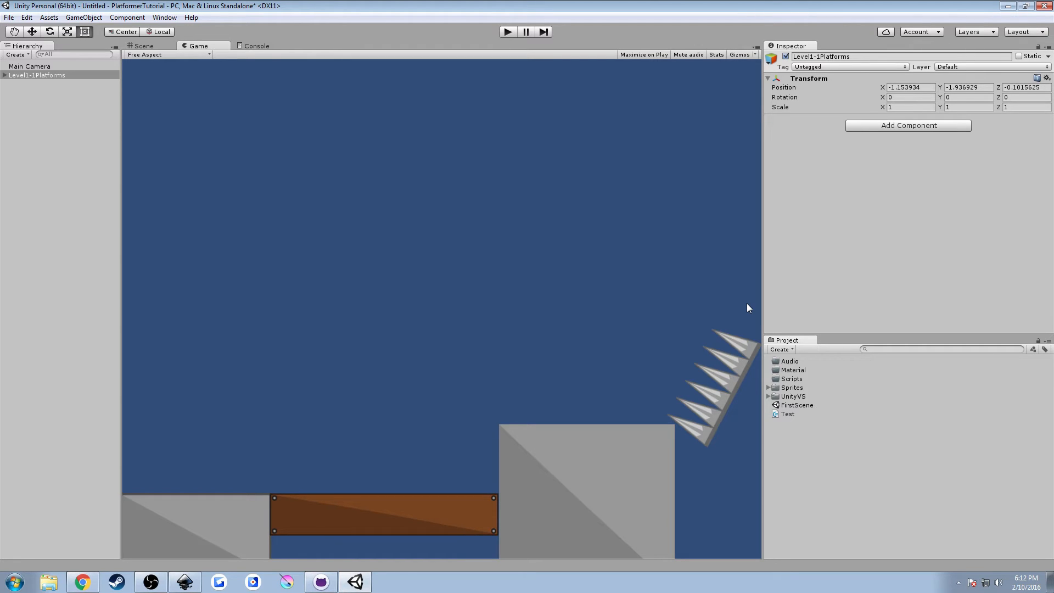
mouse_move(428, 146)
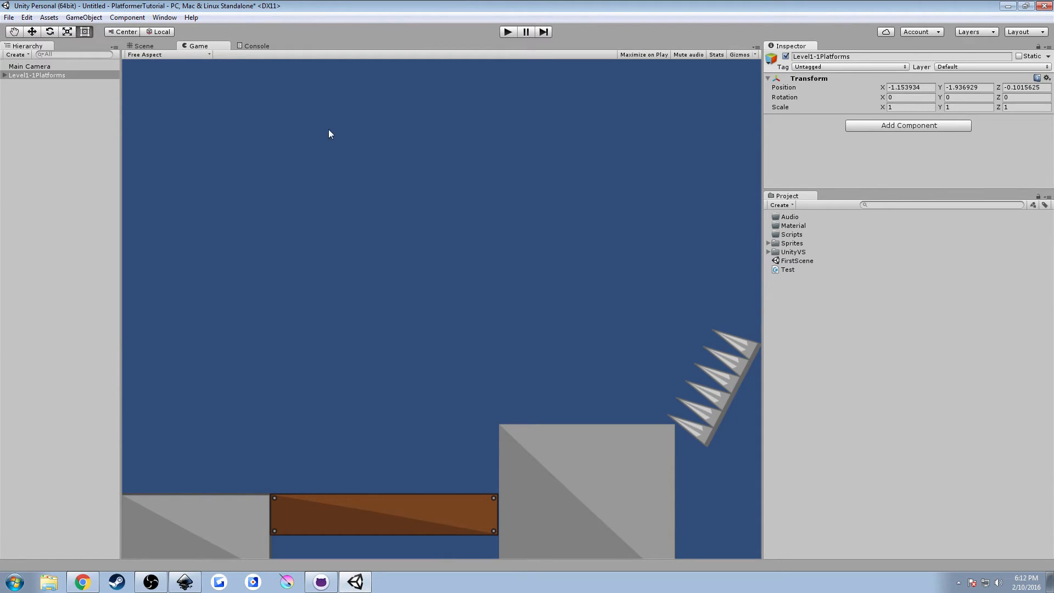
mouse_move(132, 90)
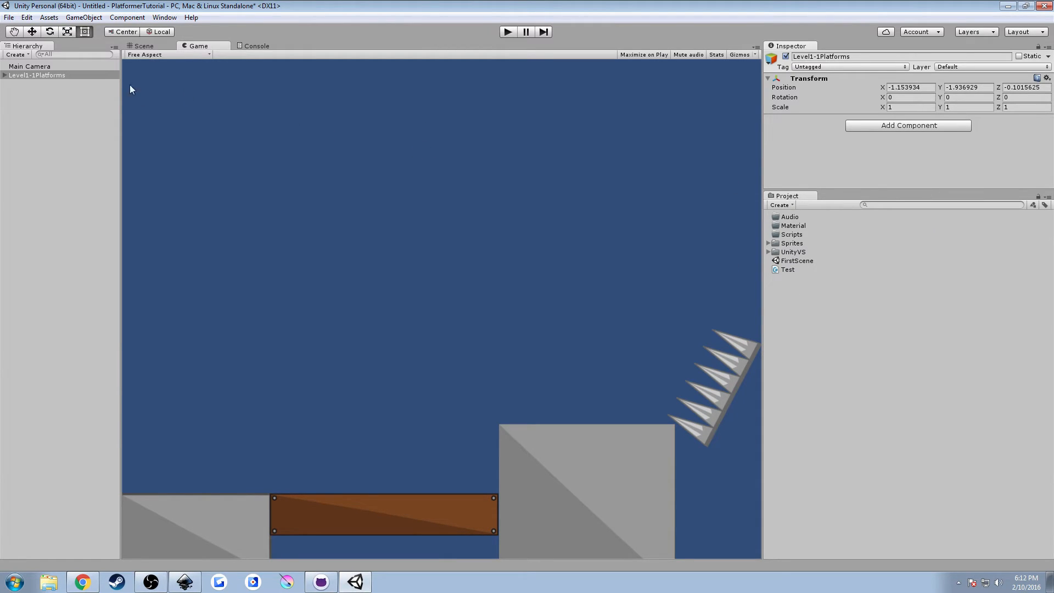
- Choose Assets > Import Package > 2D to bring up the Standard Assets 2D import
left_click(48, 17)
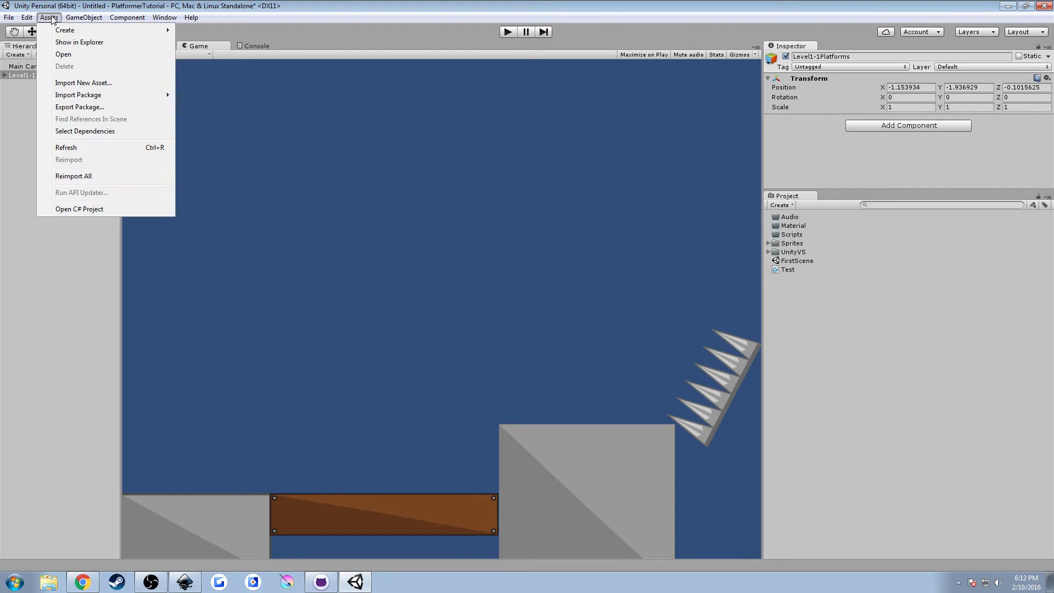
mouse_move(83, 83)
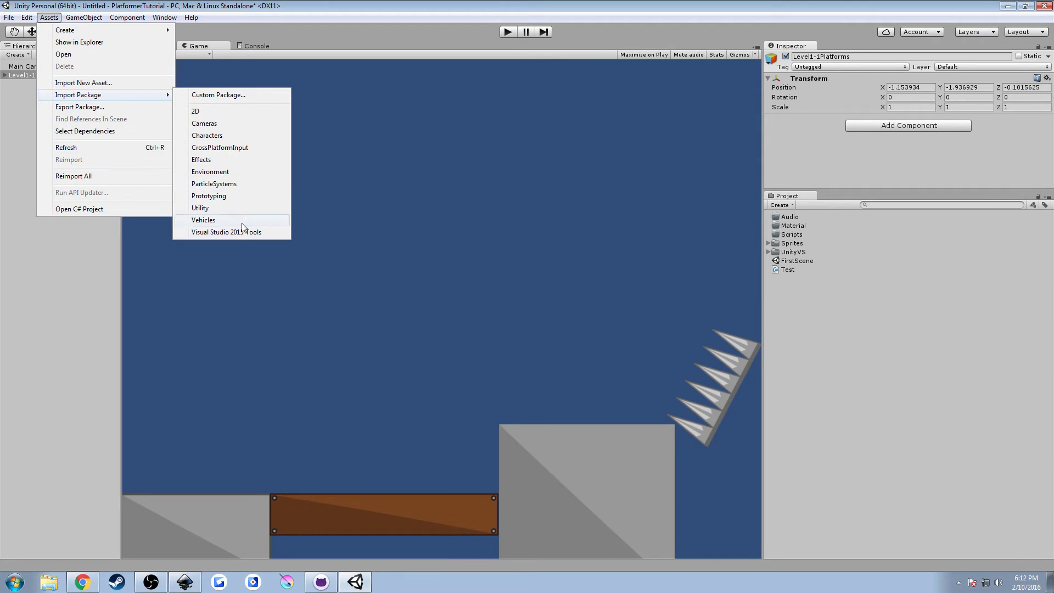
mouse_move(232, 236)
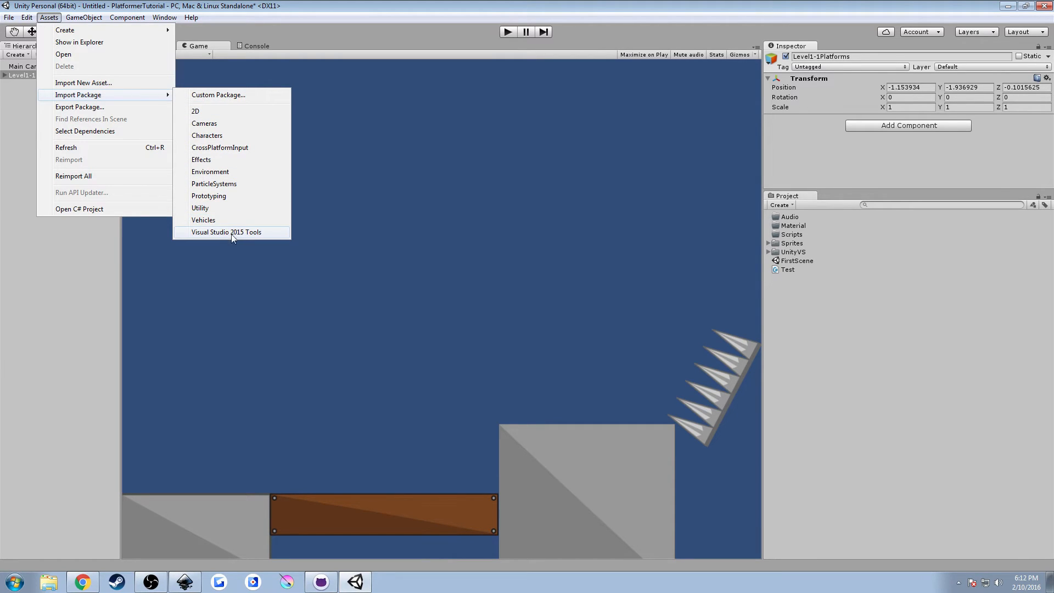
mouse_move(253, 240)
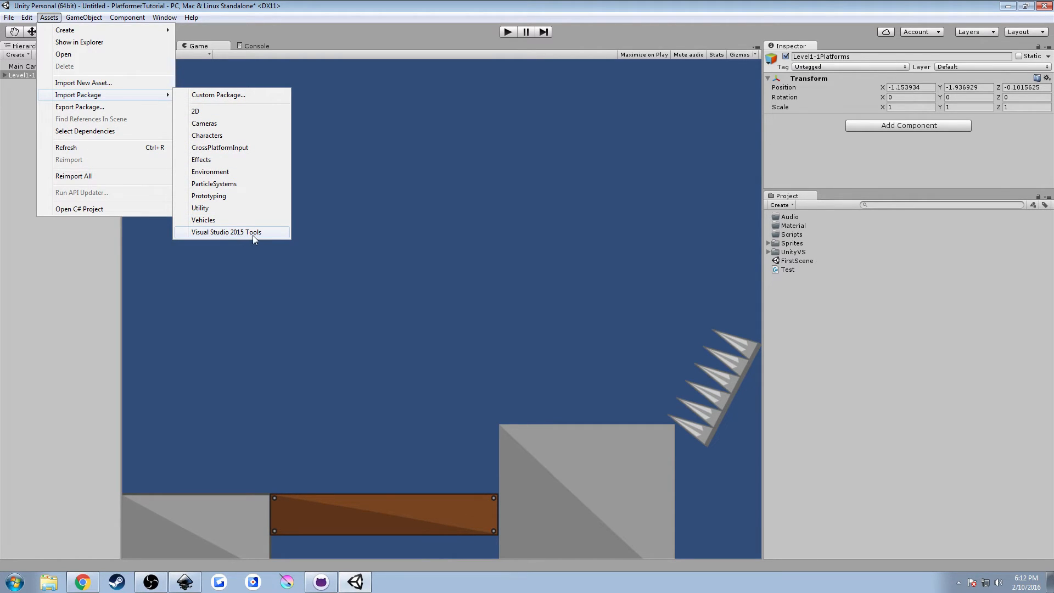
mouse_move(224, 111)
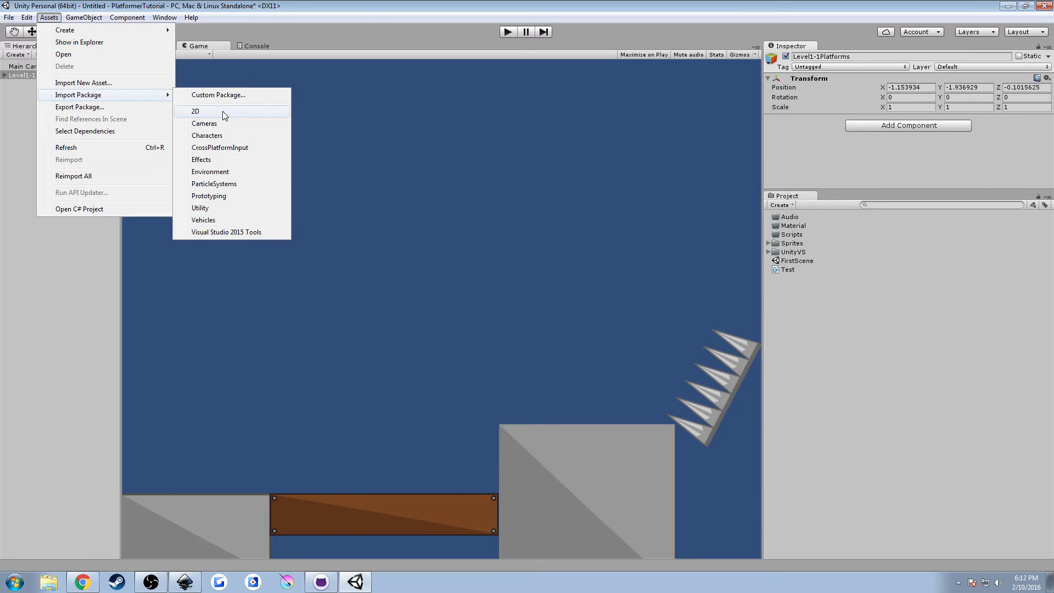
left_click(195, 111)
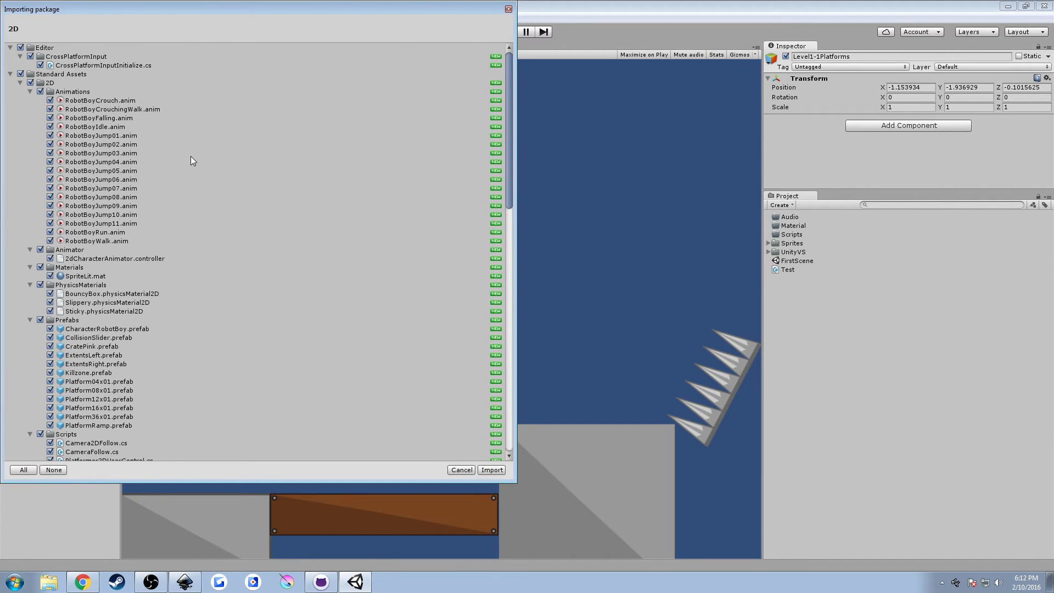
mouse_move(251, 183)
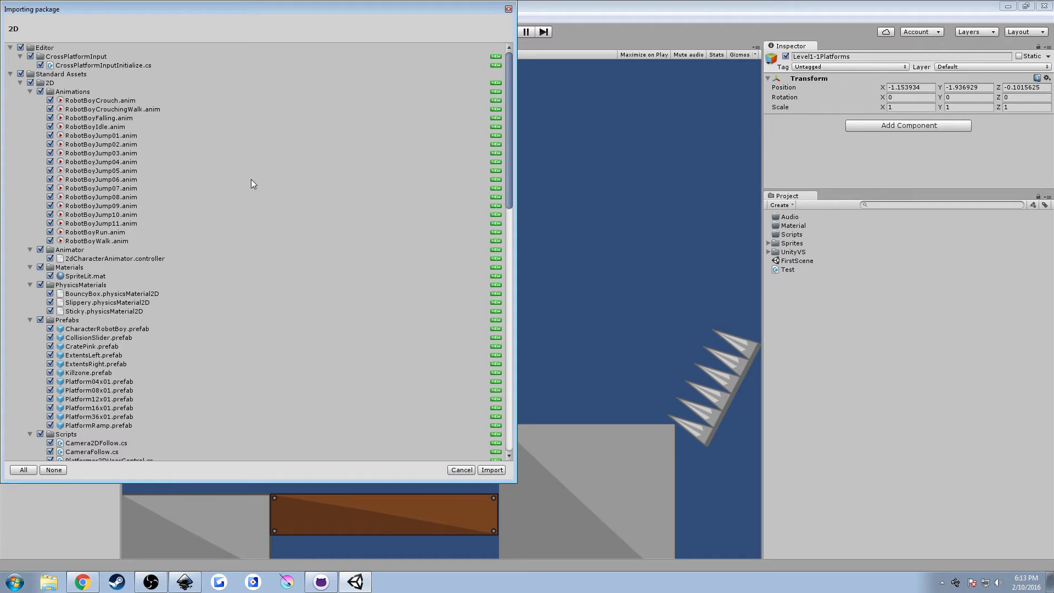
scroll("down", 3)
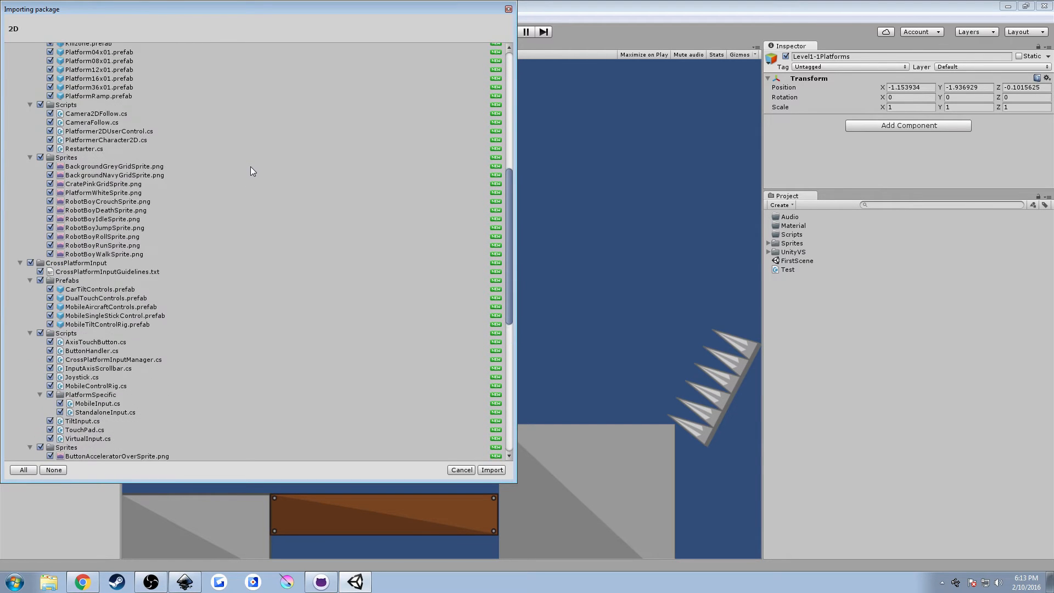
scroll("down", 3)
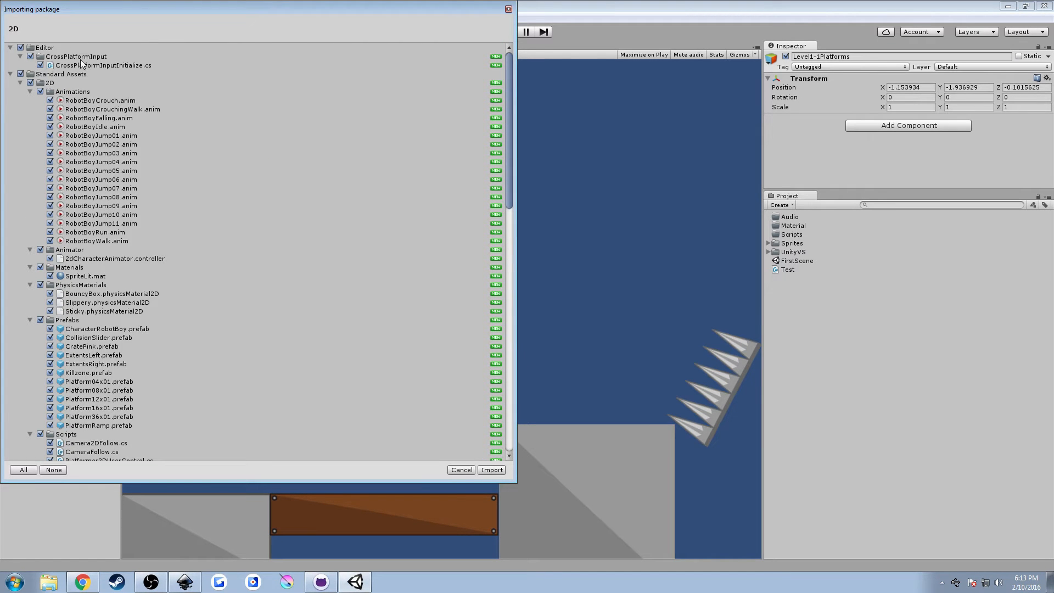
left_click(75, 56)
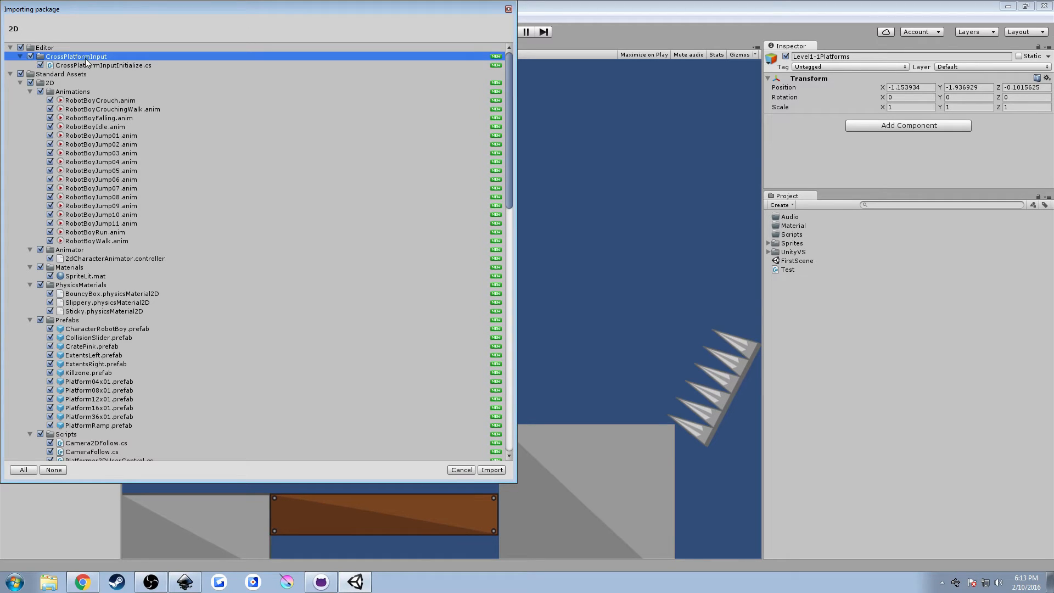
left_click(103, 66)
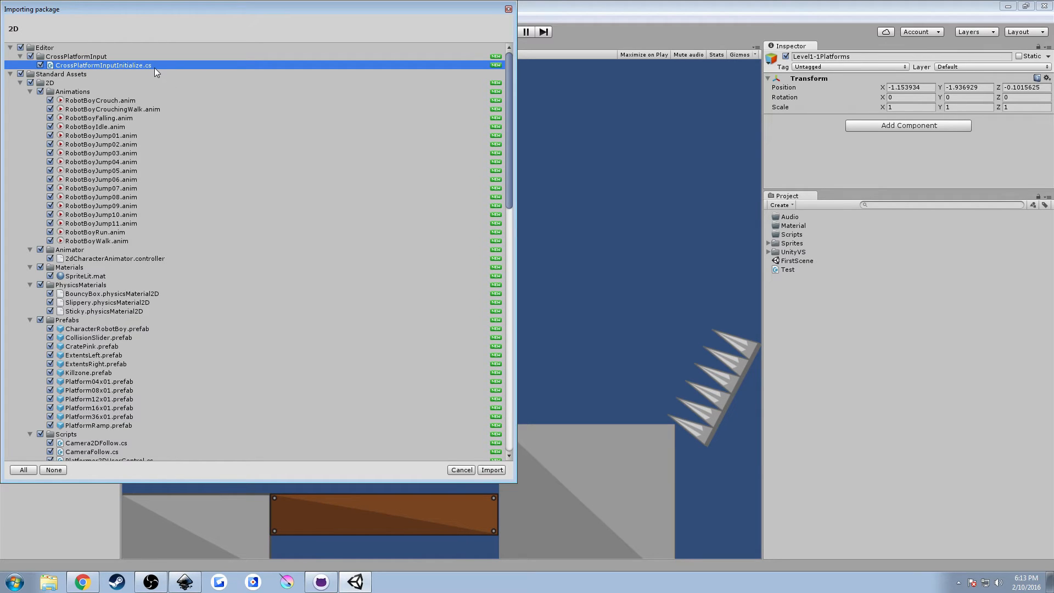
mouse_move(147, 92)
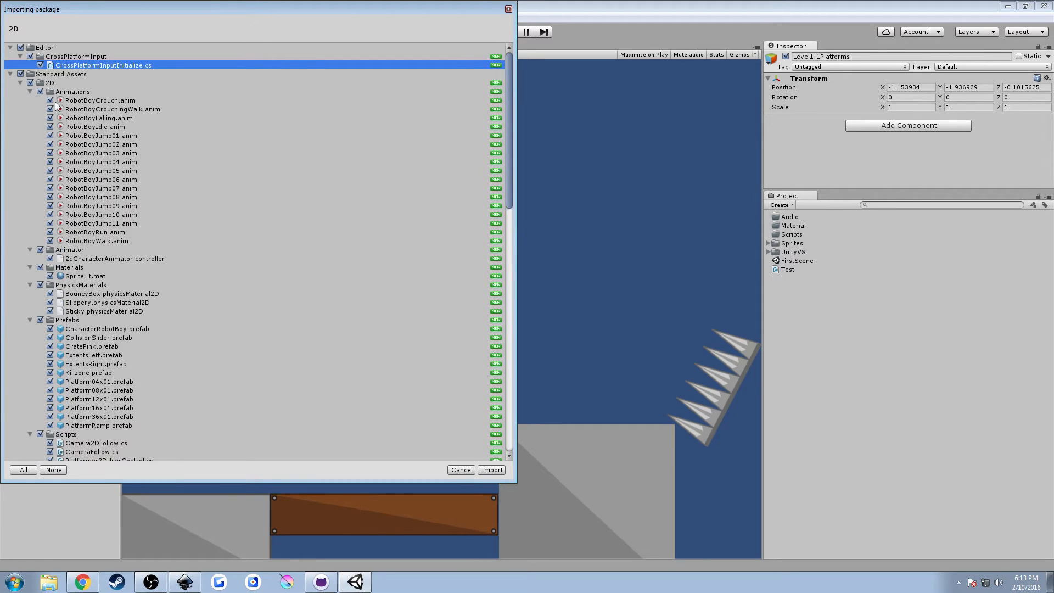
left_click(29, 91)
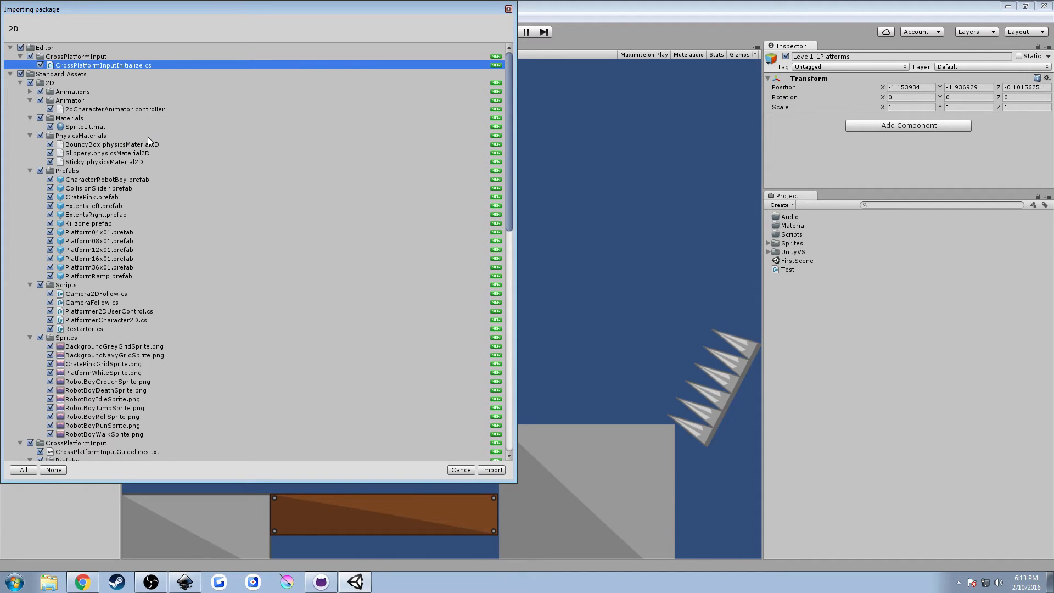
scroll("down", 3)
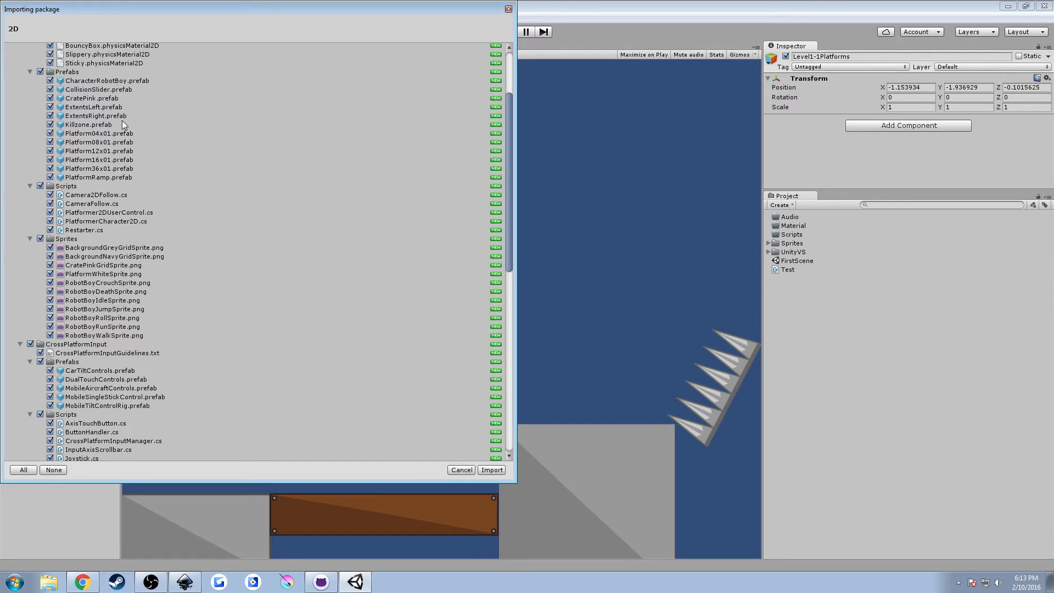
left_click(99, 132)
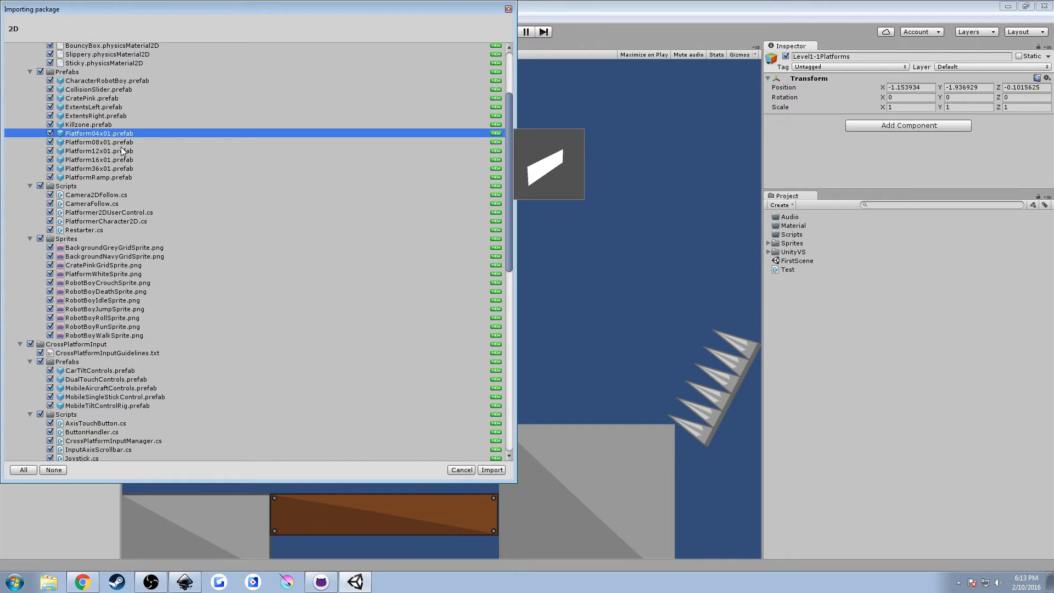
left_click(99, 150)
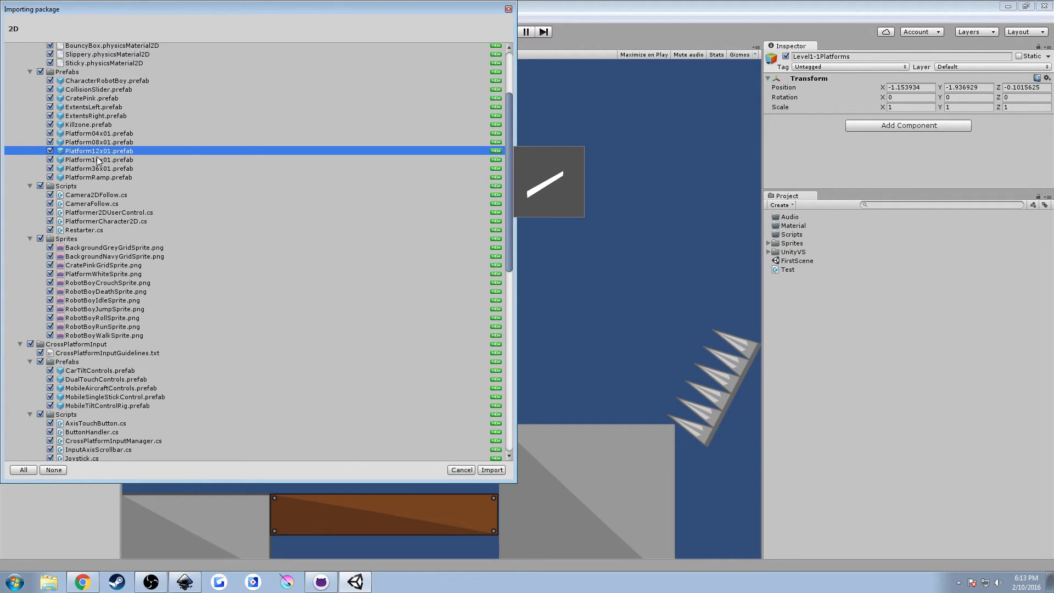
left_click(88, 124)
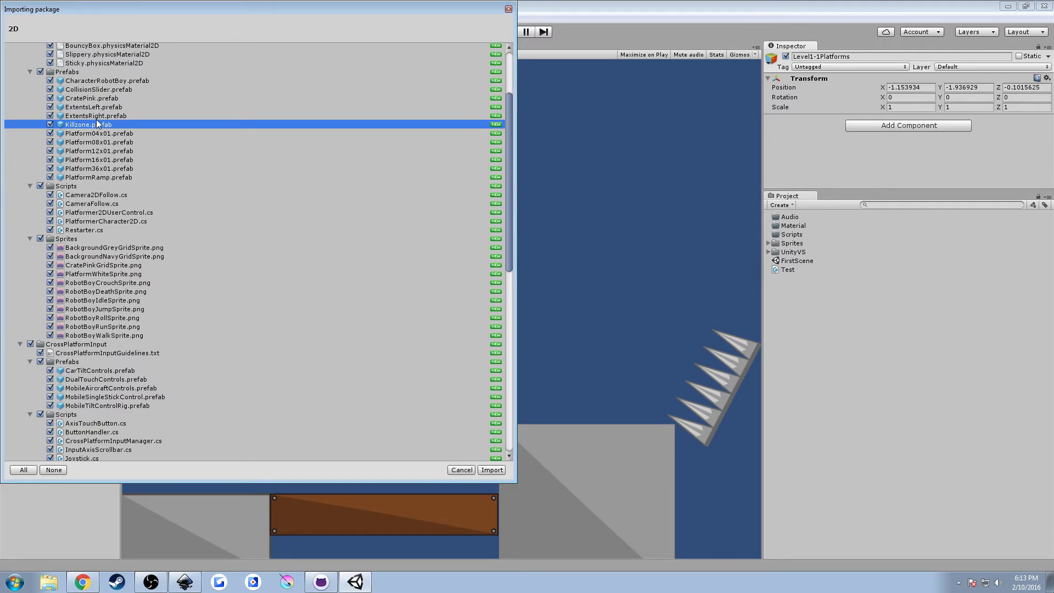
mouse_move(134, 119)
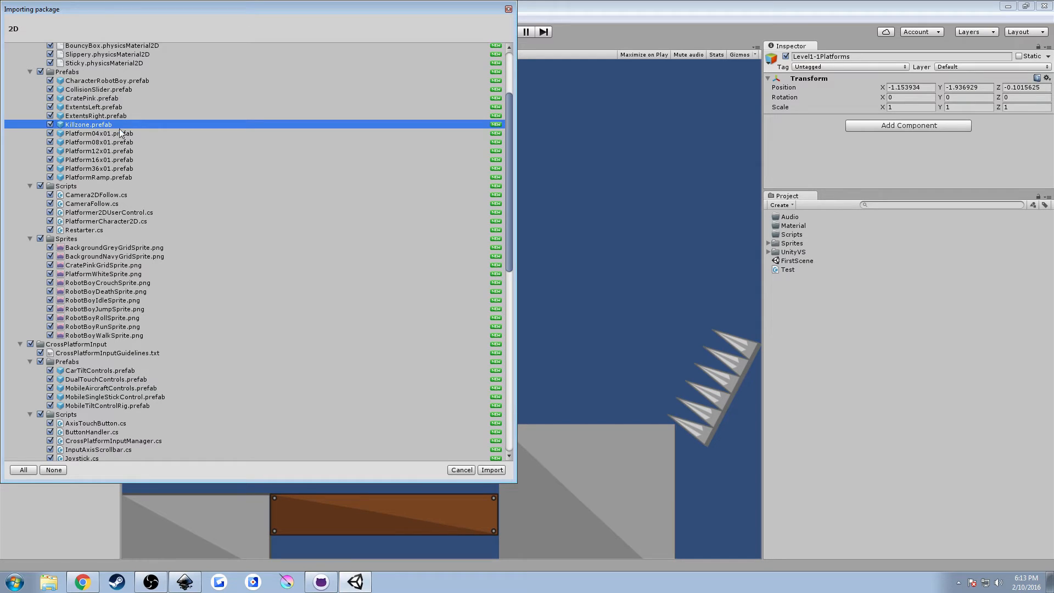
left_click(91, 98)
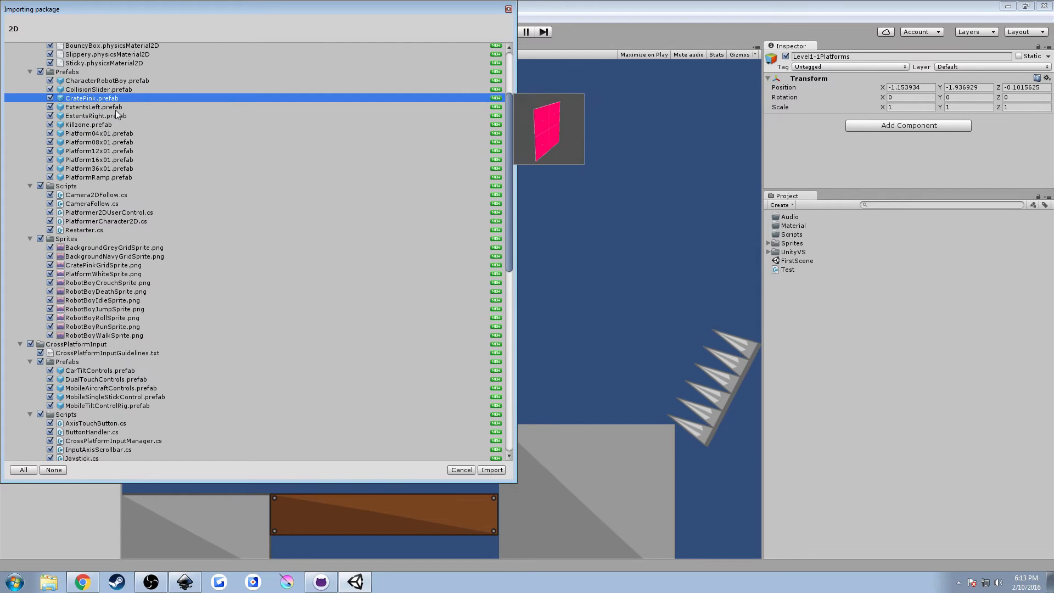
scroll("down", 3)
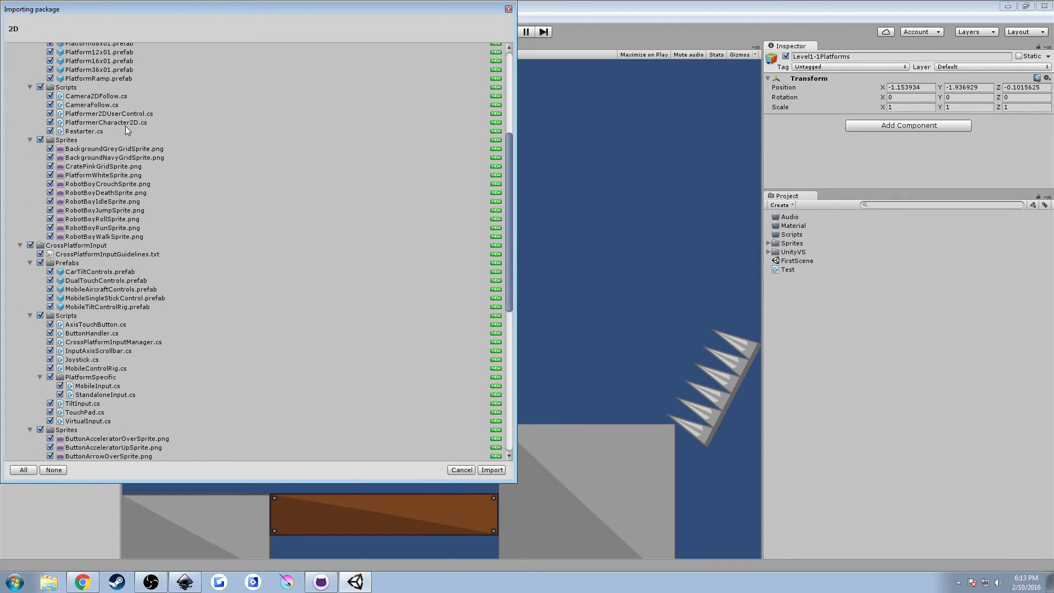
left_click(103, 201)
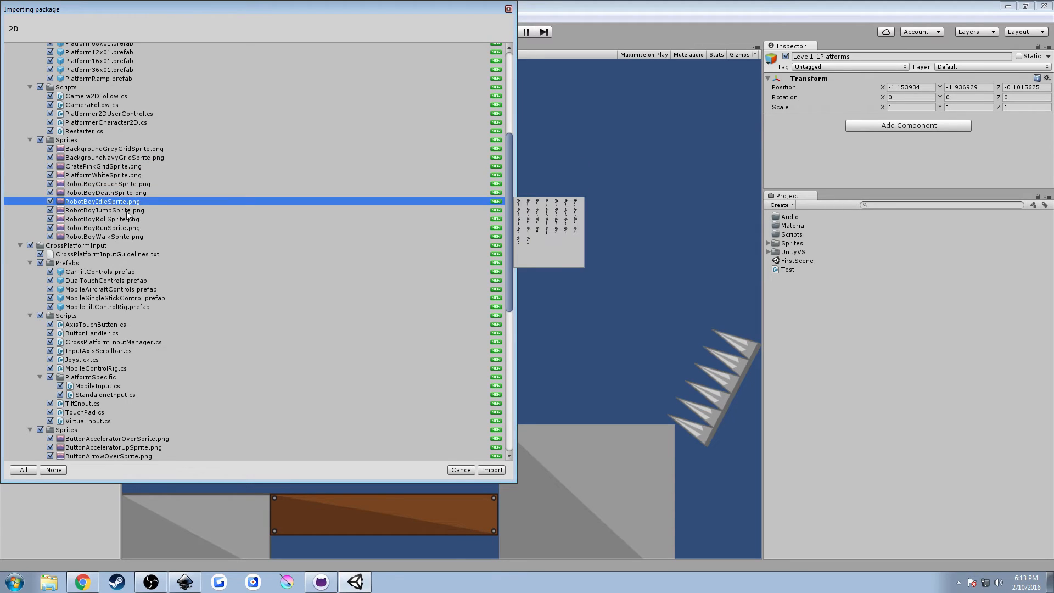
mouse_move(546, 220)
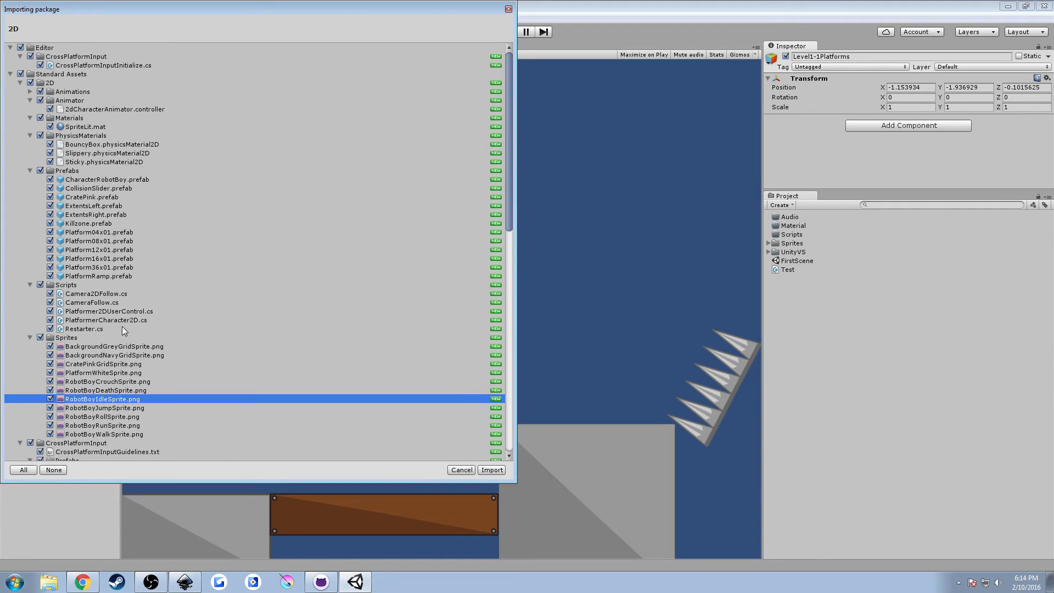
mouse_move(191, 316)
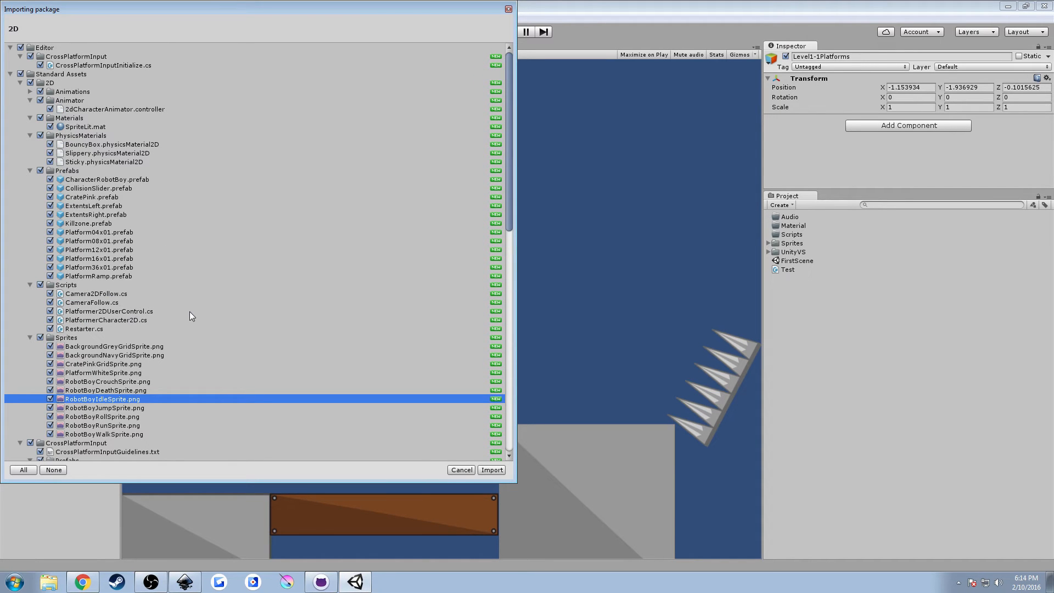
mouse_move(401, 396)
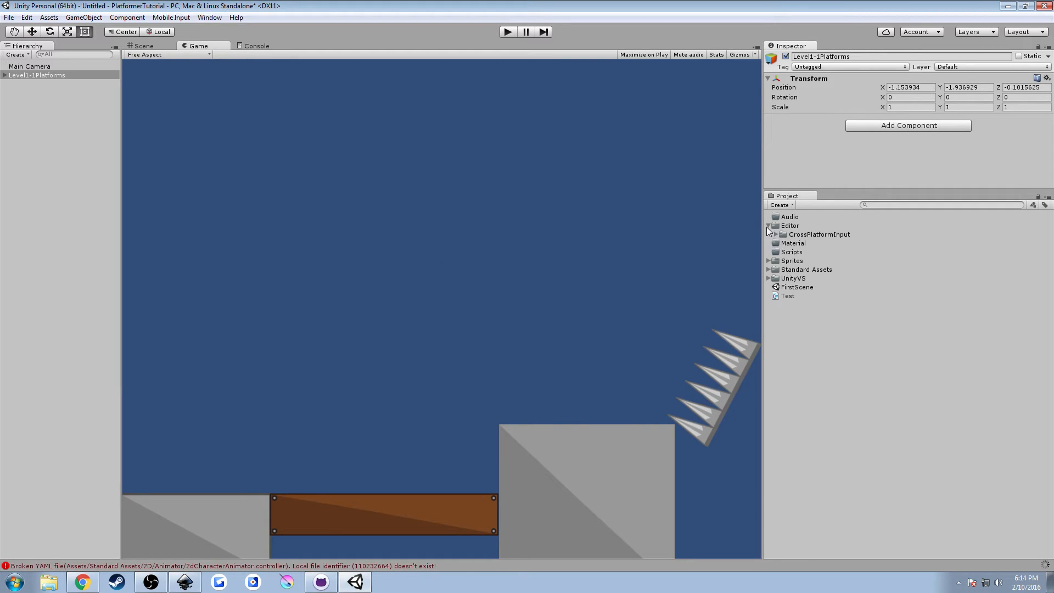
- Expand Standard Assets > 2D in the Project panel and select its Prefabs folder
left_click(769, 225)
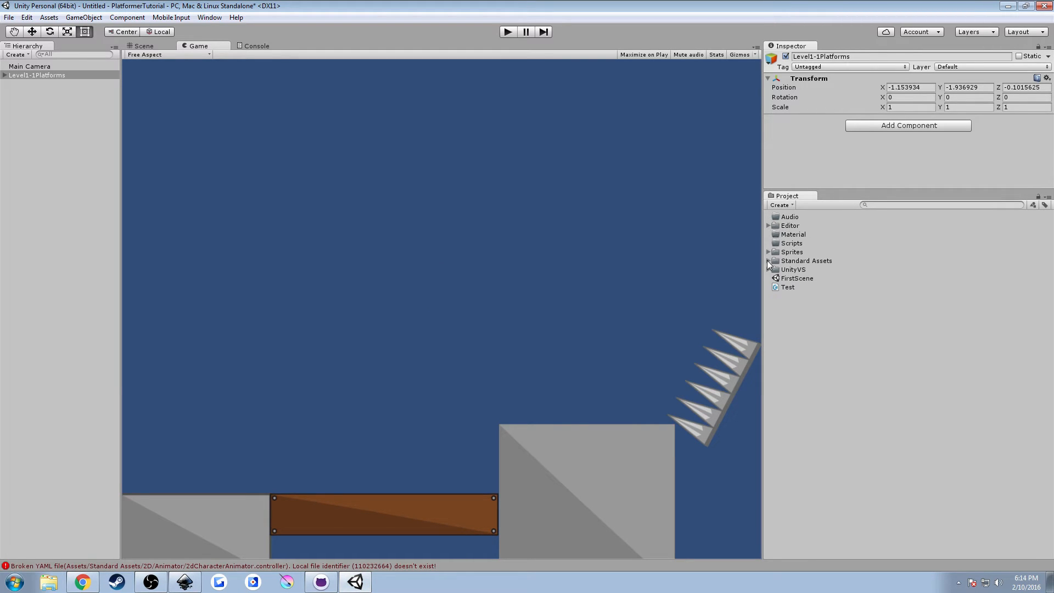
left_click(769, 260)
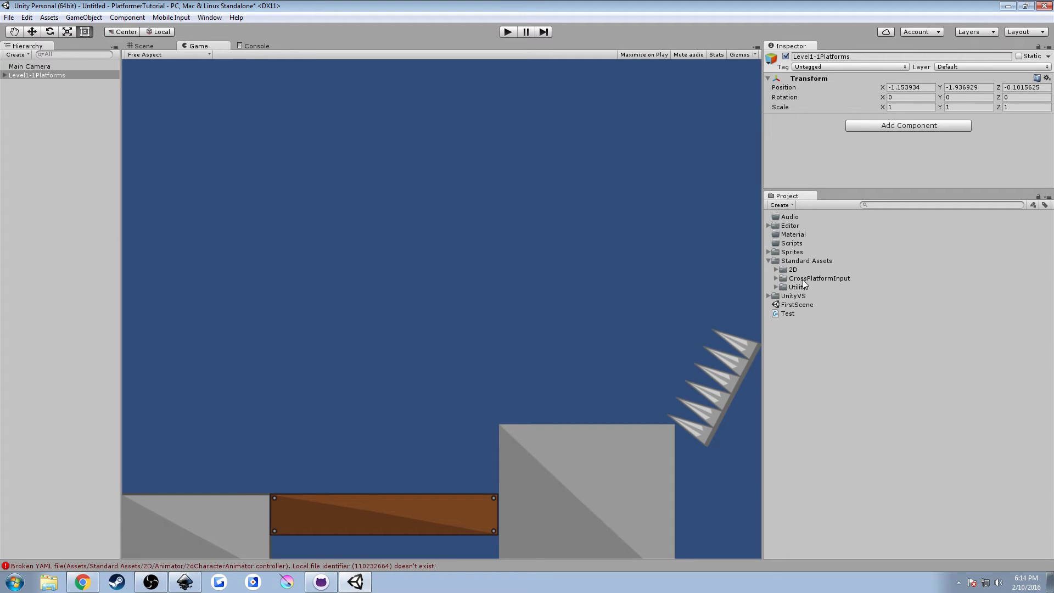
left_click(775, 287)
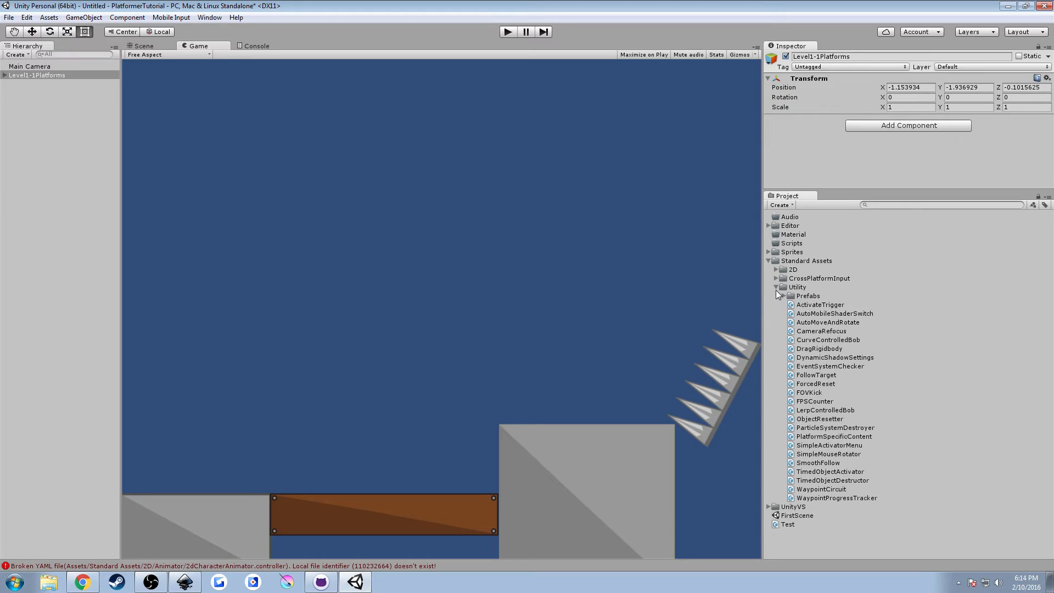
left_click(776, 287)
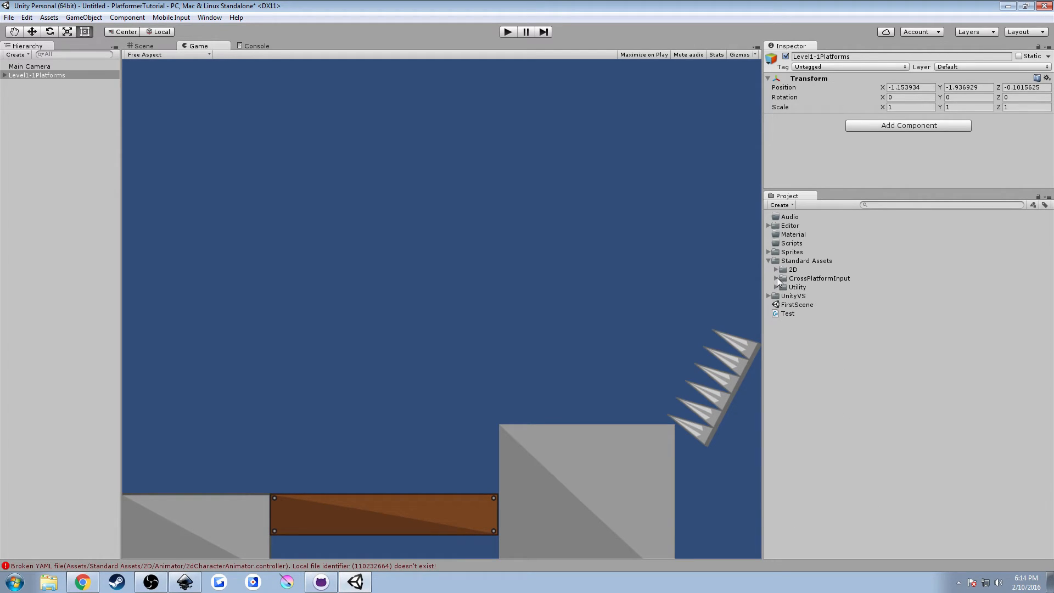
left_click(776, 269)
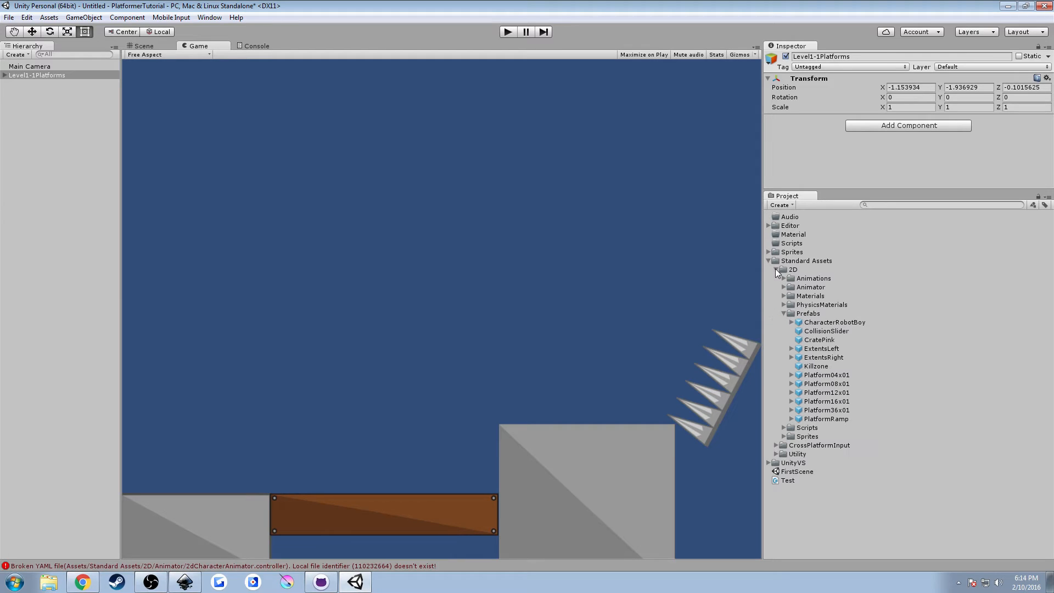
left_click(807, 314)
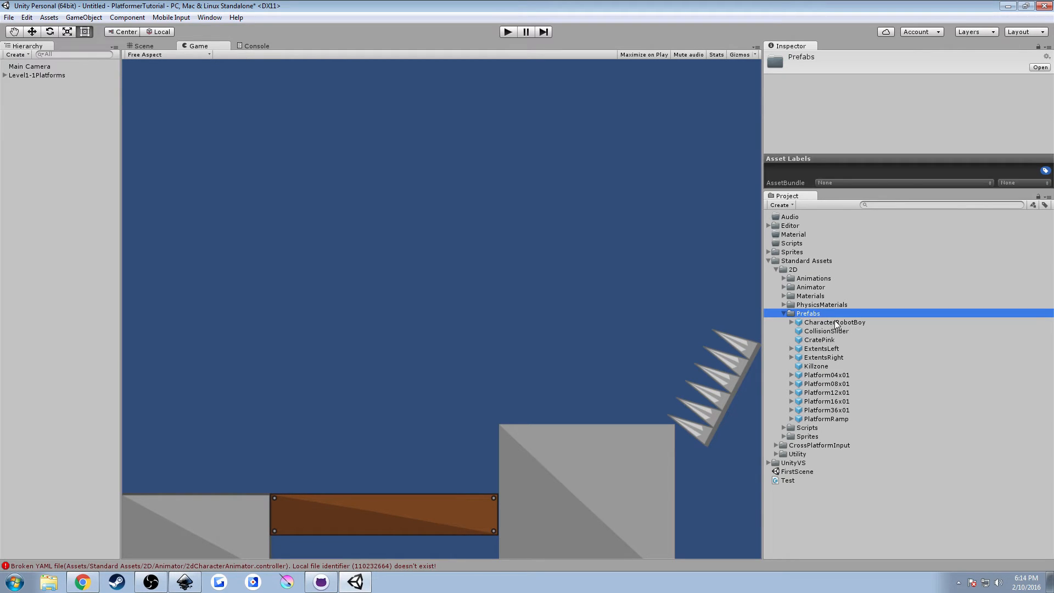
- Select the CharacterRobotBoy prefab and enlarge the Inspector to view its components
left_click(834, 322)
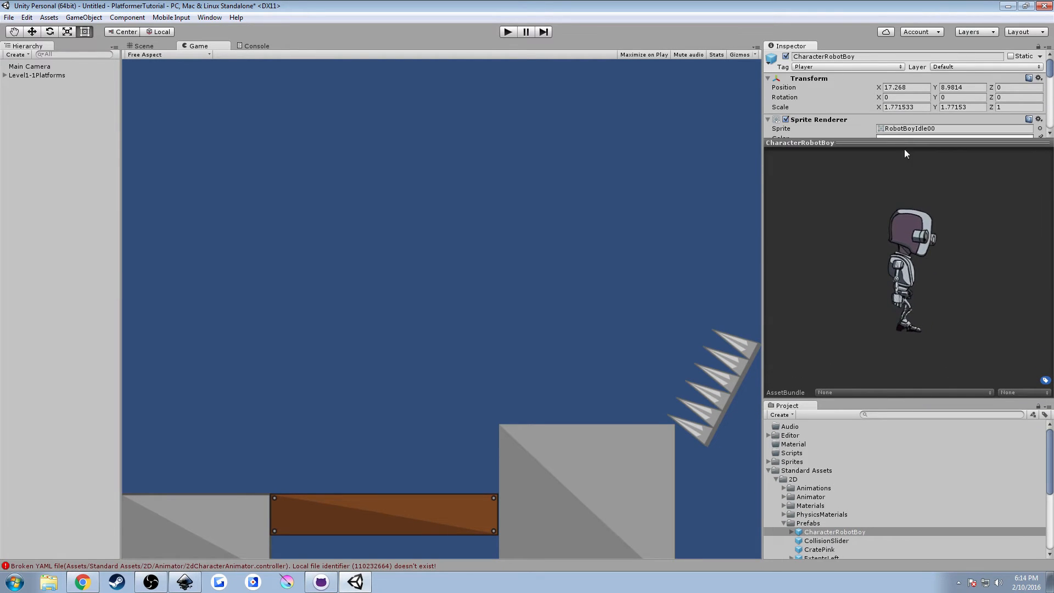
mouse_move(911, 153)
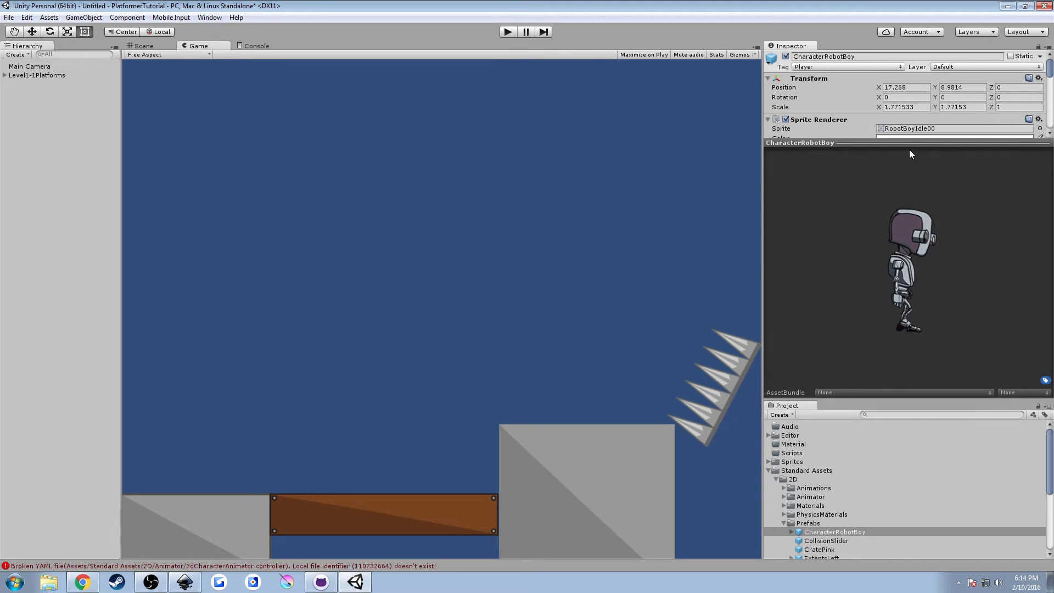
left_click(835, 531)
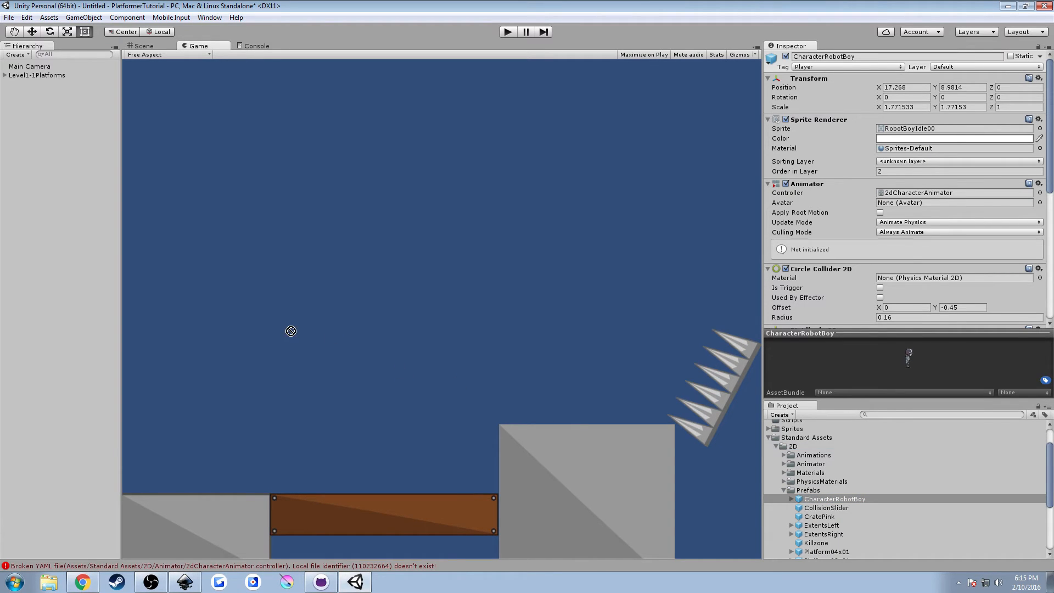
left_click(142, 46)
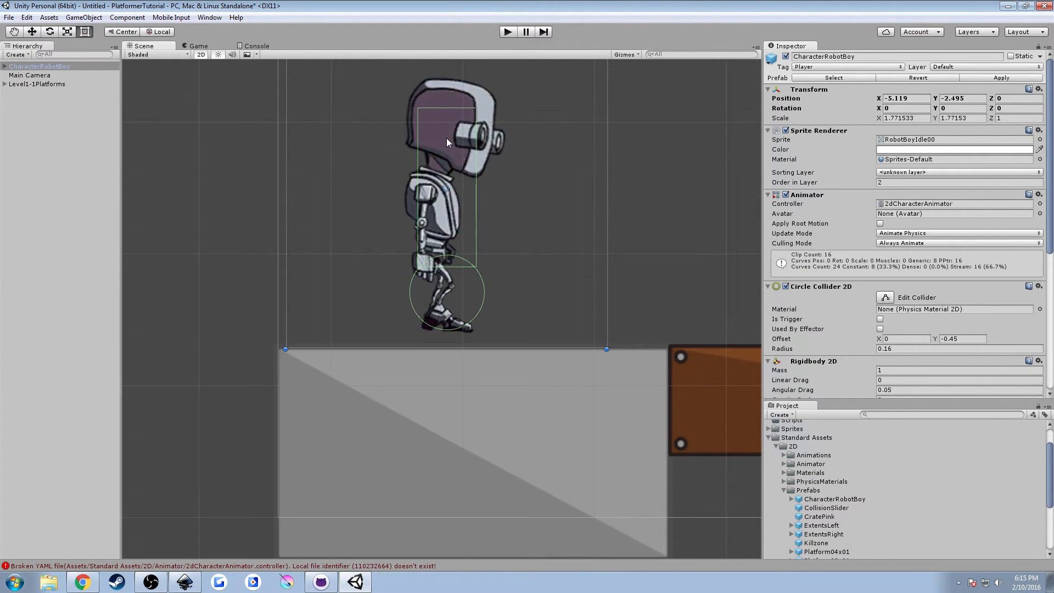
left_click(197, 46)
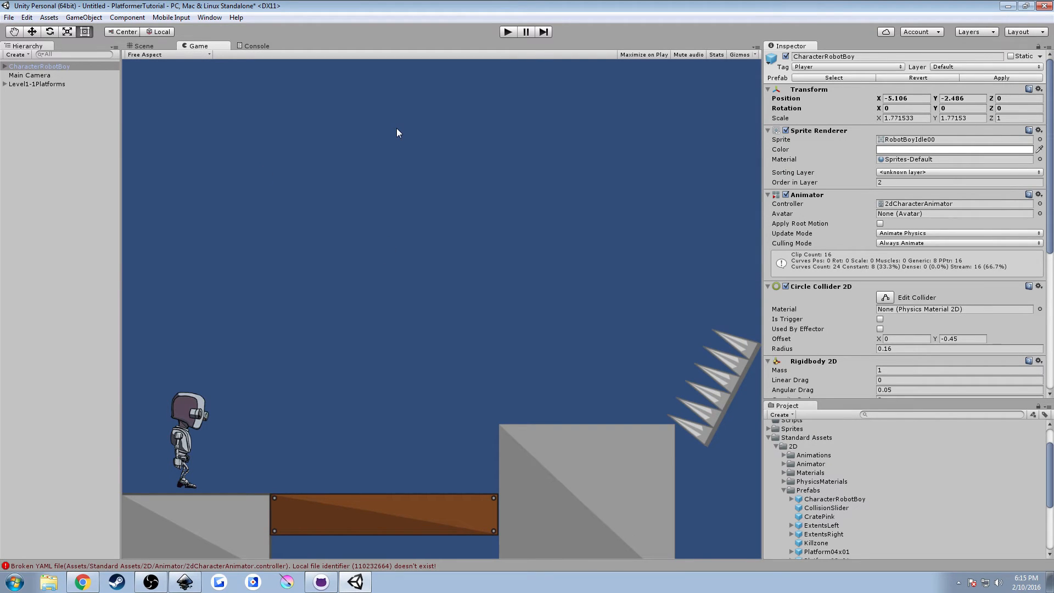
left_click(507, 32)
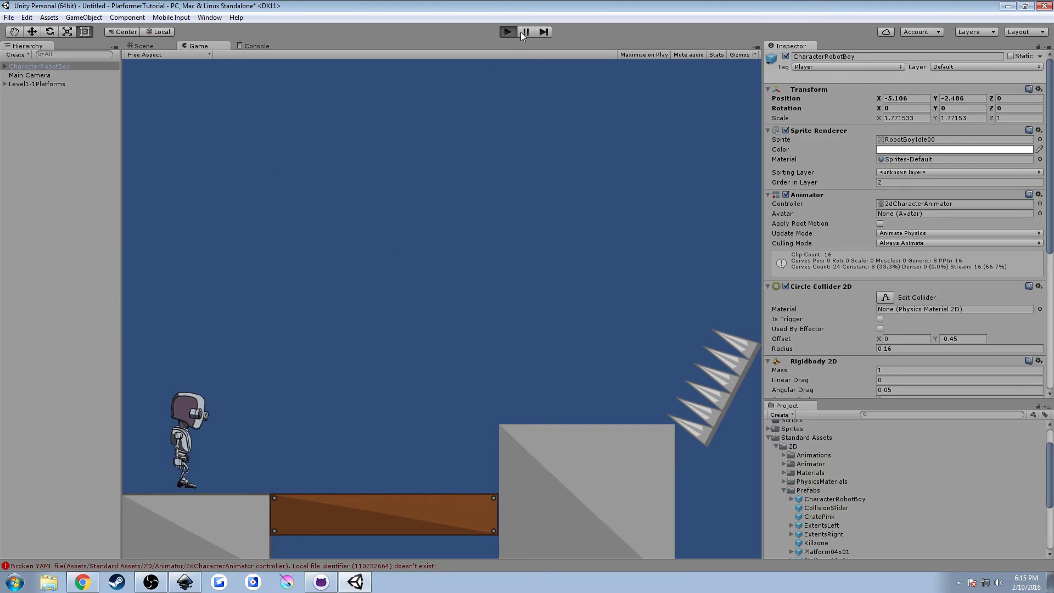
left_click(507, 32)
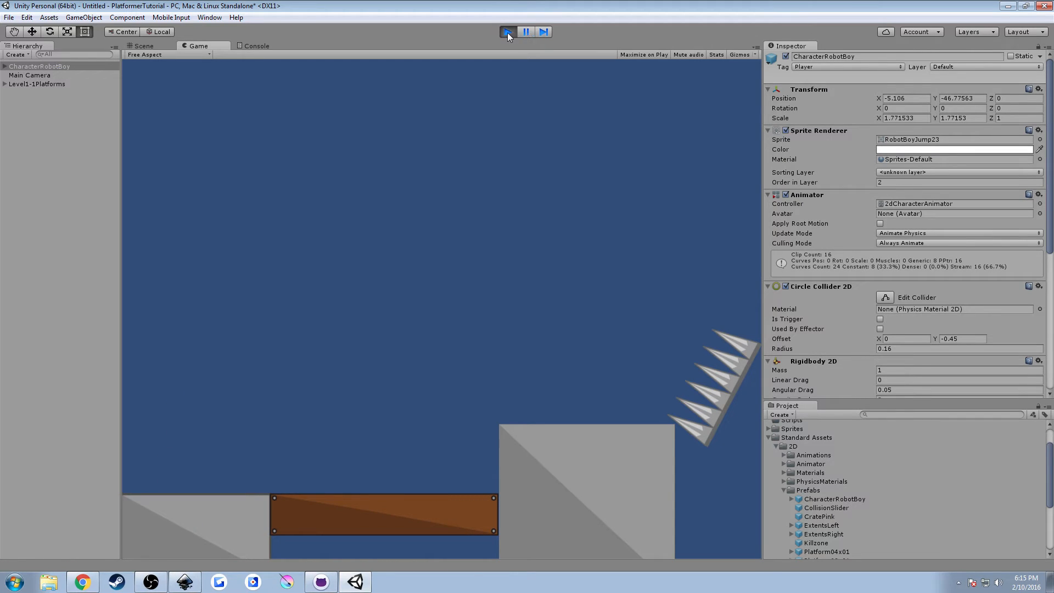
left_click(508, 32)
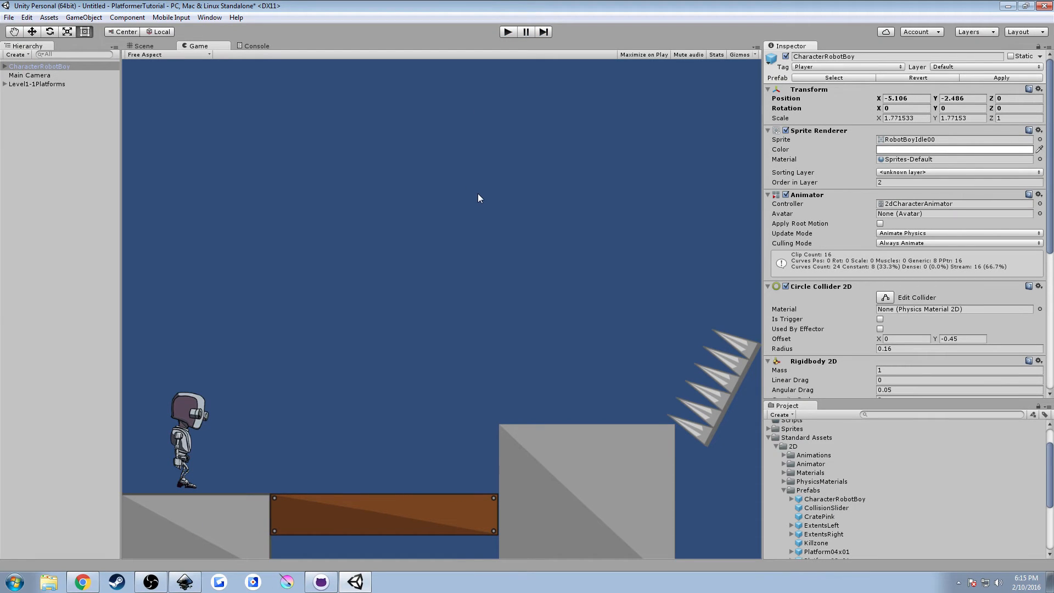
mouse_move(219, 509)
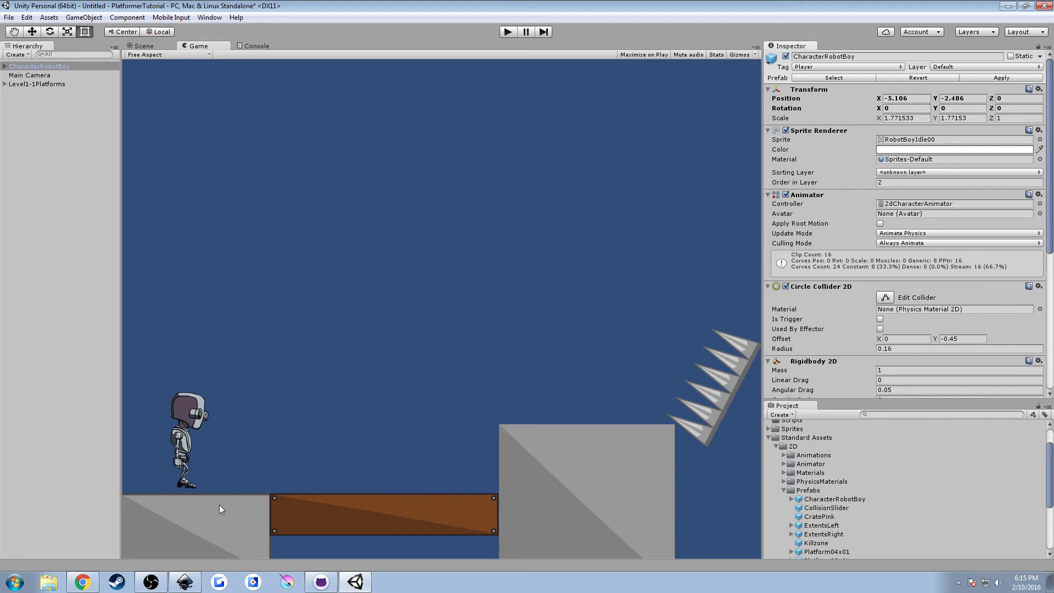
mouse_move(240, 417)
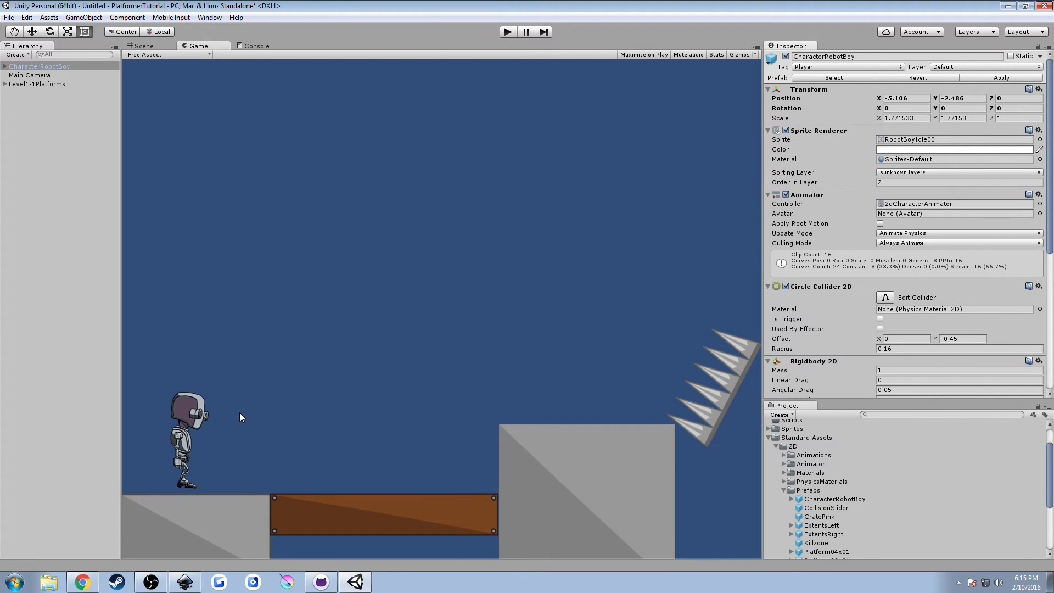
left_click(143, 46)
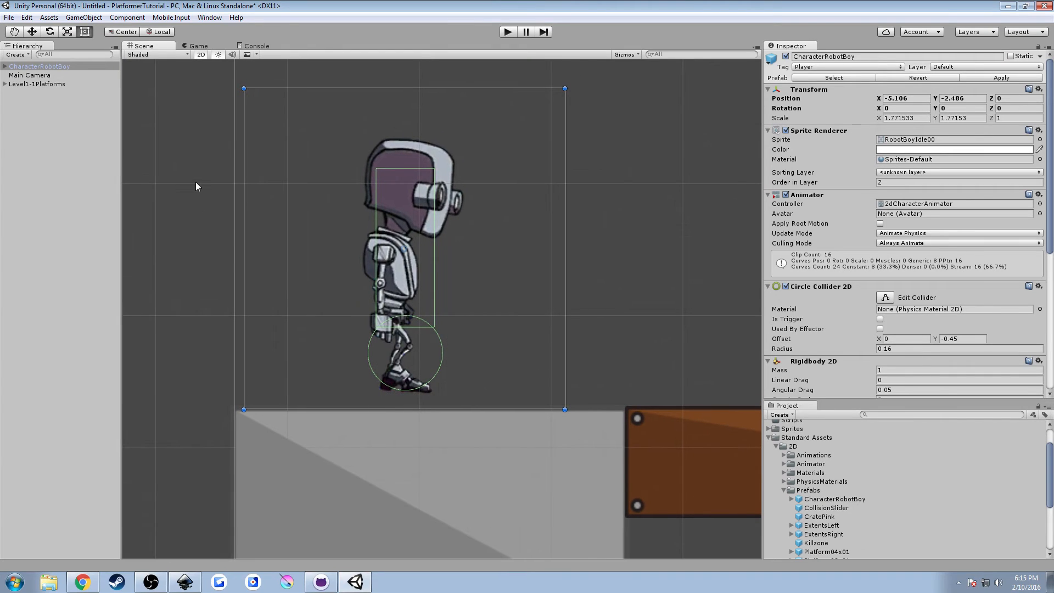
mouse_move(402, 192)
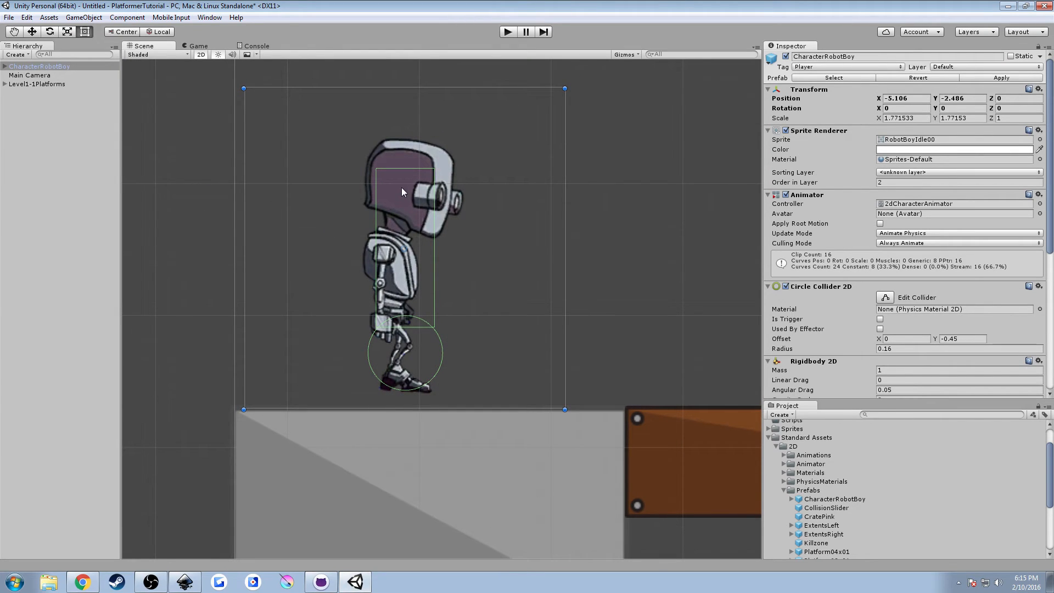
mouse_move(493, 201)
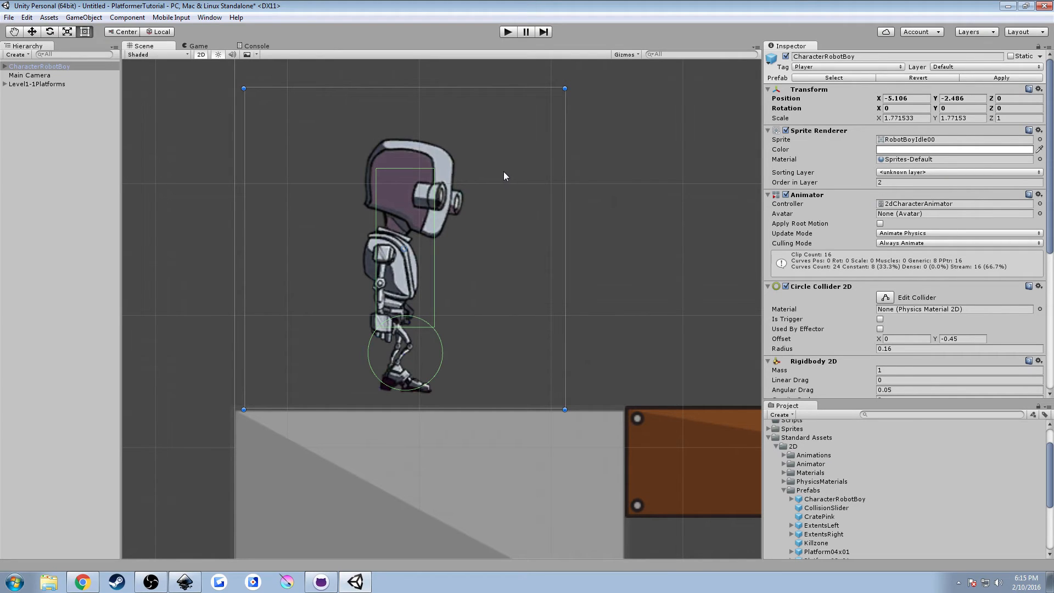
mouse_move(485, 194)
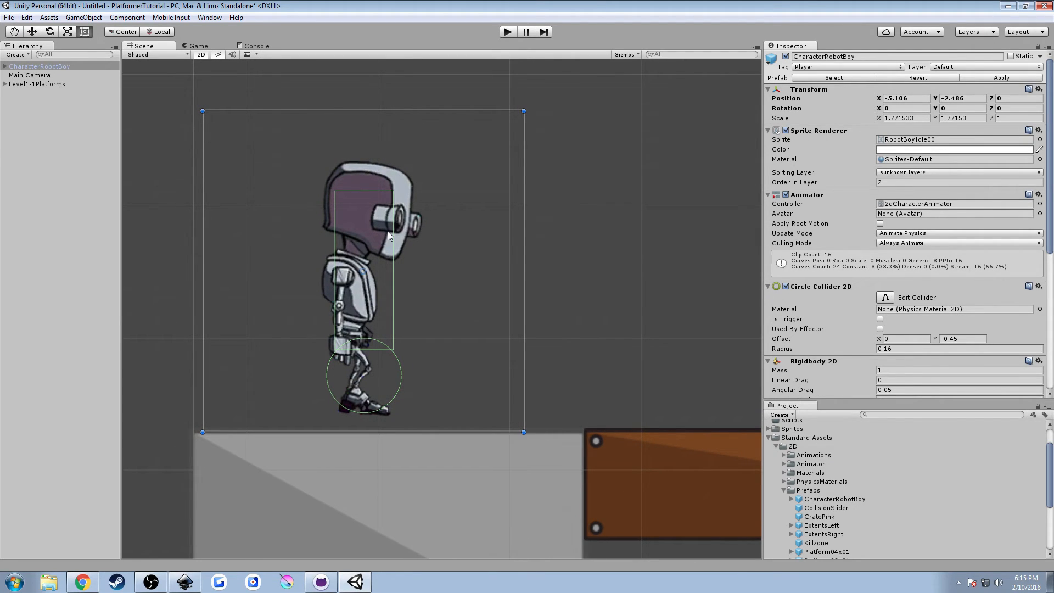
mouse_move(892, 275)
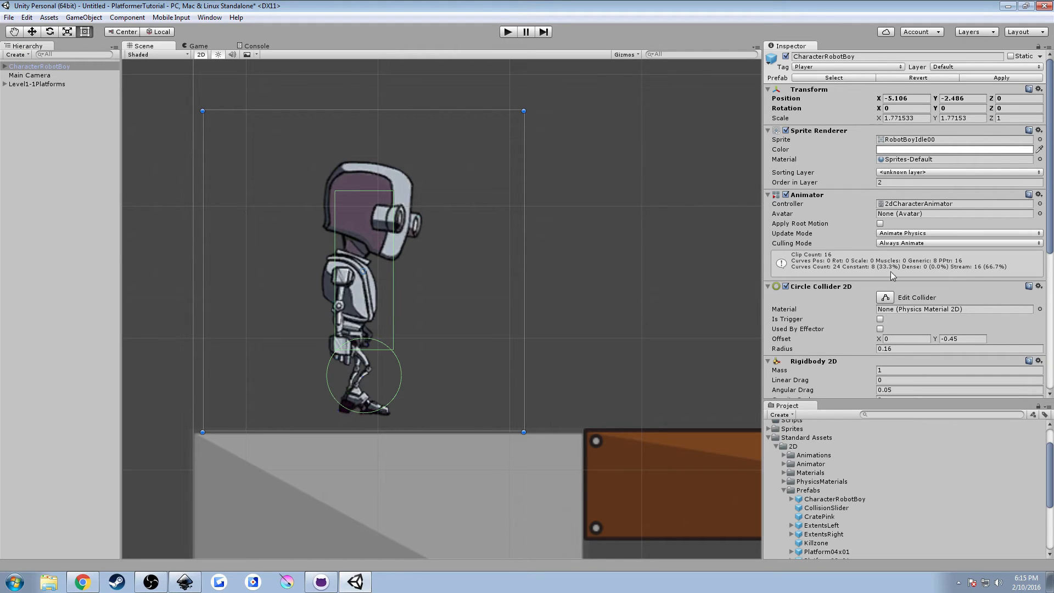
mouse_move(806, 267)
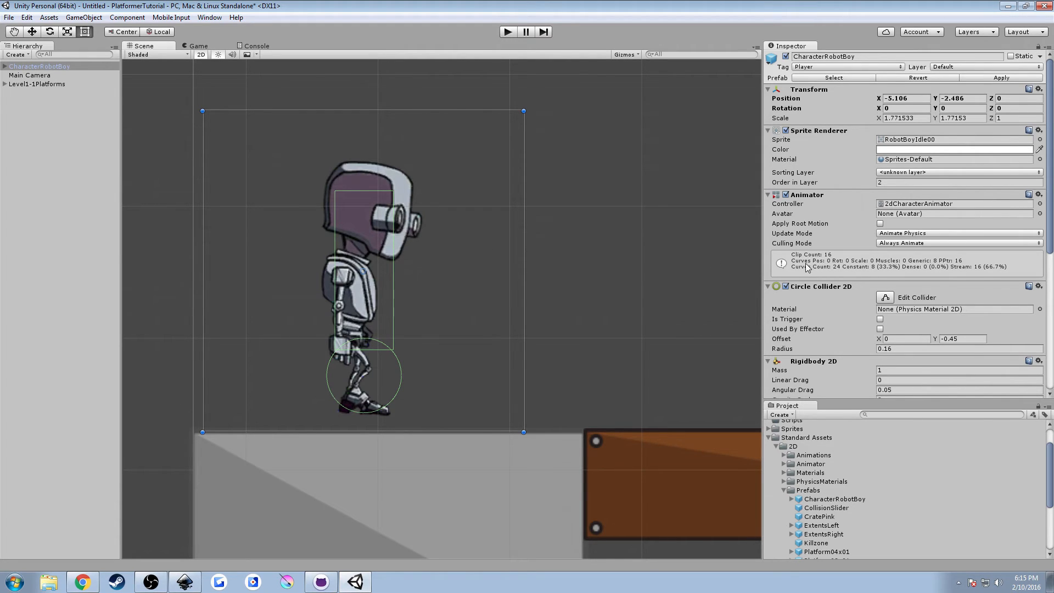
scroll("down", 3)
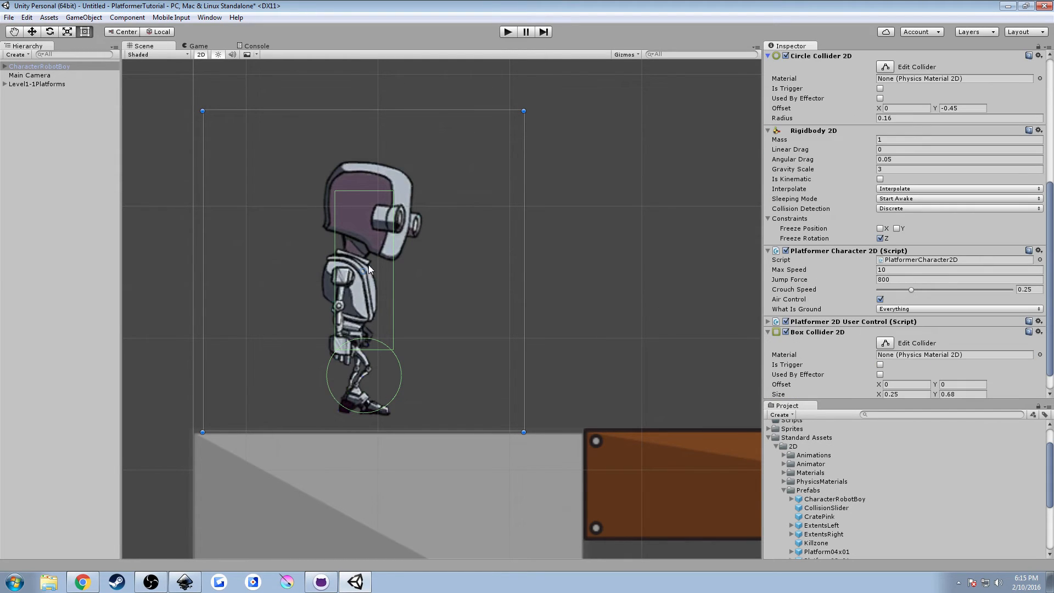
mouse_move(335, 388)
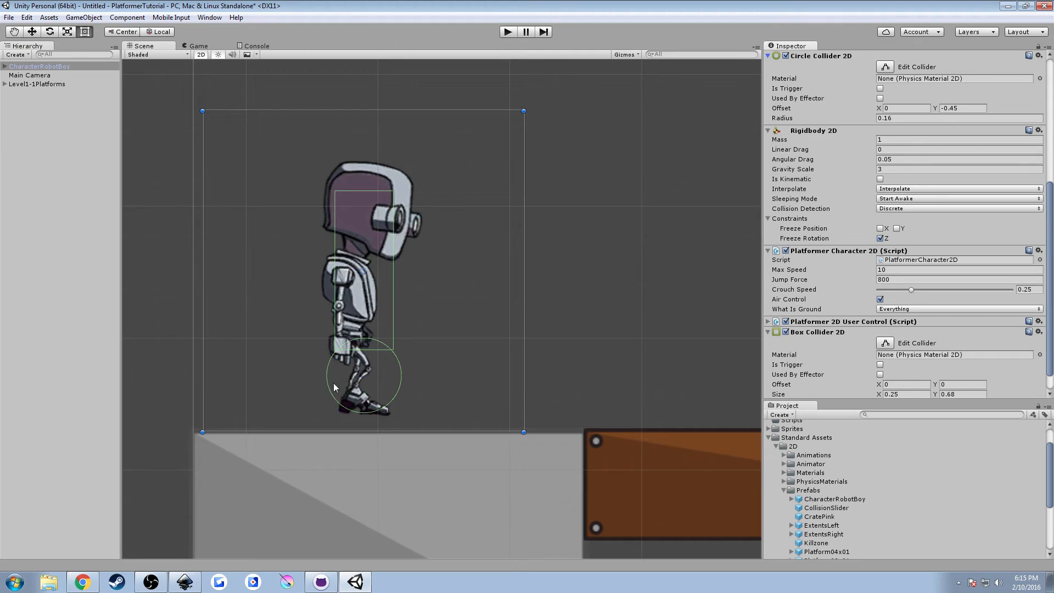
mouse_move(390, 406)
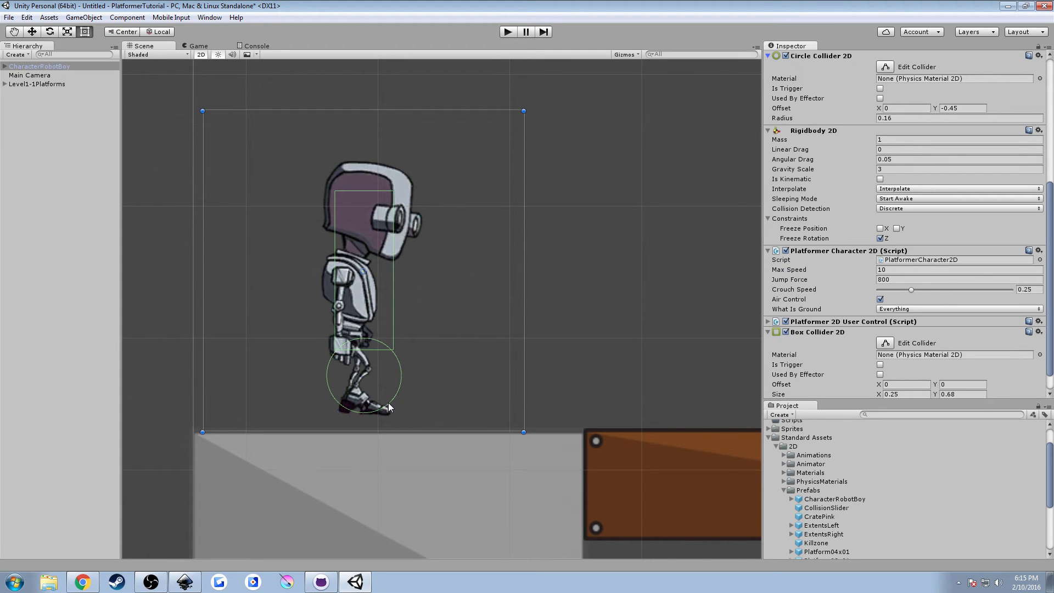
mouse_move(380, 355)
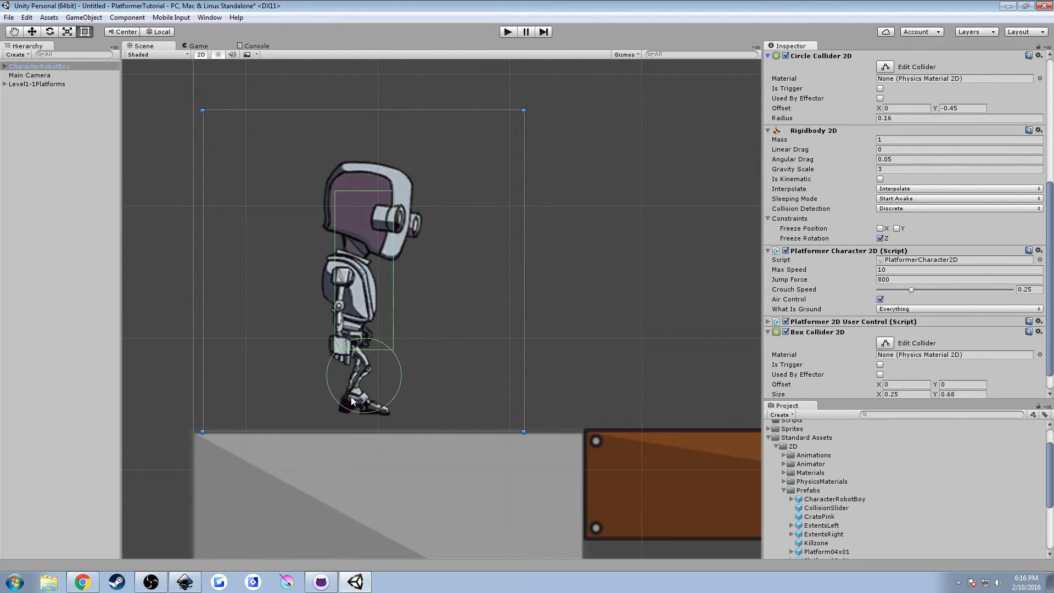
mouse_move(375, 408)
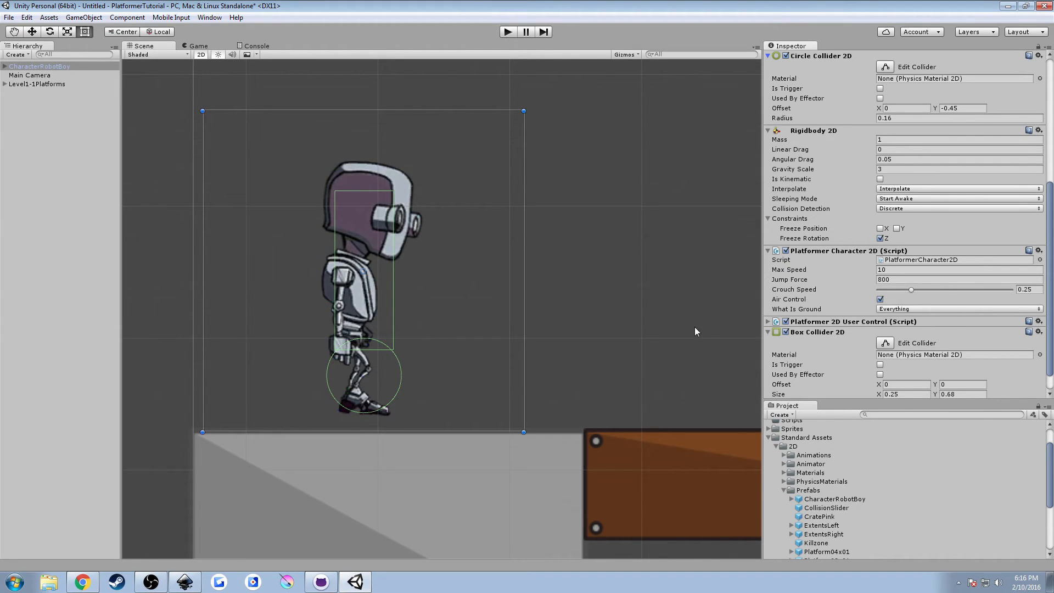
mouse_move(569, 278)
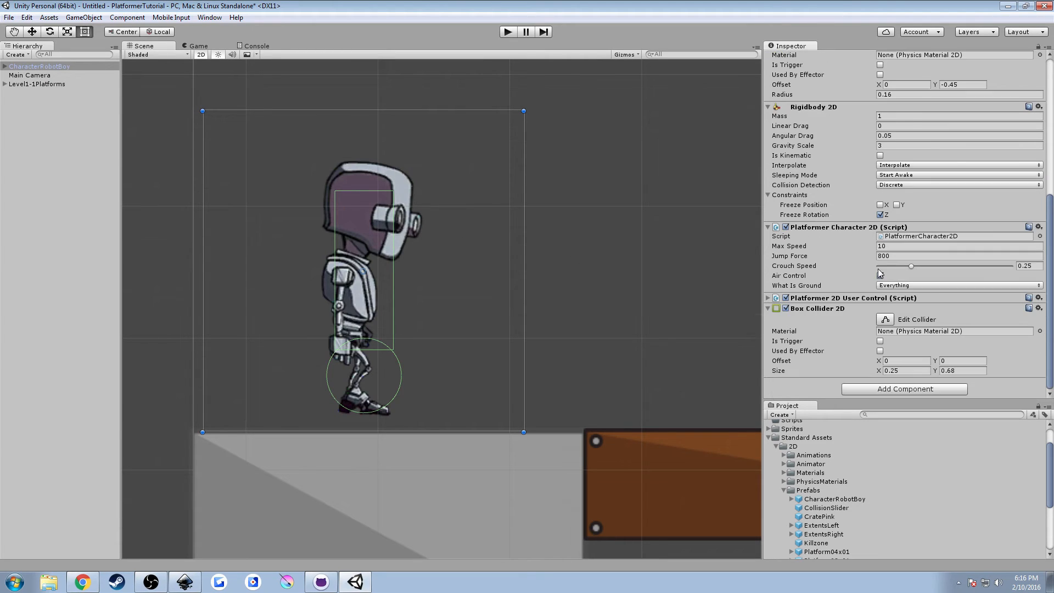
left_click(880, 276)
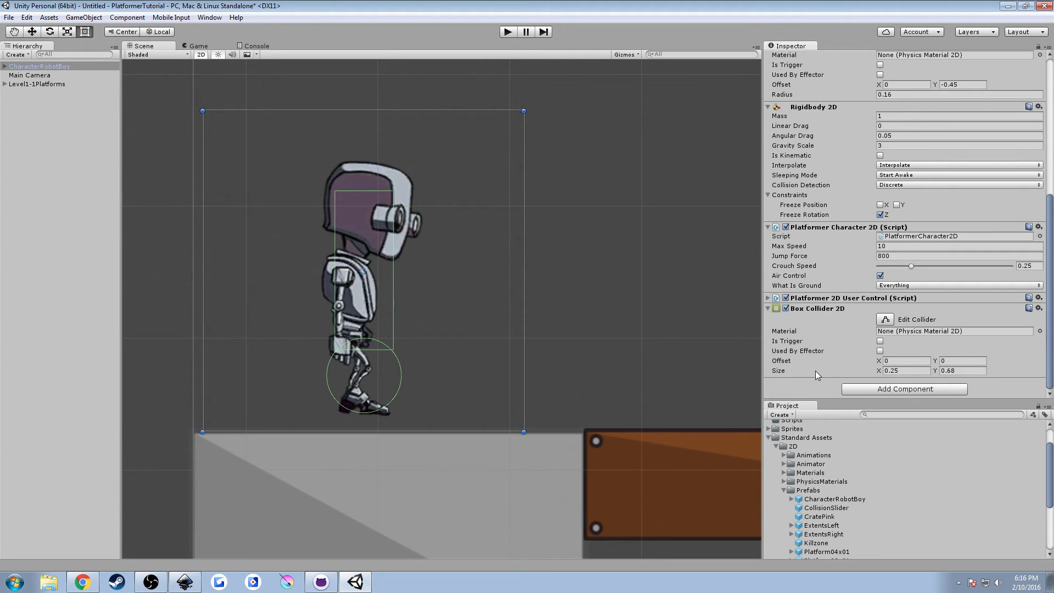
mouse_move(369, 192)
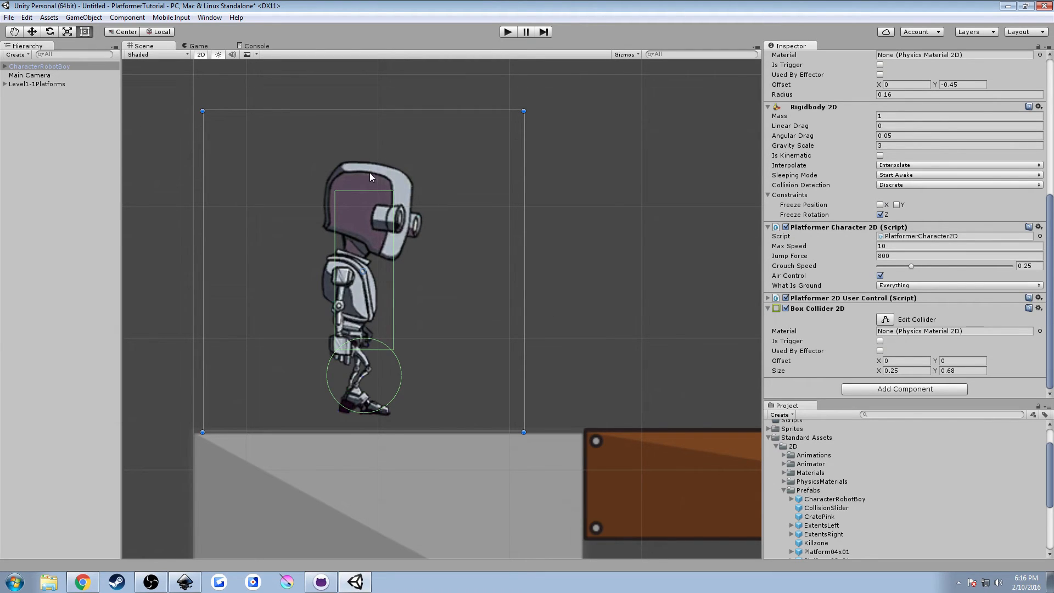
left_click(962, 371)
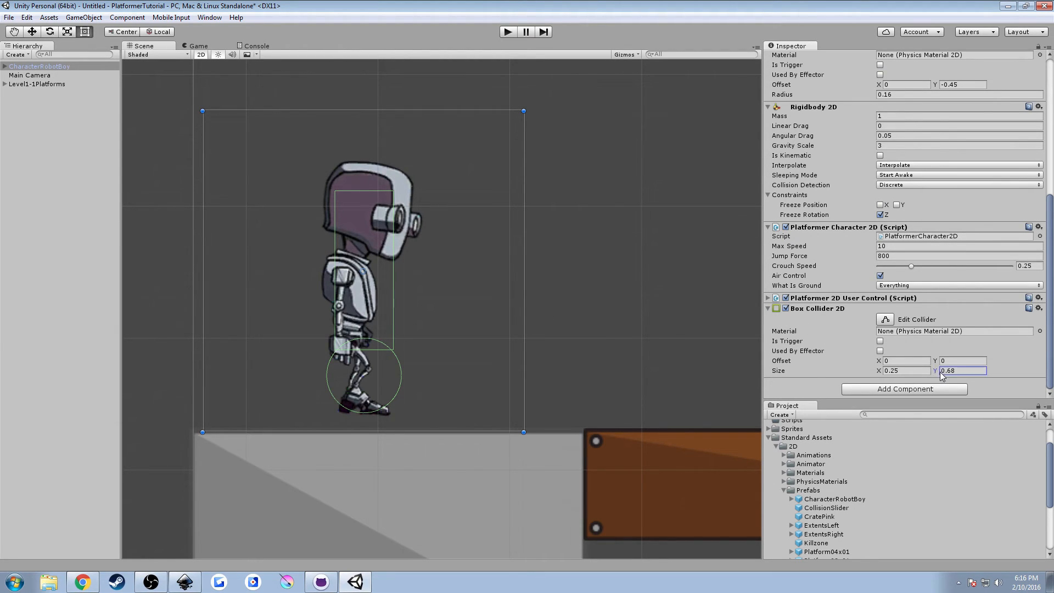
type("0.62")
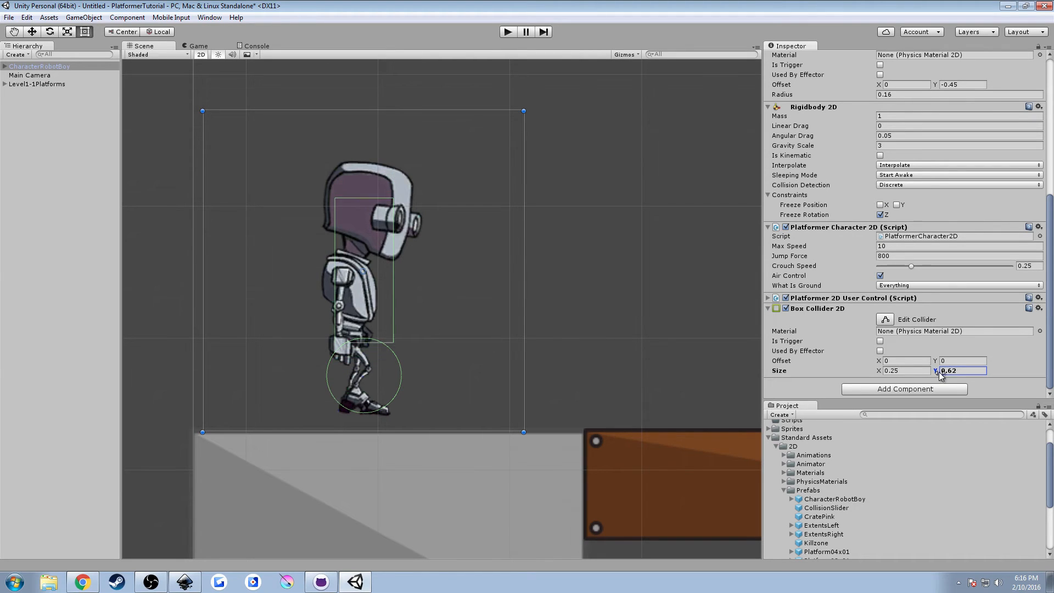
type("0.68")
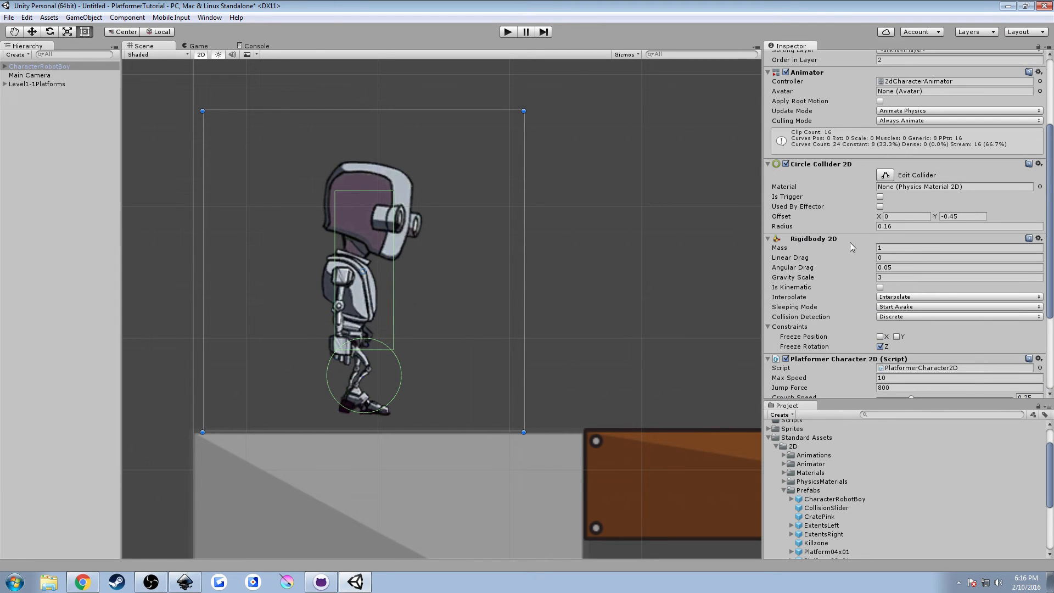
mouse_move(830, 269)
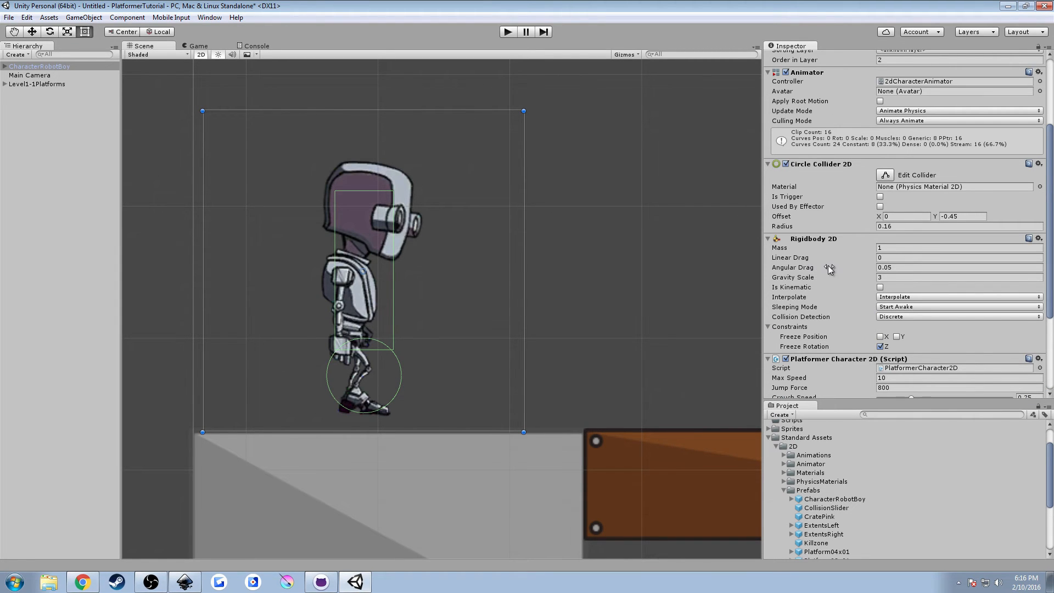
mouse_move(833, 244)
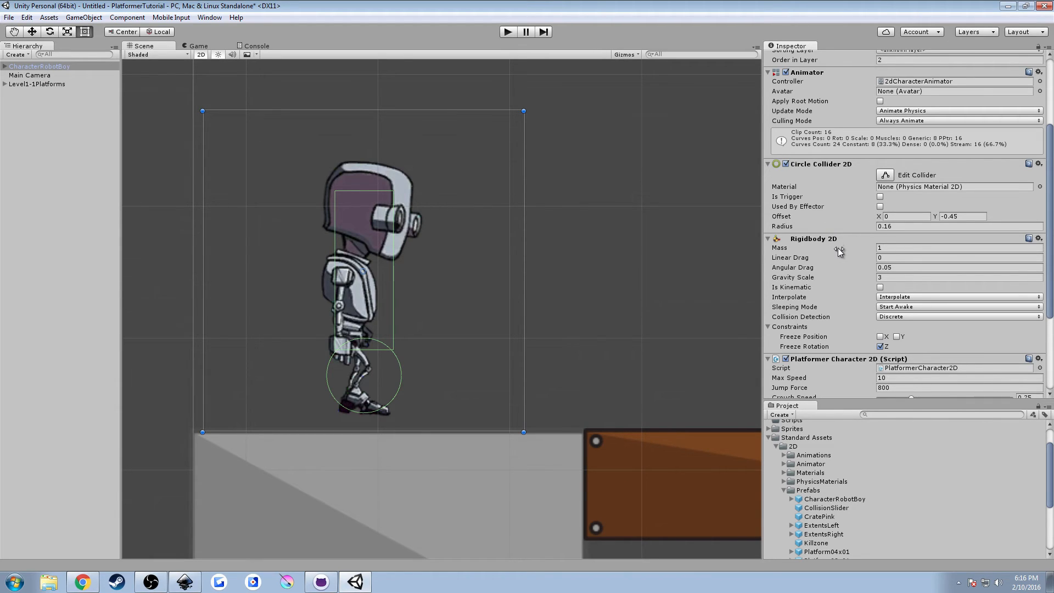
mouse_move(839, 248)
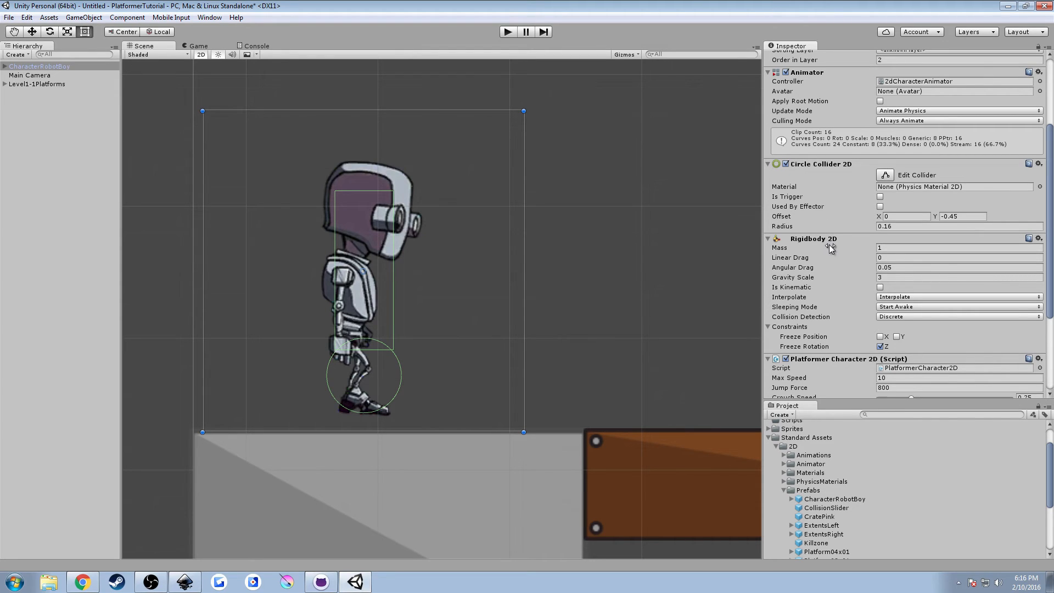
mouse_move(695, 273)
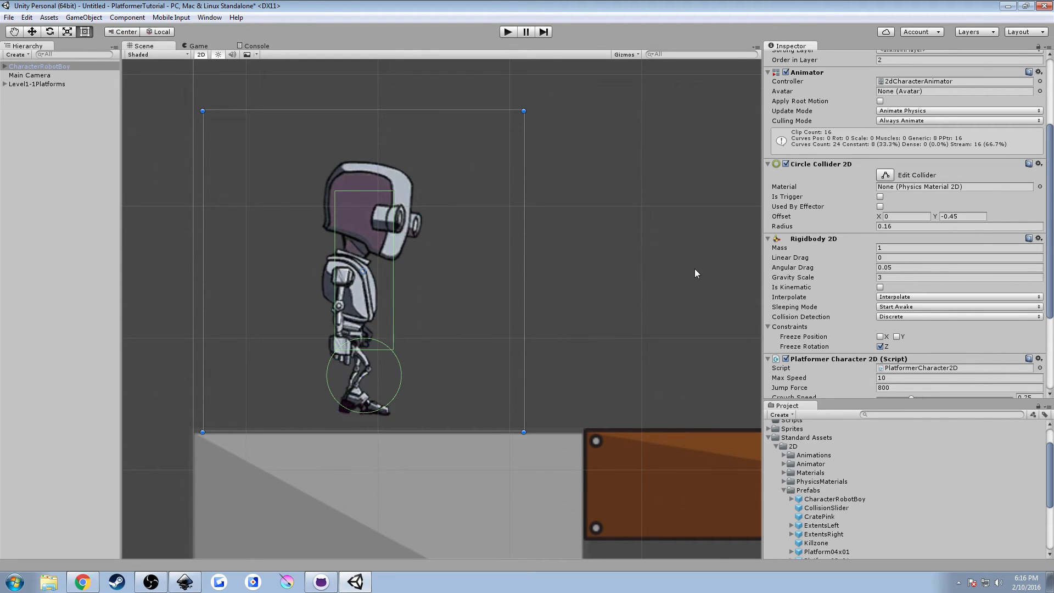
mouse_move(688, 276)
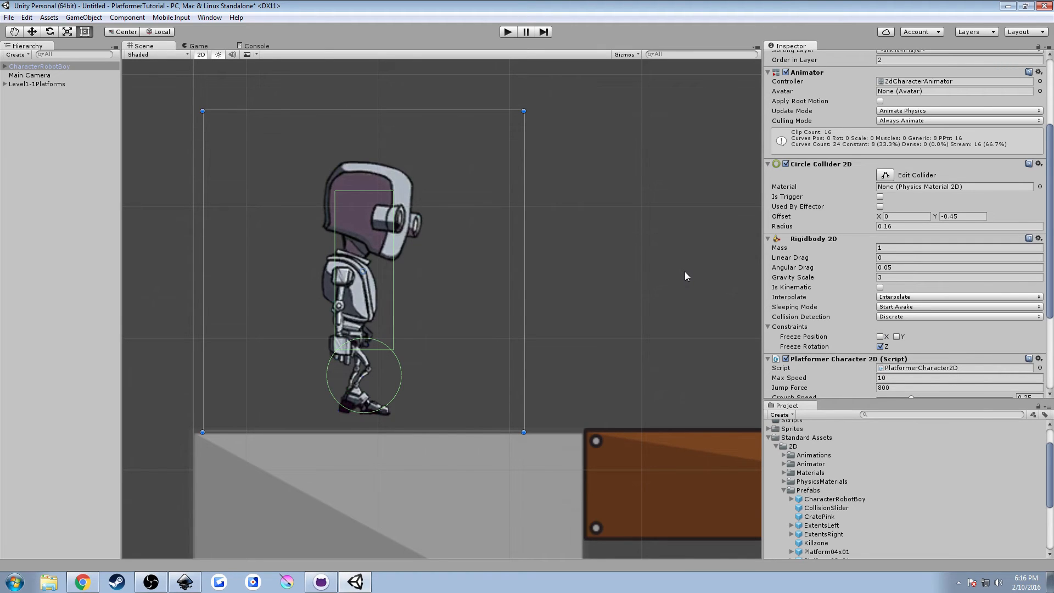
mouse_move(663, 282)
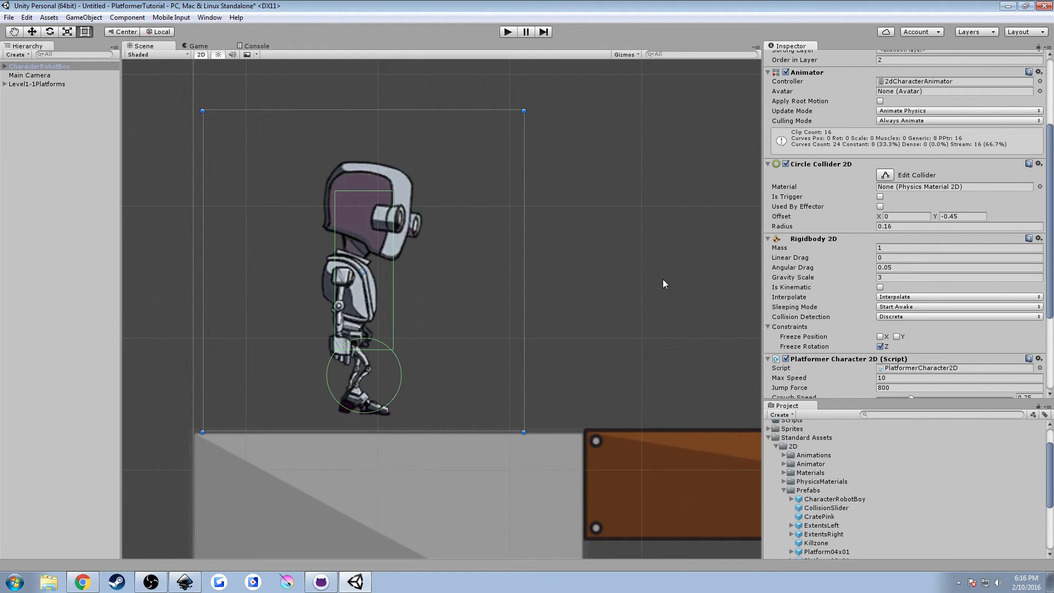
mouse_move(832, 297)
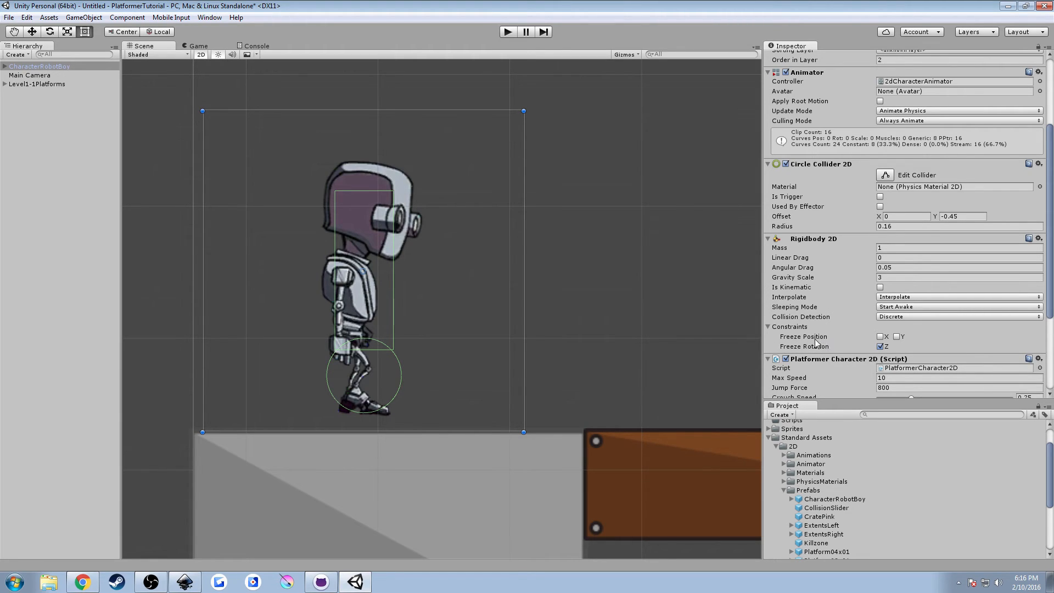
mouse_move(877, 357)
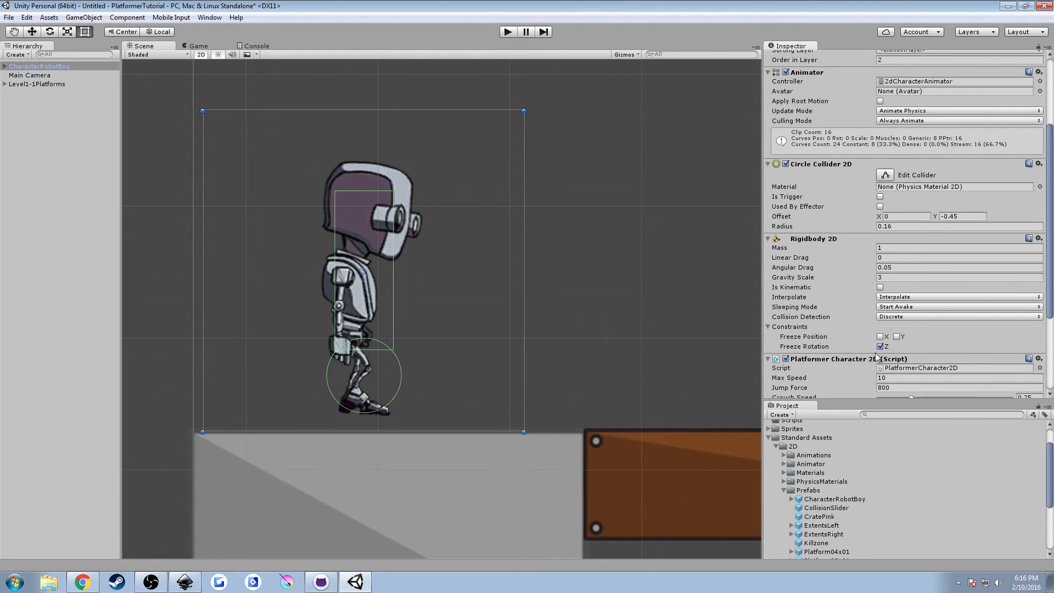
scroll("down", 3)
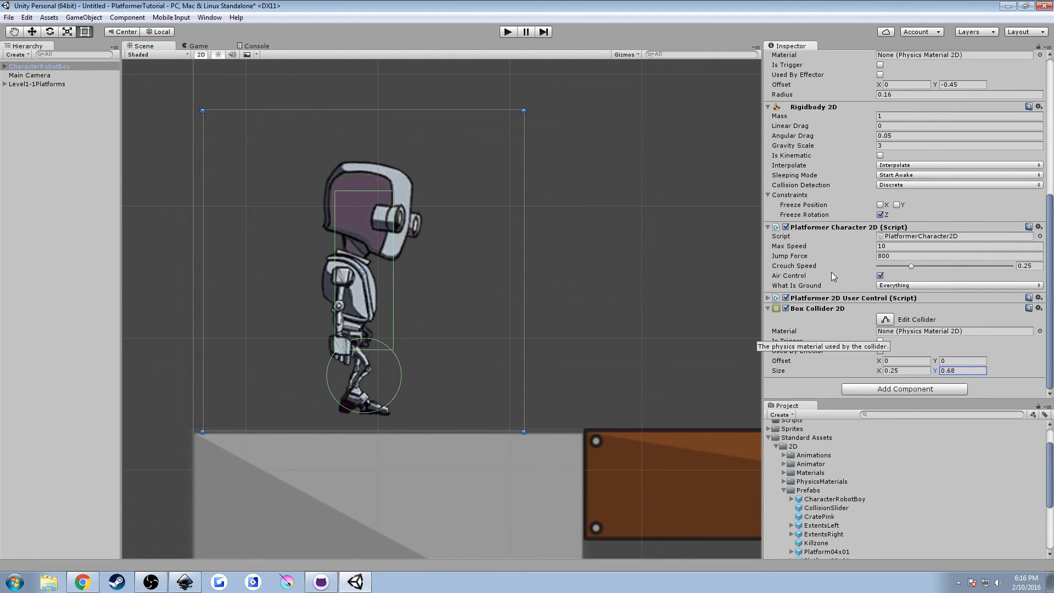
mouse_move(838, 312)
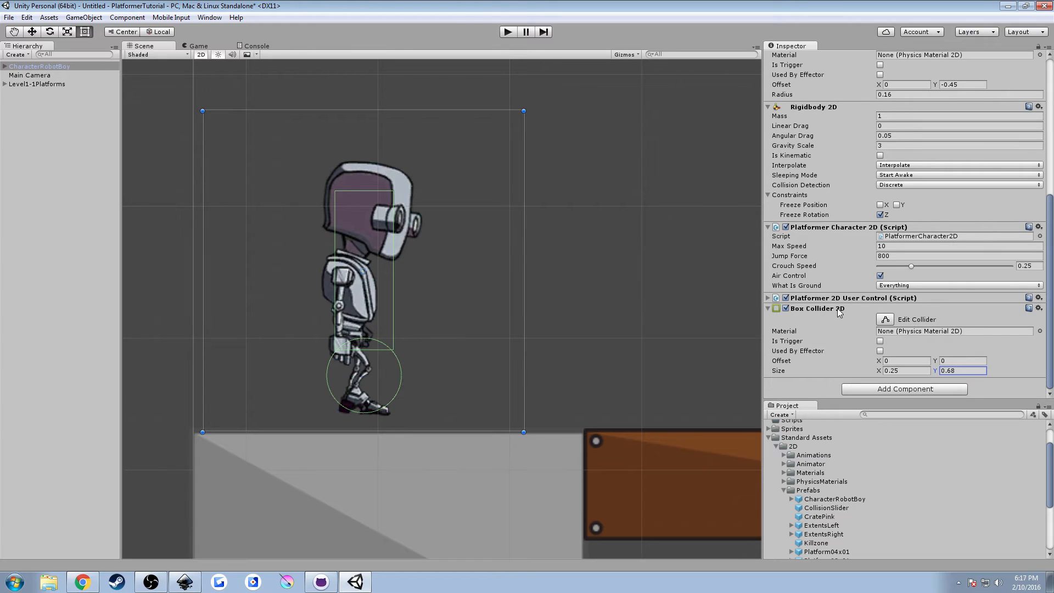
mouse_move(870, 288)
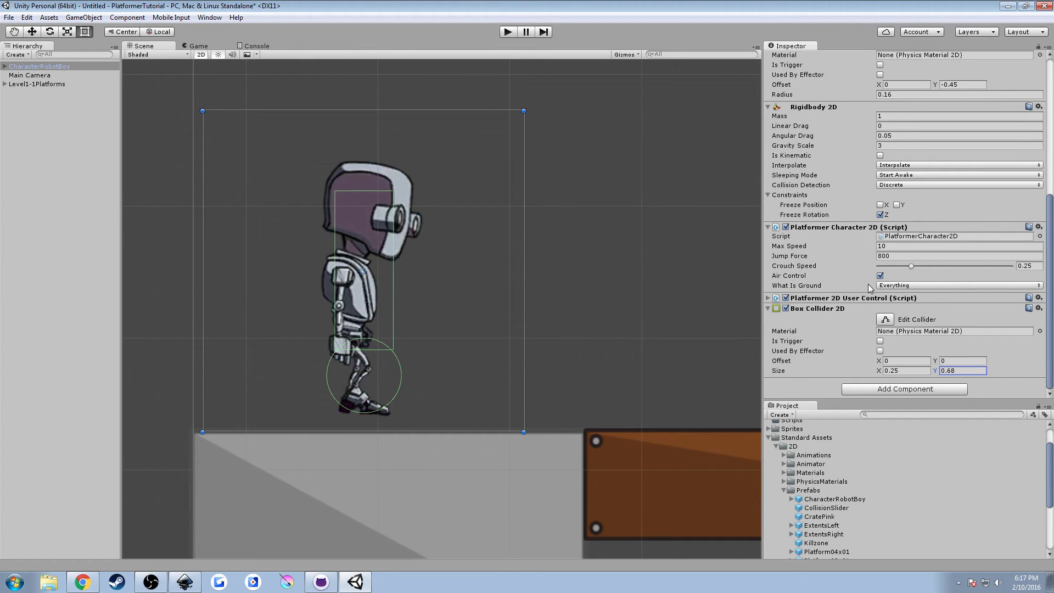
mouse_move(866, 300)
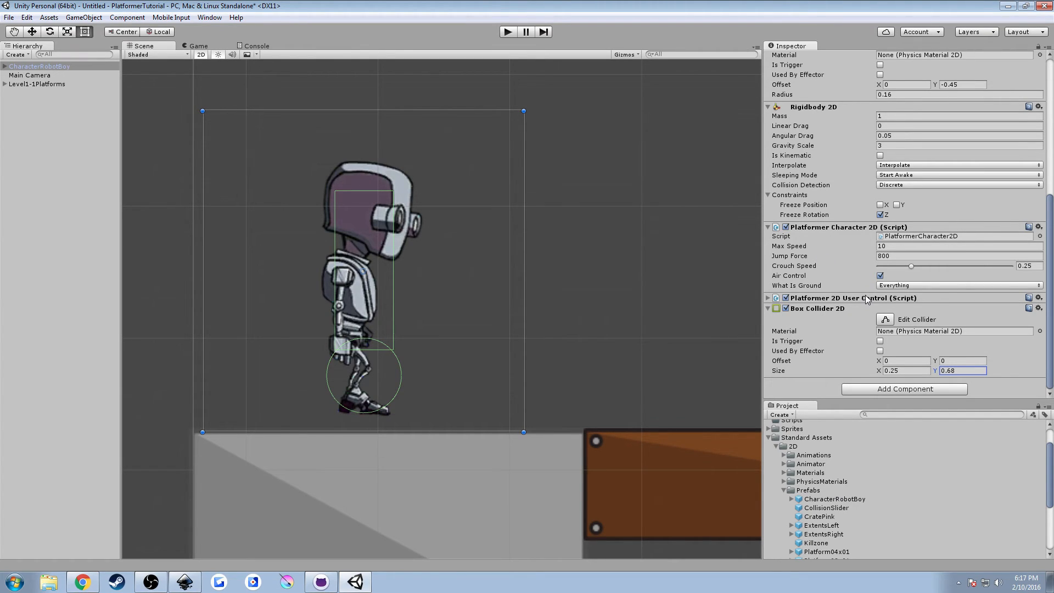
mouse_move(865, 300)
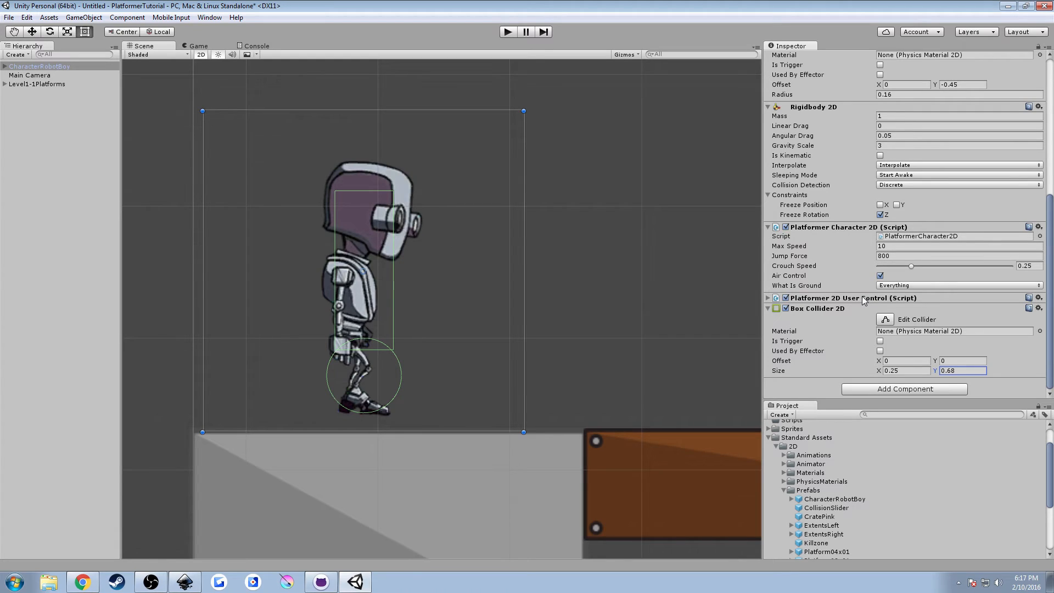
mouse_move(828, 255)
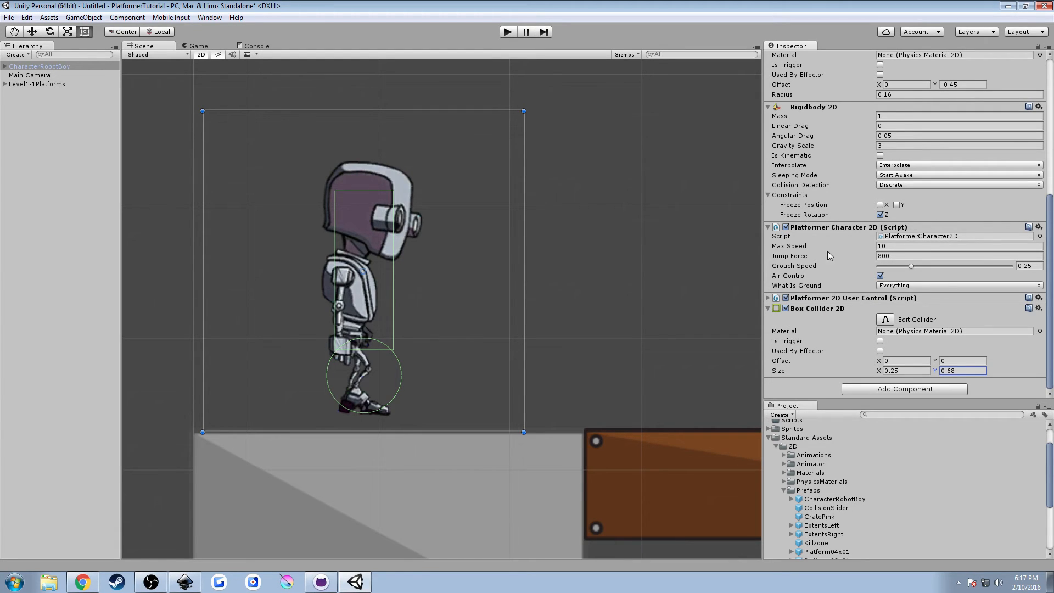
mouse_move(832, 246)
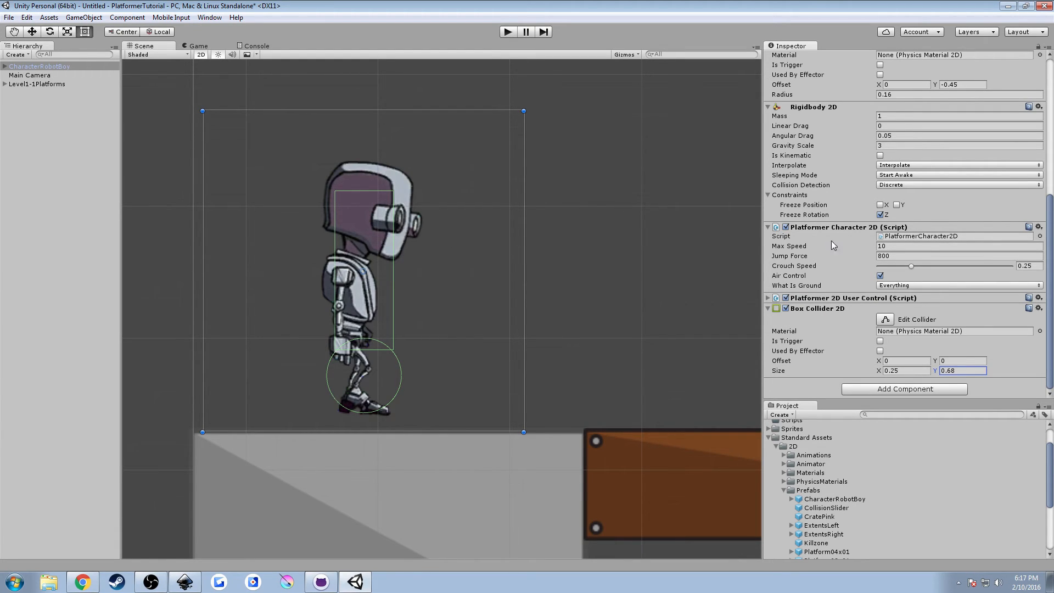
mouse_move(838, 246)
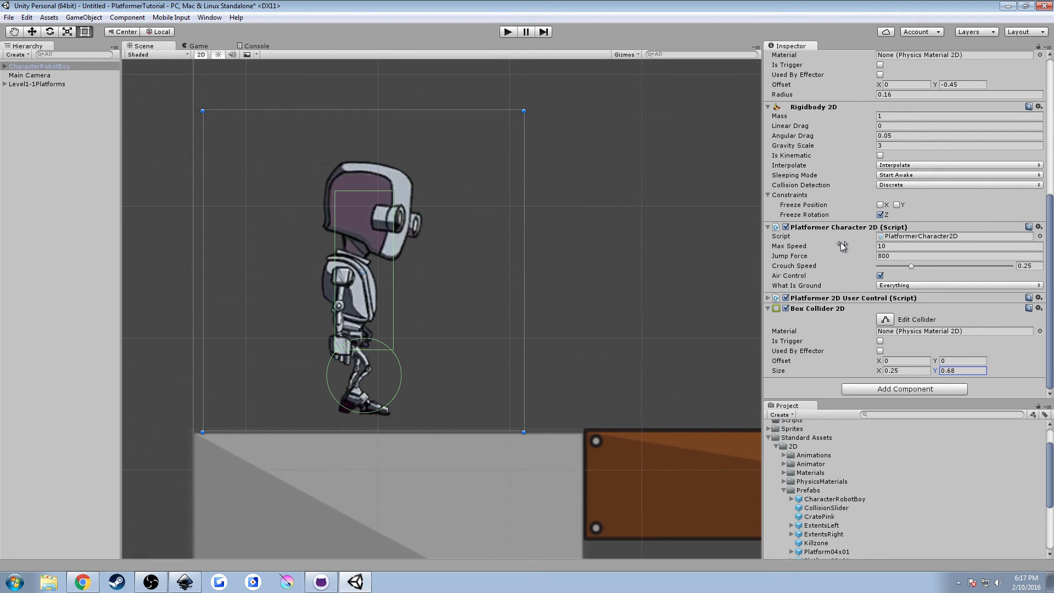
left_click(957, 285)
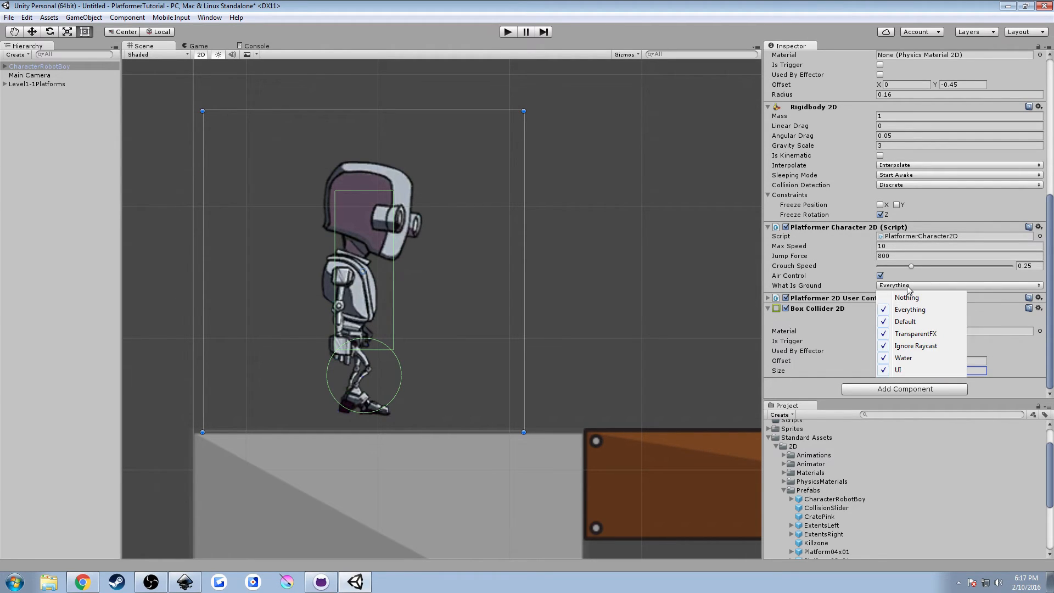
mouse_move(1021, 290)
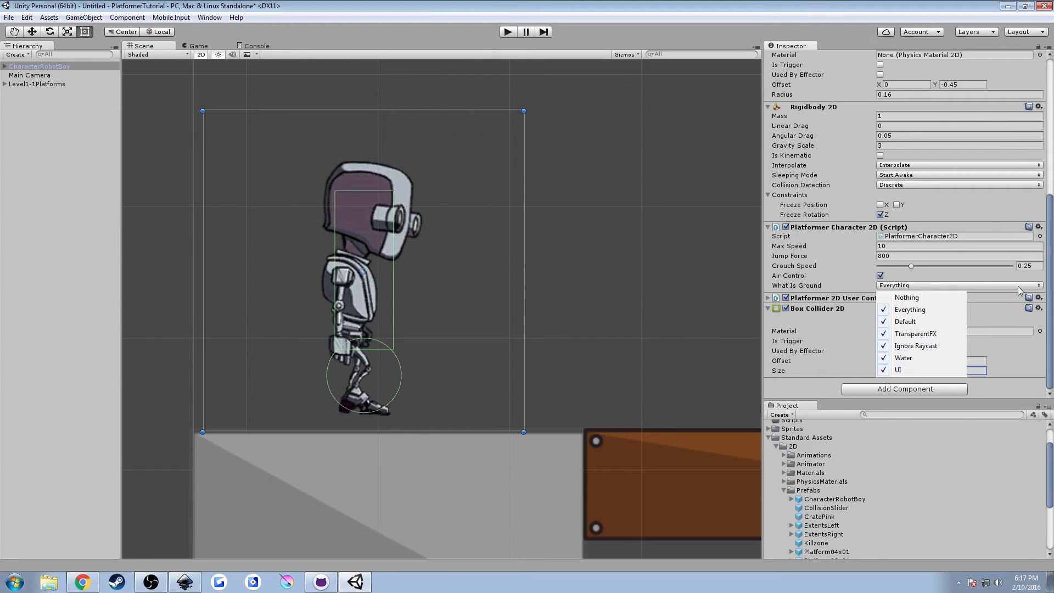
mouse_move(598, 435)
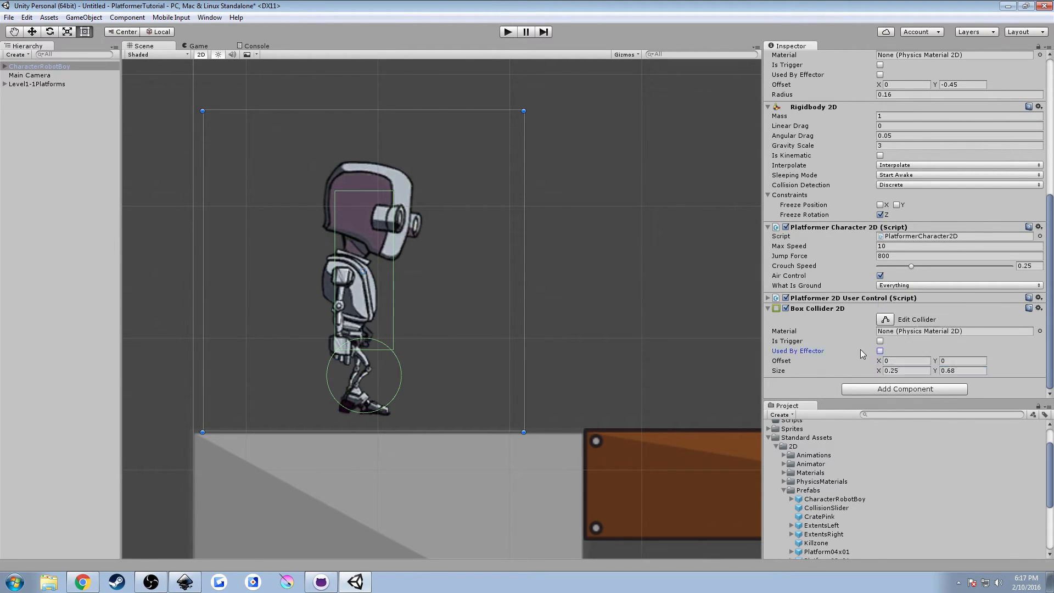
mouse_move(901, 301)
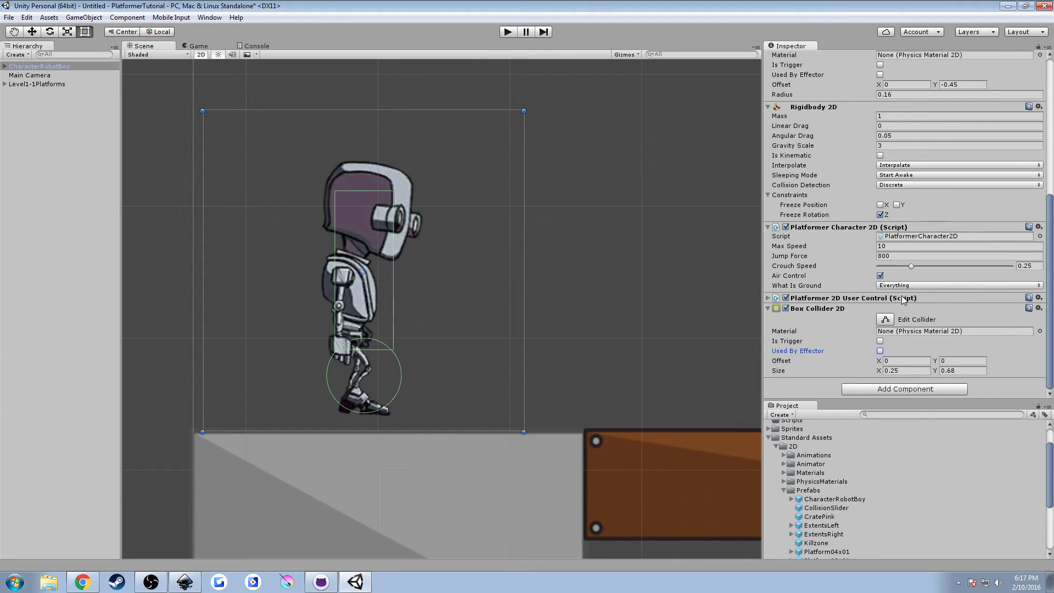
mouse_move(655, 393)
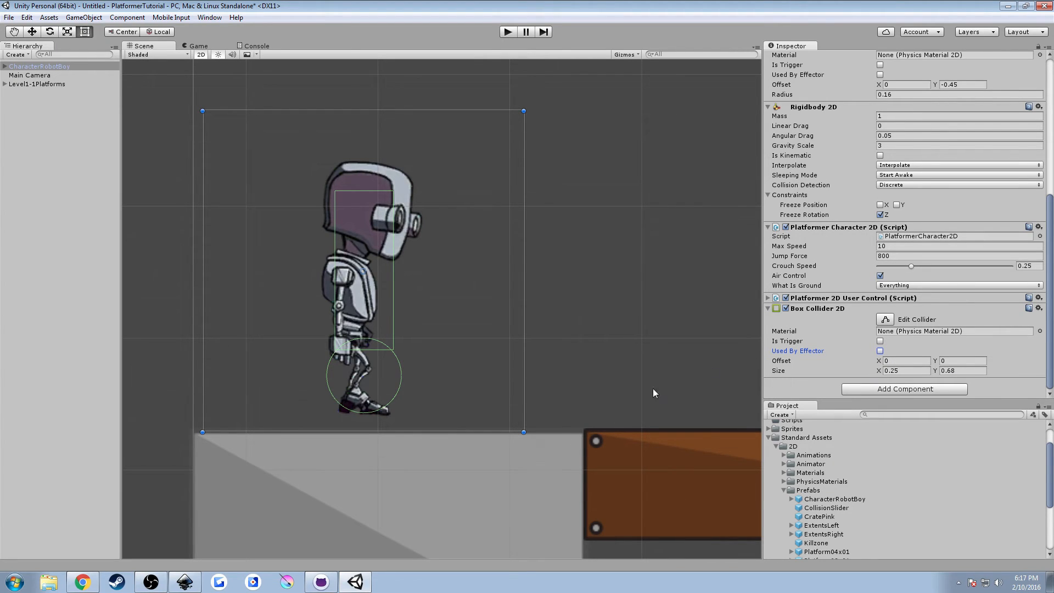
mouse_move(766, 348)
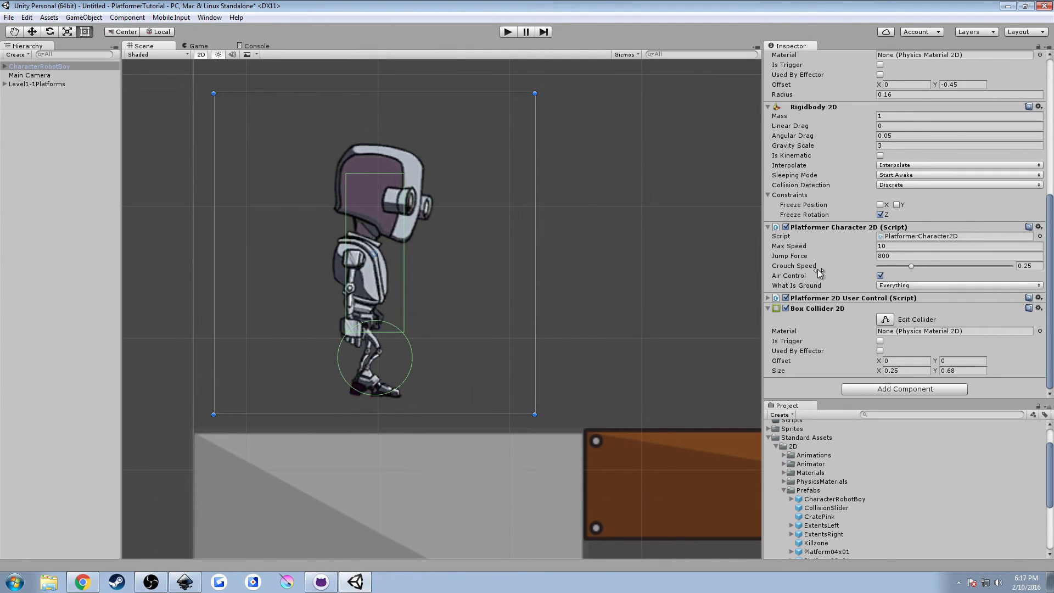
mouse_move(383, 261)
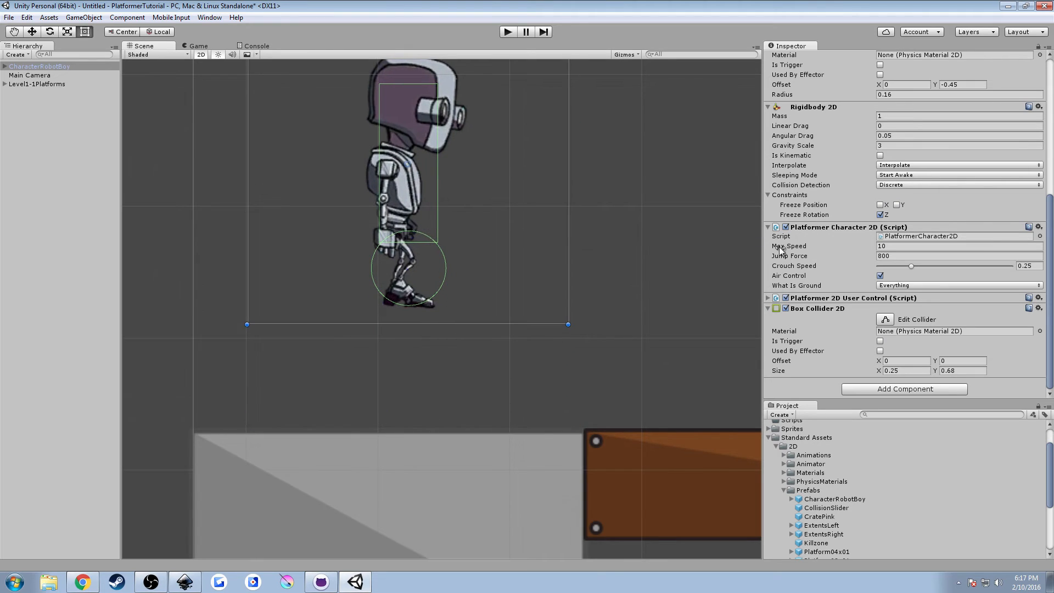
mouse_move(726, 233)
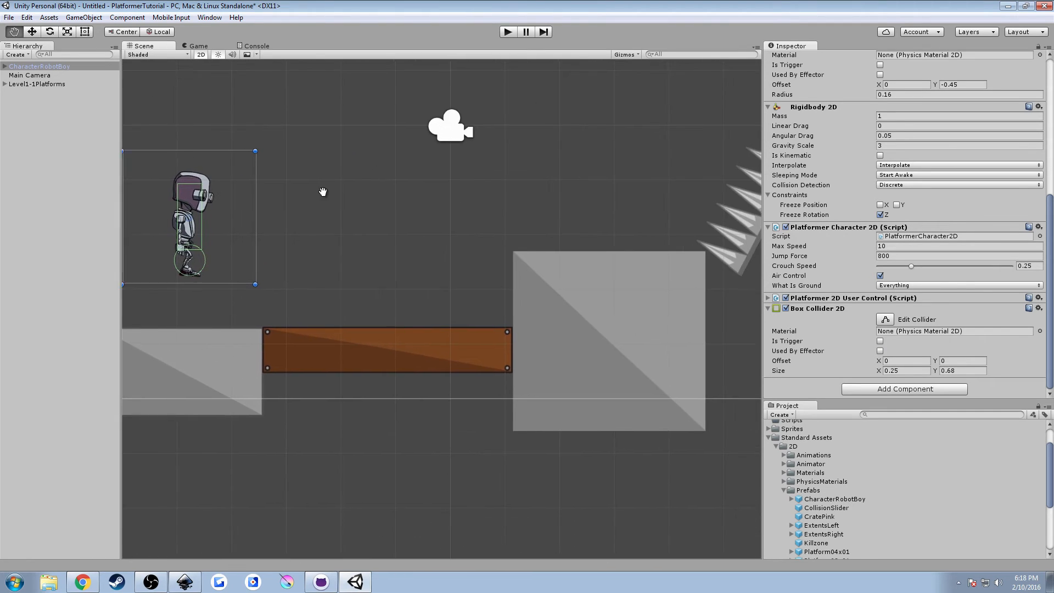
- Add a Box Collider 2D (3.03 by 1.66) to Platform3, then select Platform4
left_click_drag(322, 191, 557, 269)
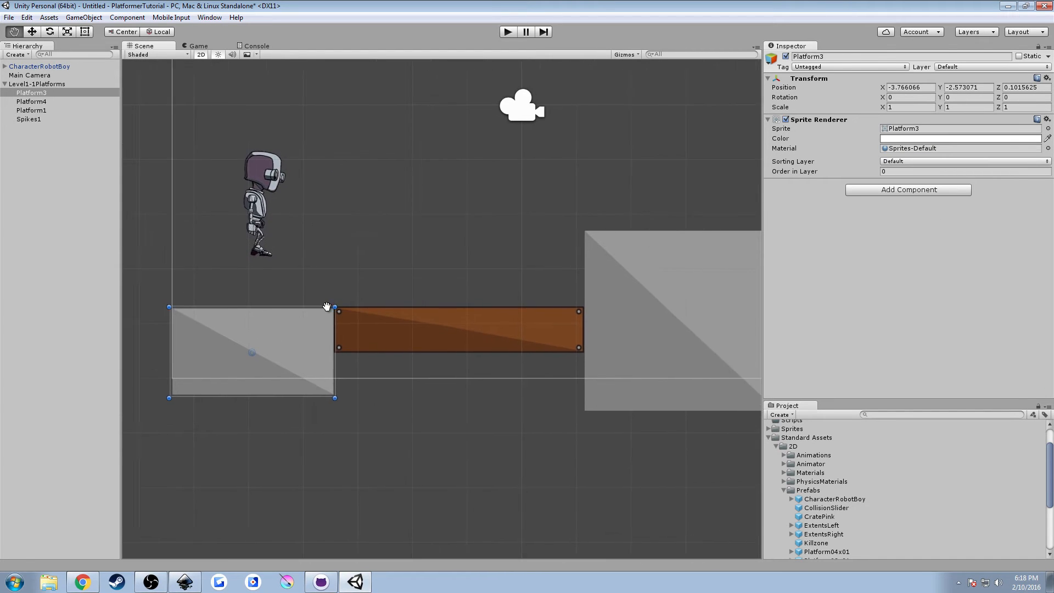
left_click_drag(326, 306, 452, 272)
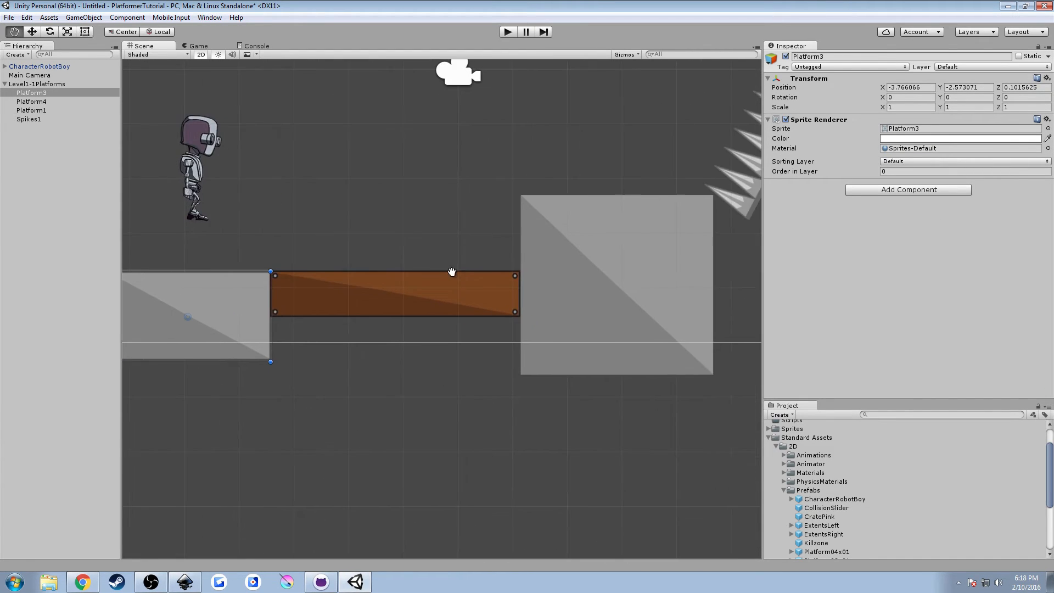
left_click(907, 189)
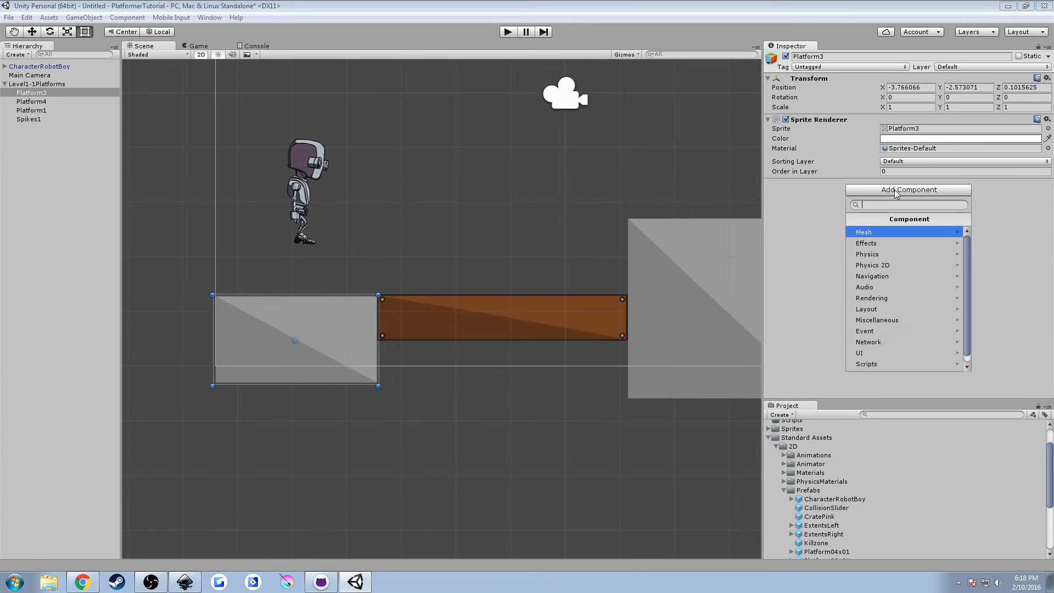
left_click(871, 264)
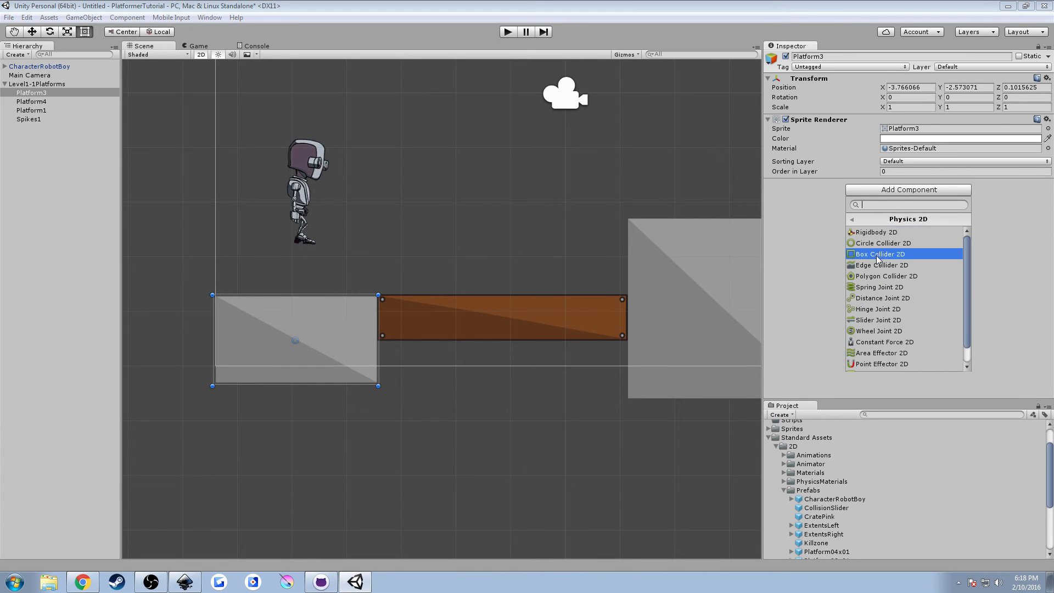
left_click(878, 254)
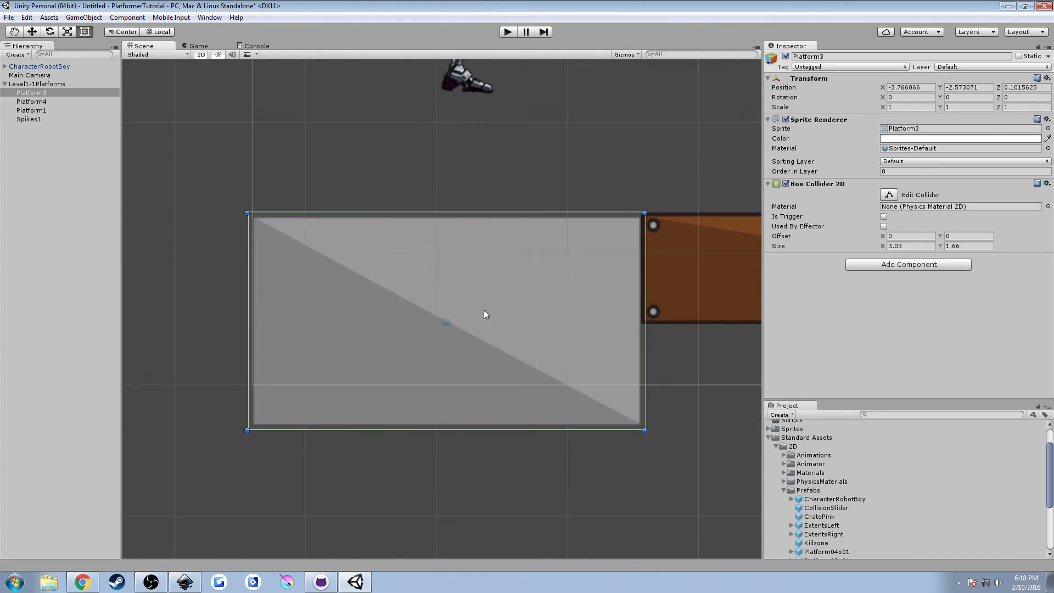
left_click(507, 32)
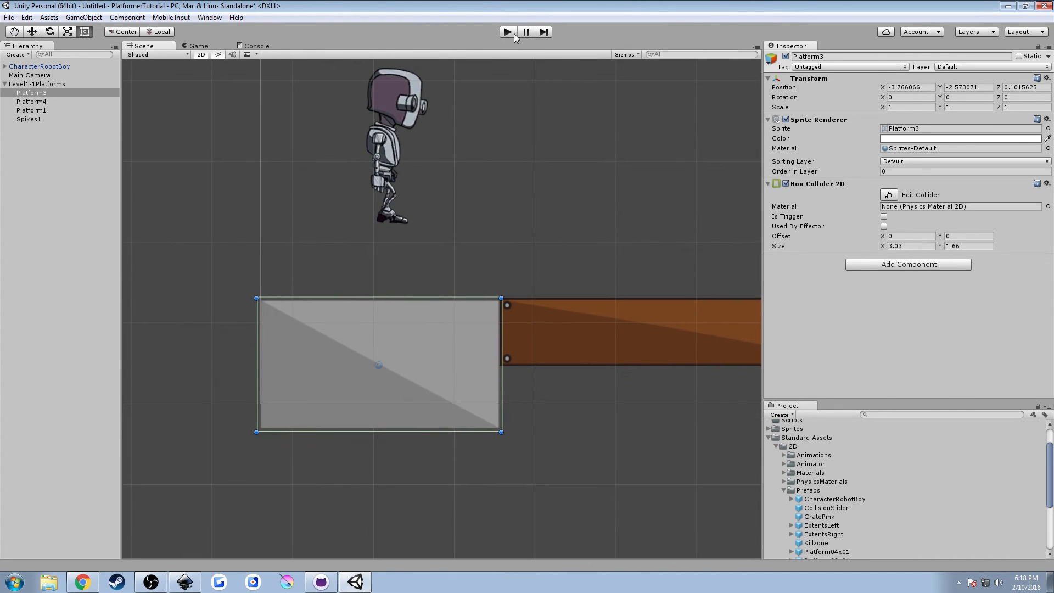
left_click(506, 32)
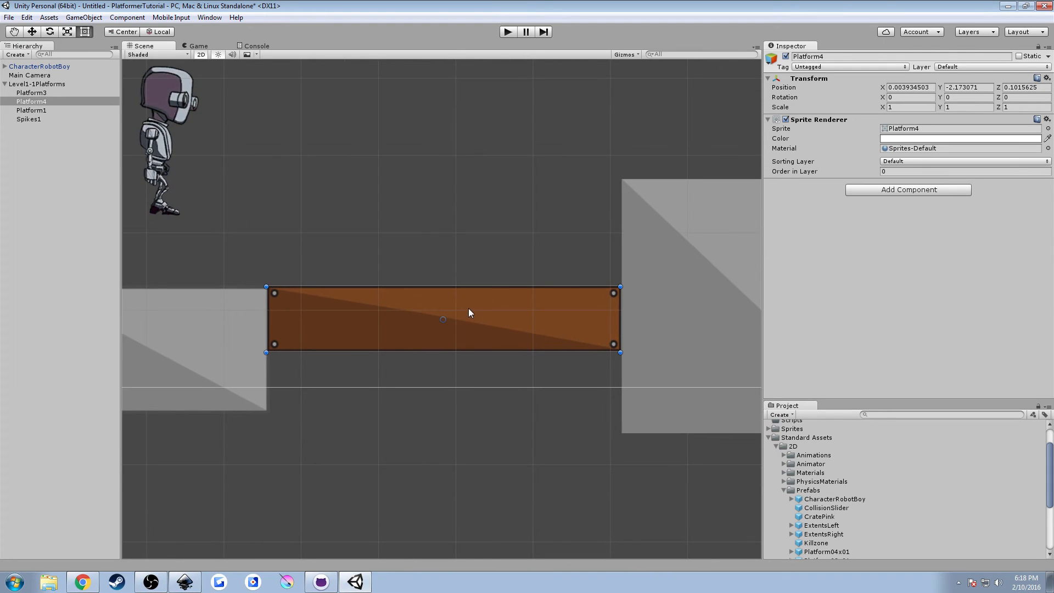
- Play-test the level as the robot falls toward Platform4, then stop
left_click(907, 190)
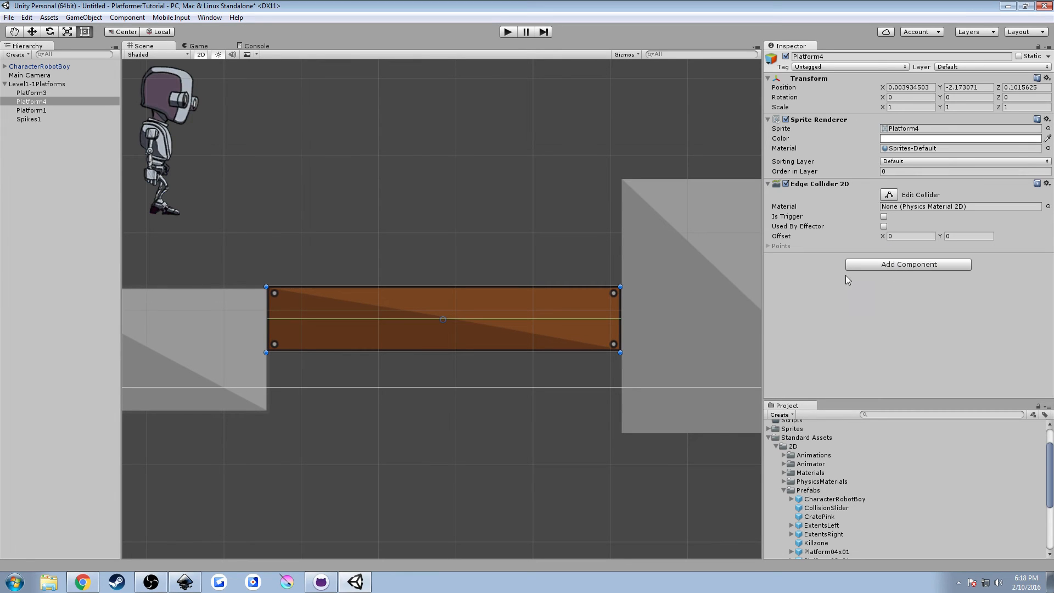
mouse_move(551, 287)
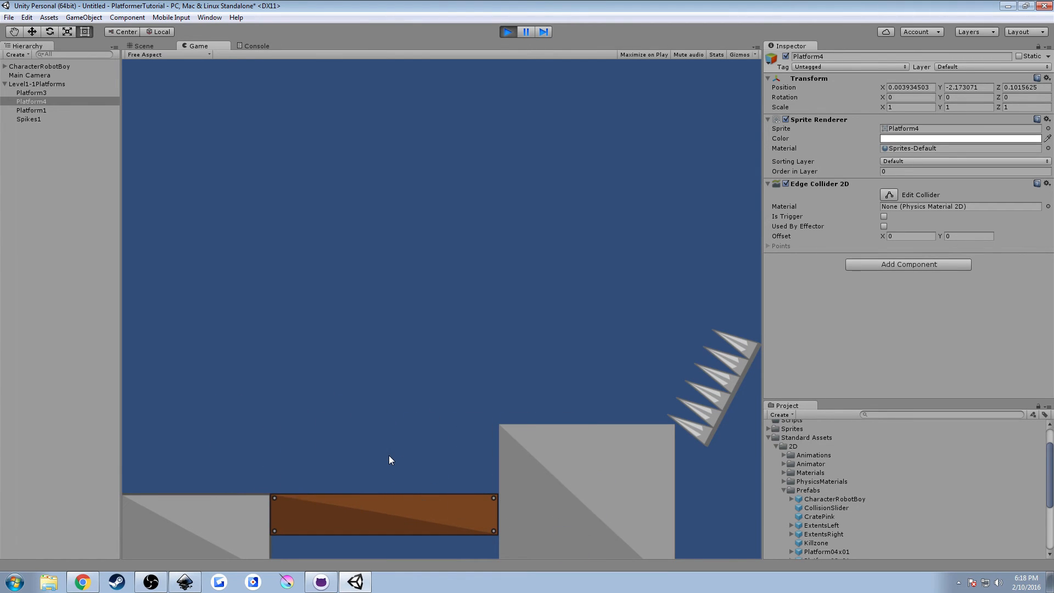
left_click(142, 46)
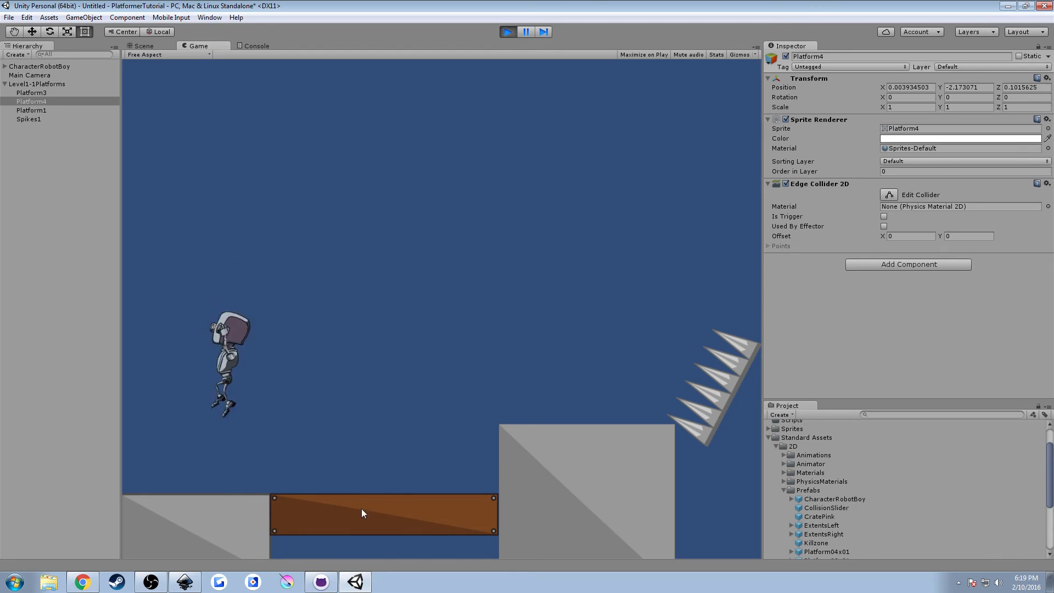
left_click(142, 45)
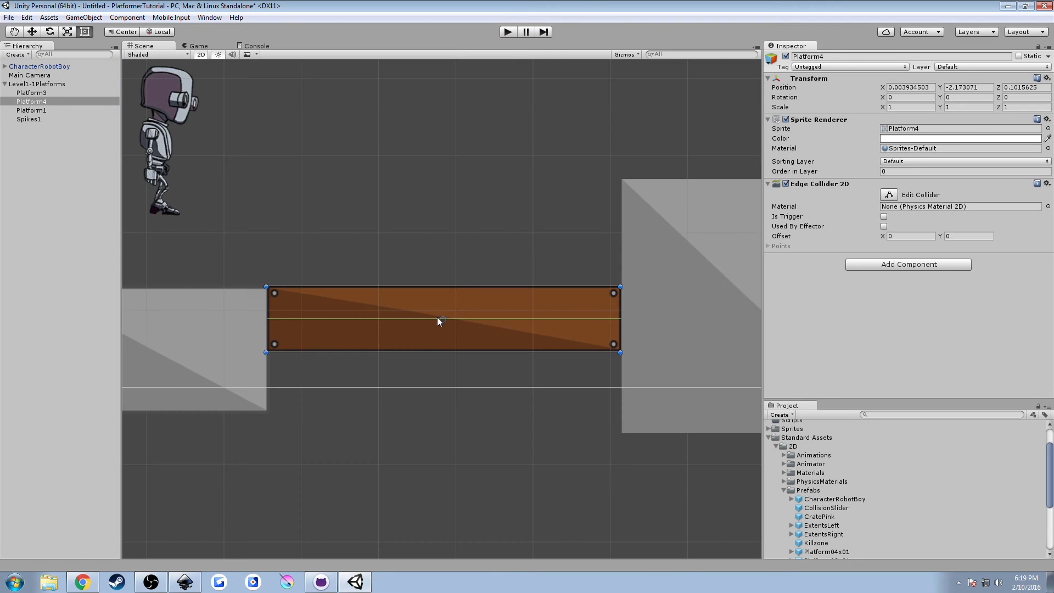
mouse_move(527, 328)
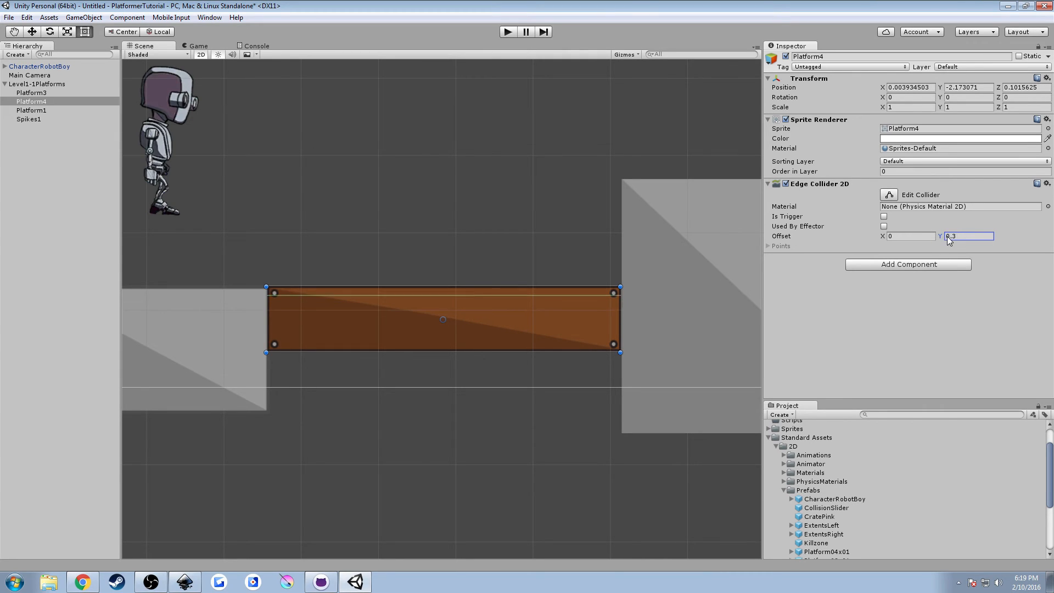
- Set Platform4's Edge Collider 2D Offset Y to 0.42 and play-test the robot walking on it
type("0.39")
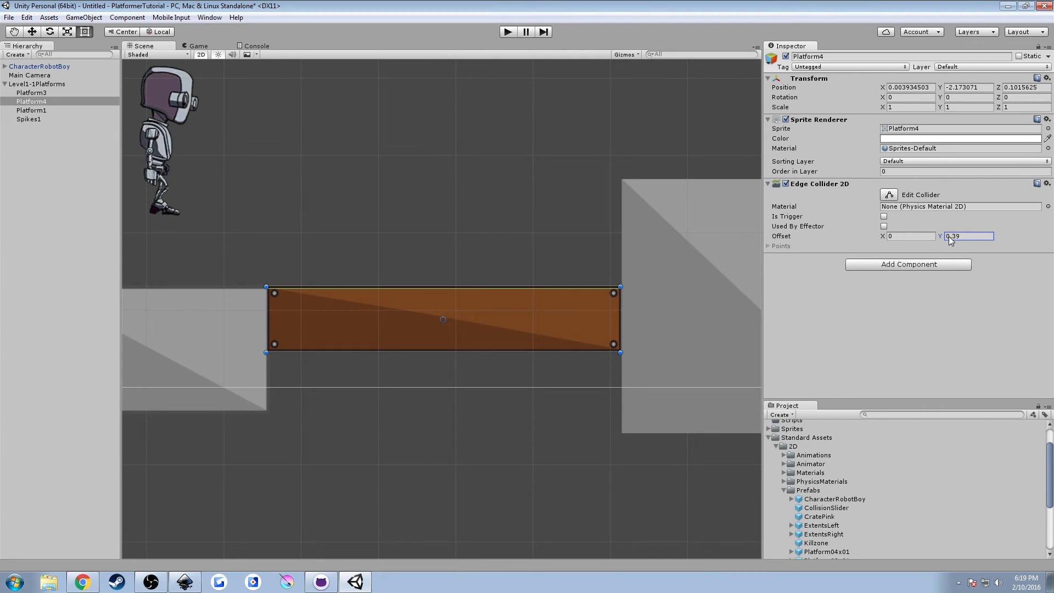
type("0.42")
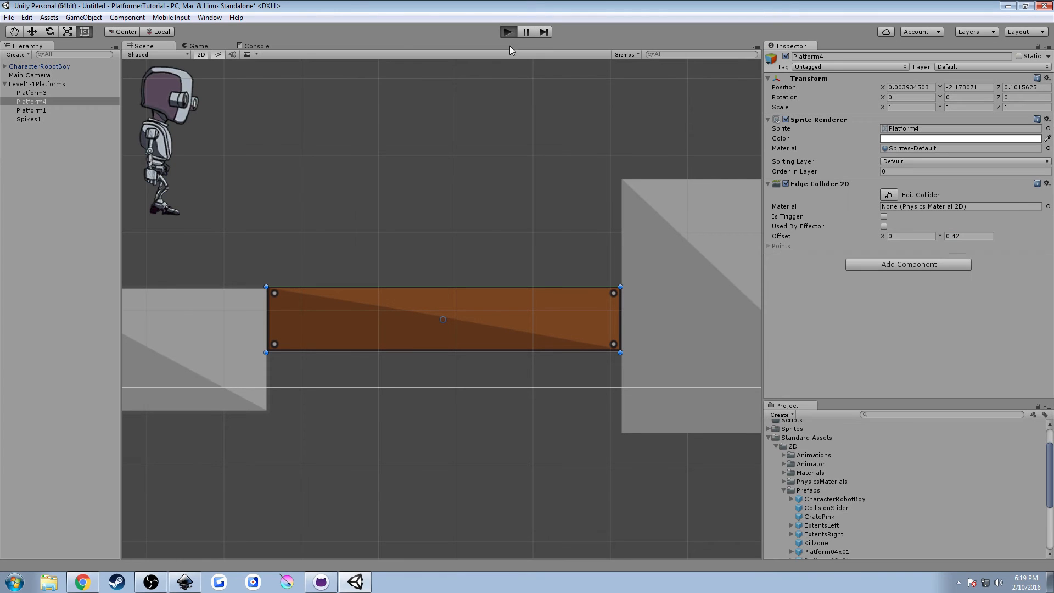
left_click(198, 45)
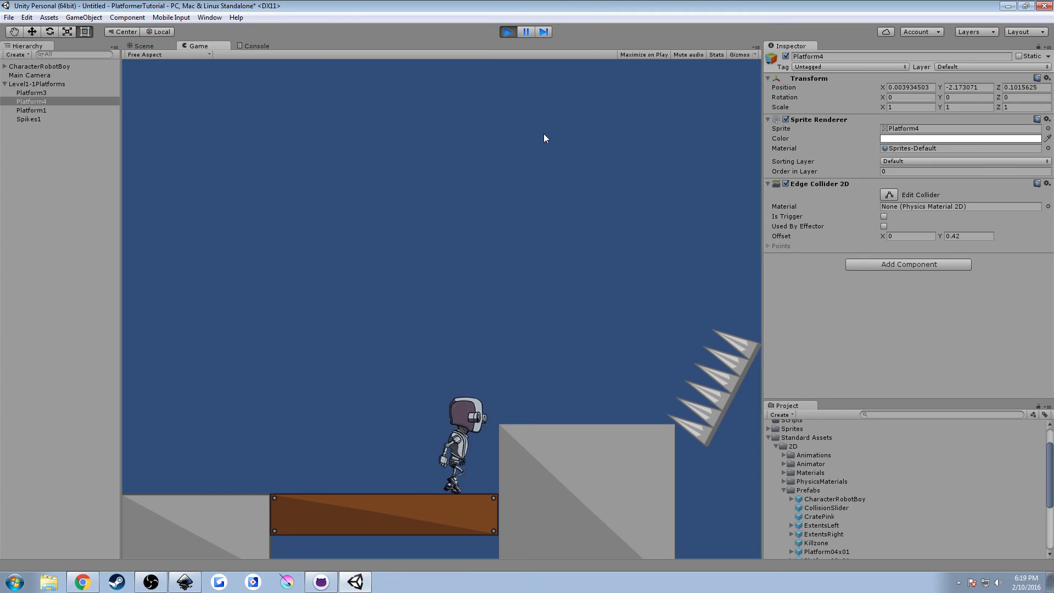
left_click(143, 45)
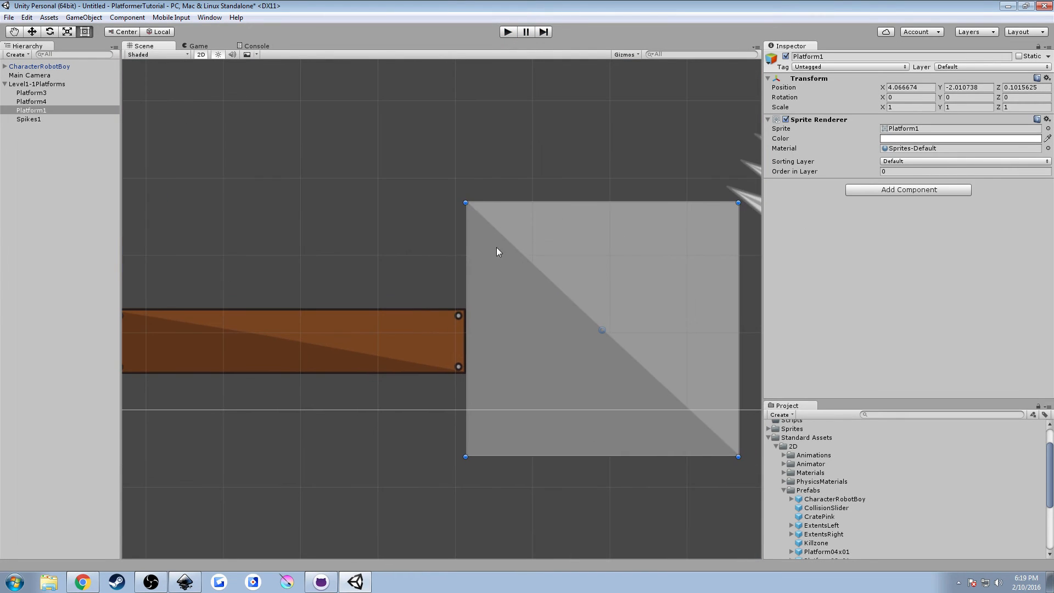
left_click(907, 189)
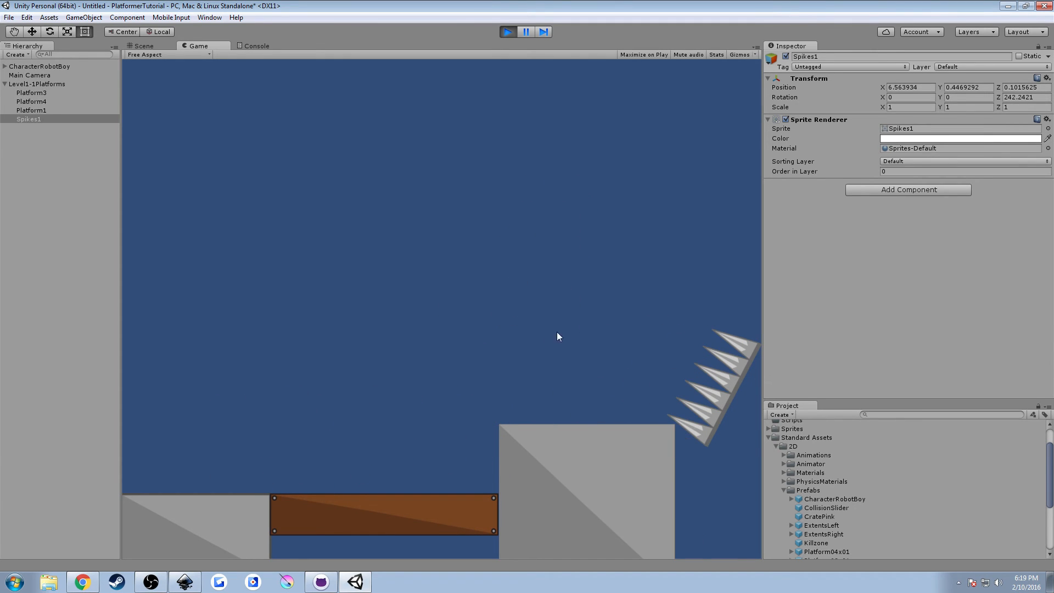
left_click(142, 46)
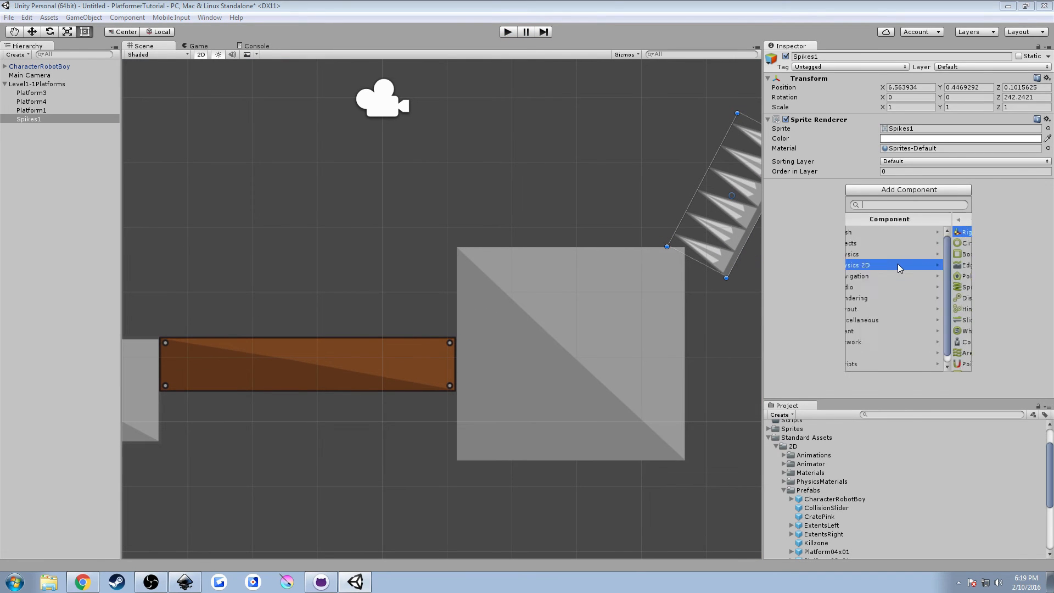
left_click(894, 264)
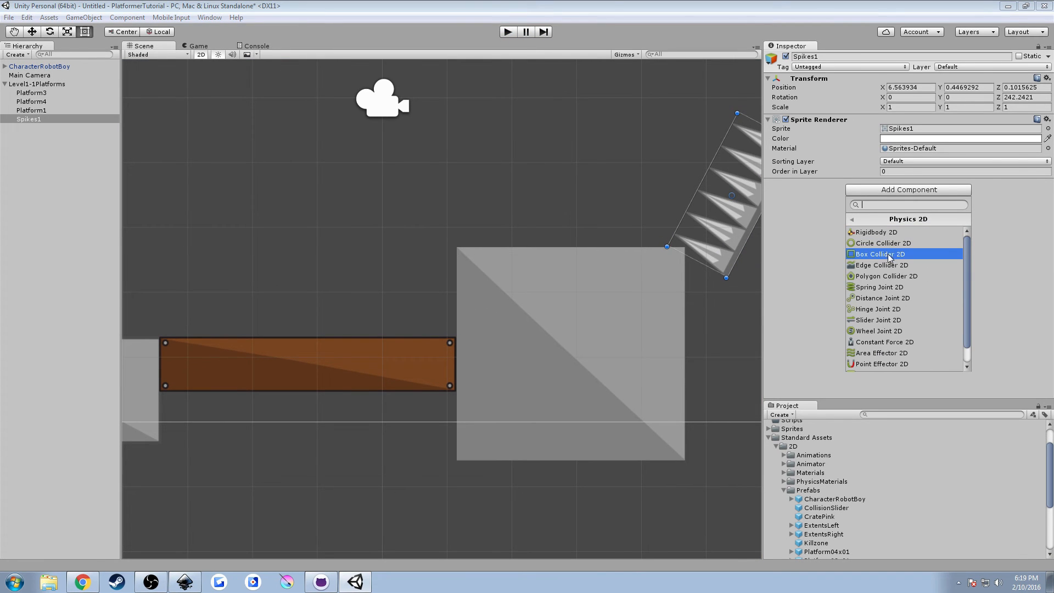
left_click(879, 254)
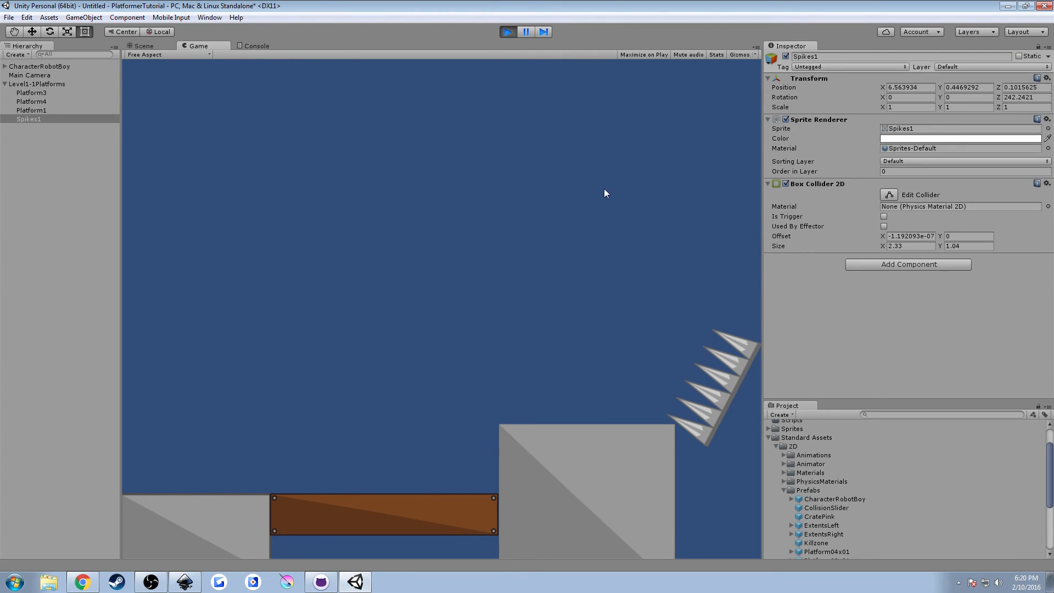
left_click(144, 45)
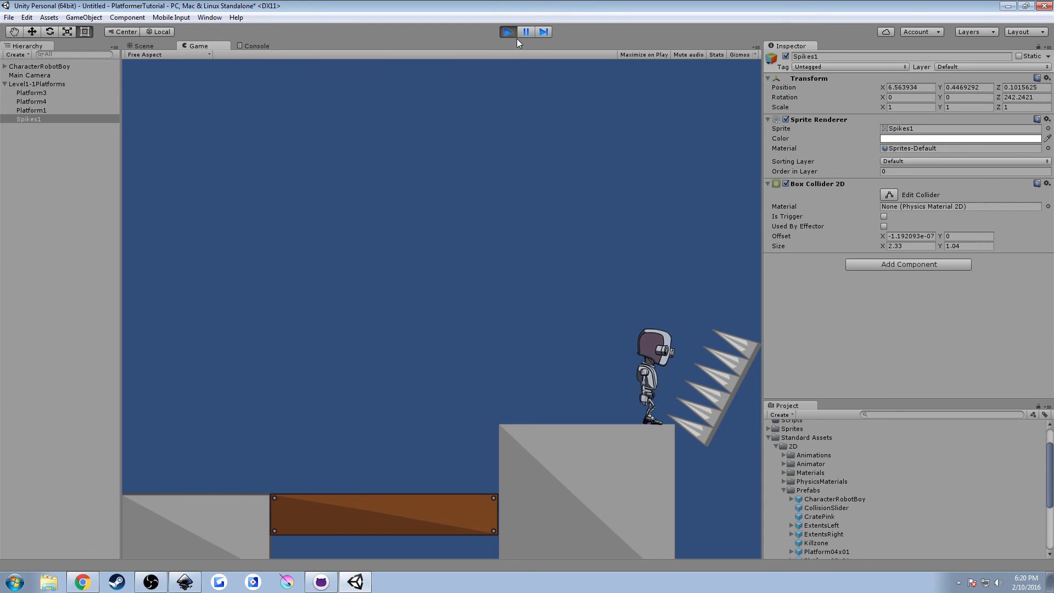
left_click(142, 45)
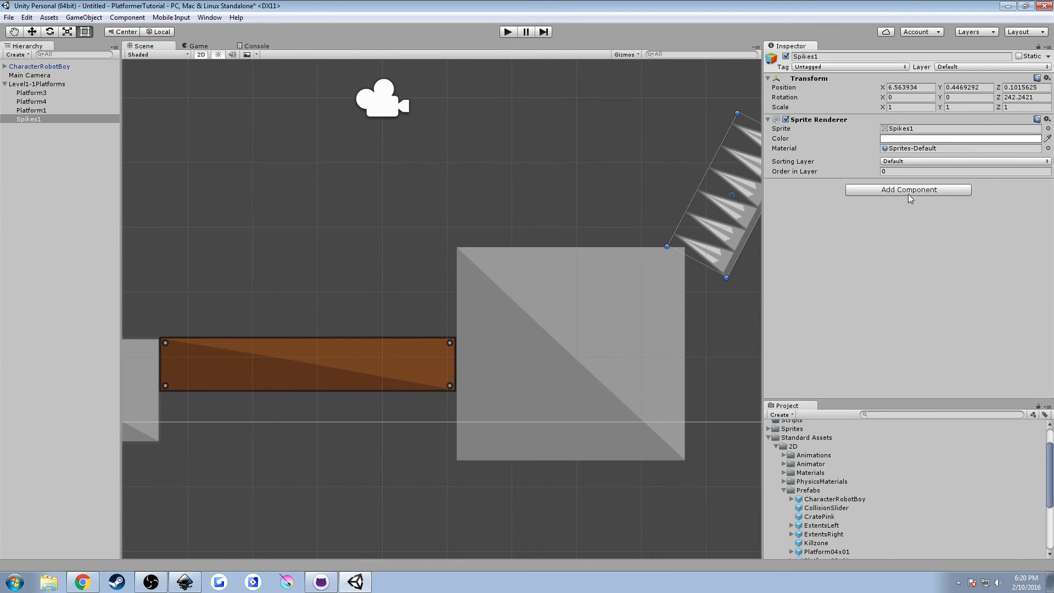
- Add a Polygon Collider 2D to Spikes1 and pan the view to inspect its outline
left_click(907, 189)
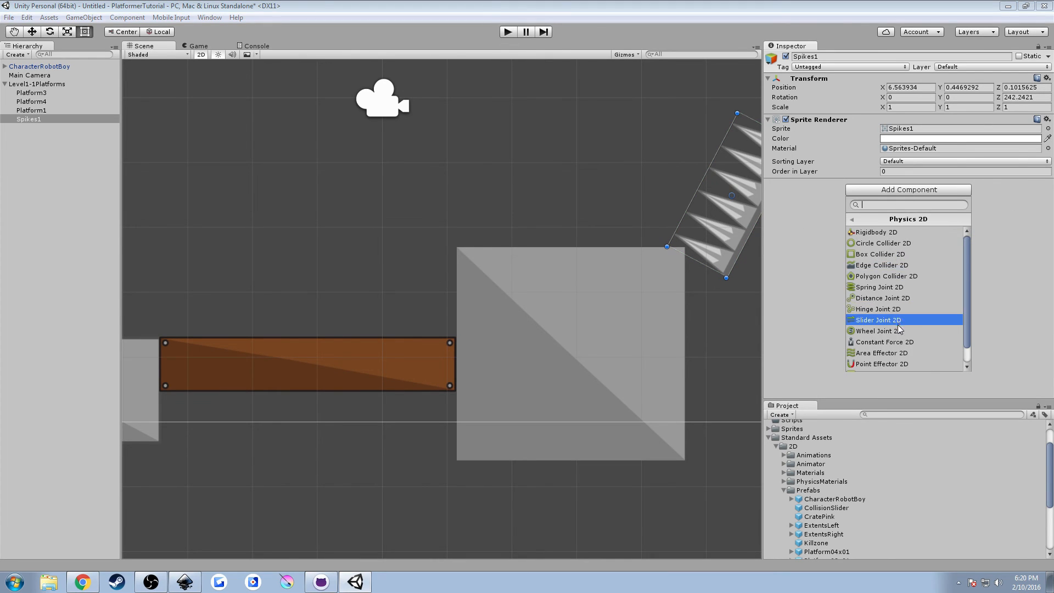
mouse_move(886, 276)
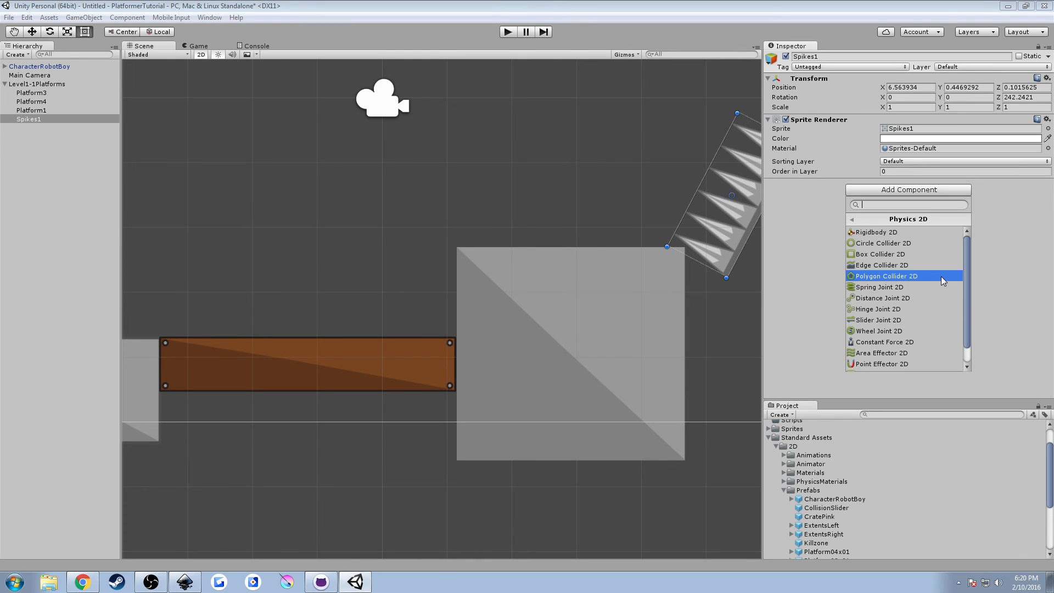
left_click(886, 276)
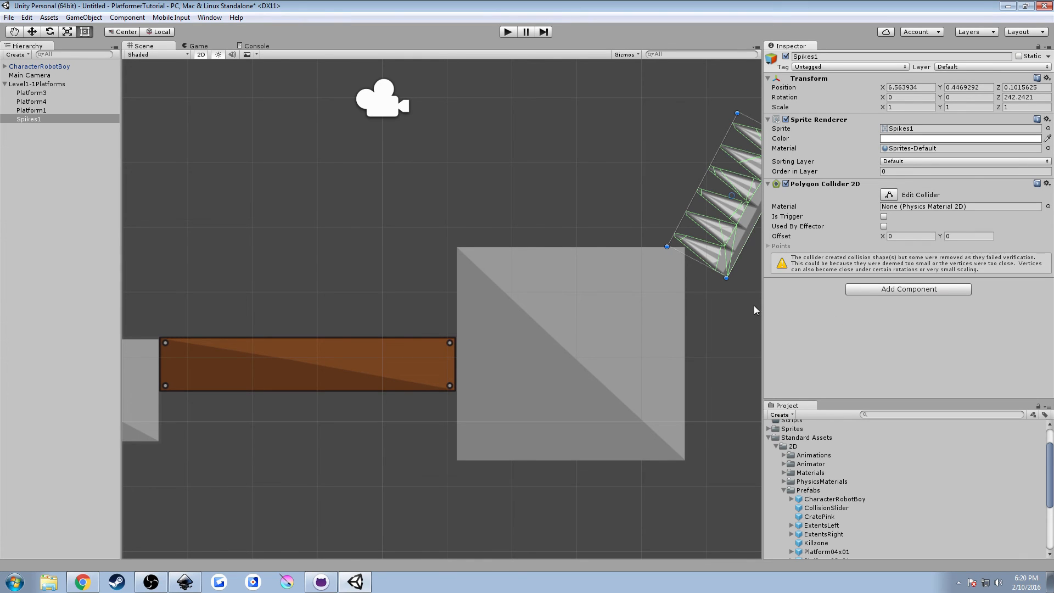
mouse_move(778, 284)
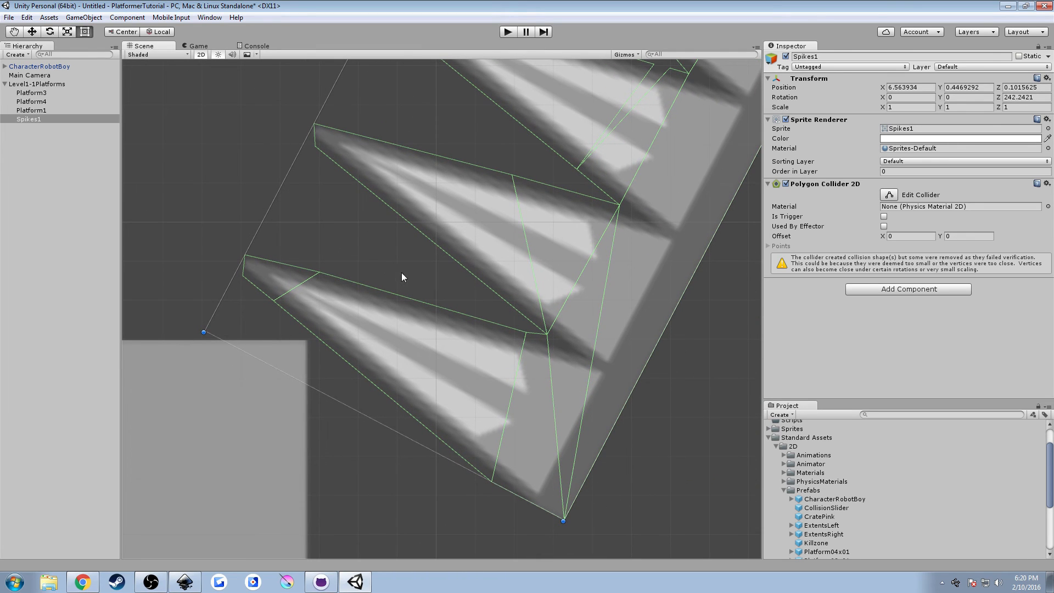
mouse_move(338, 302)
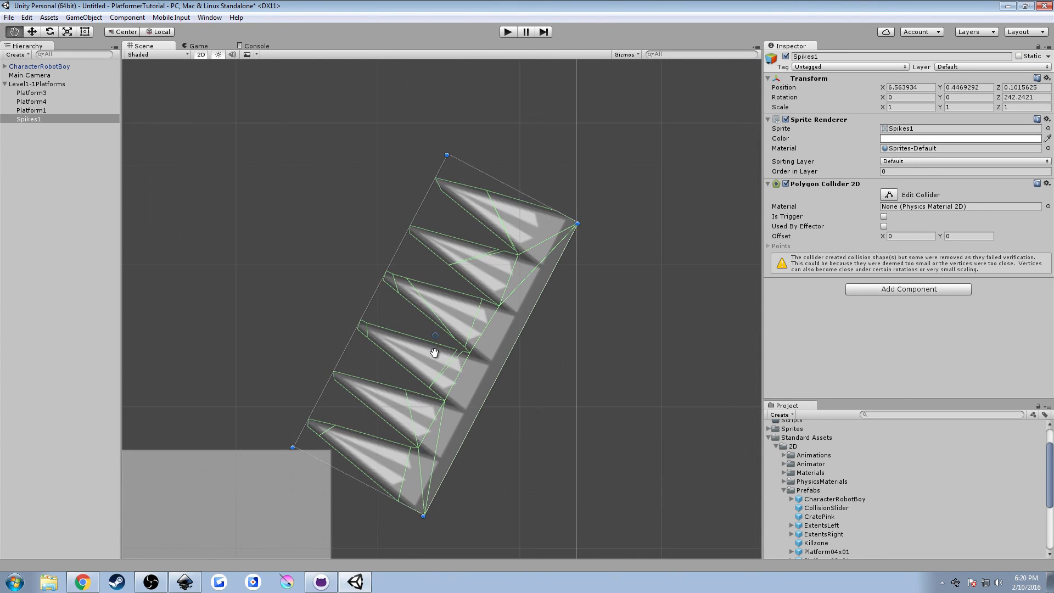
left_click_drag(435, 353, 534, 316)
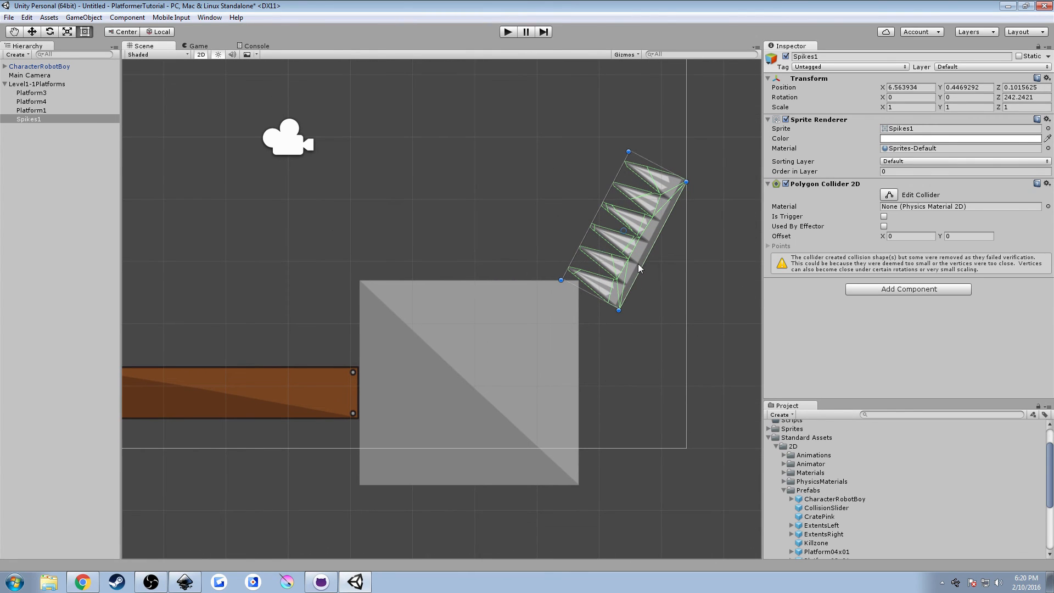
mouse_move(663, 263)
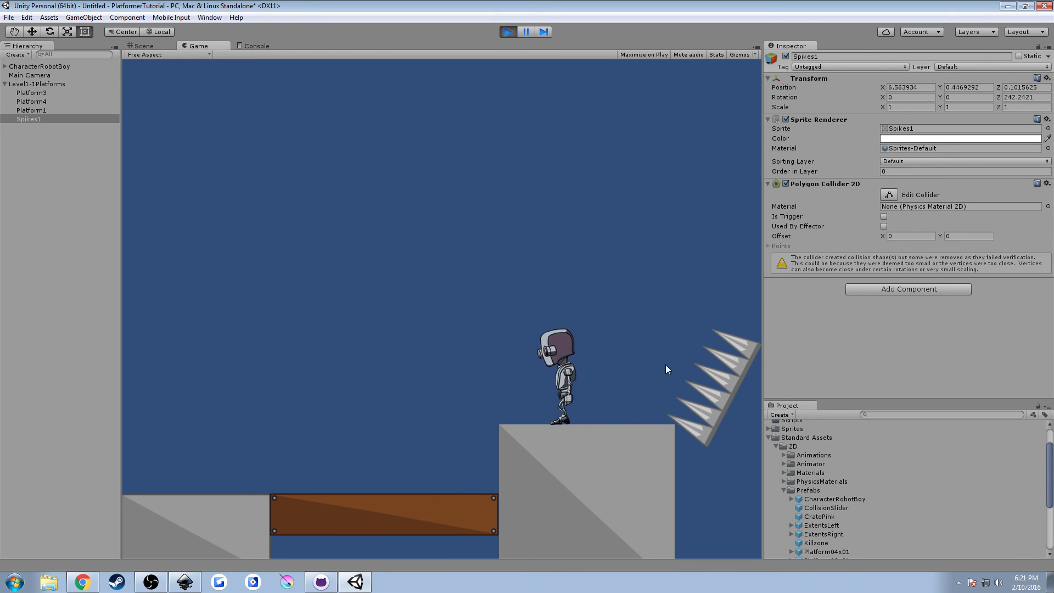
mouse_move(686, 394)
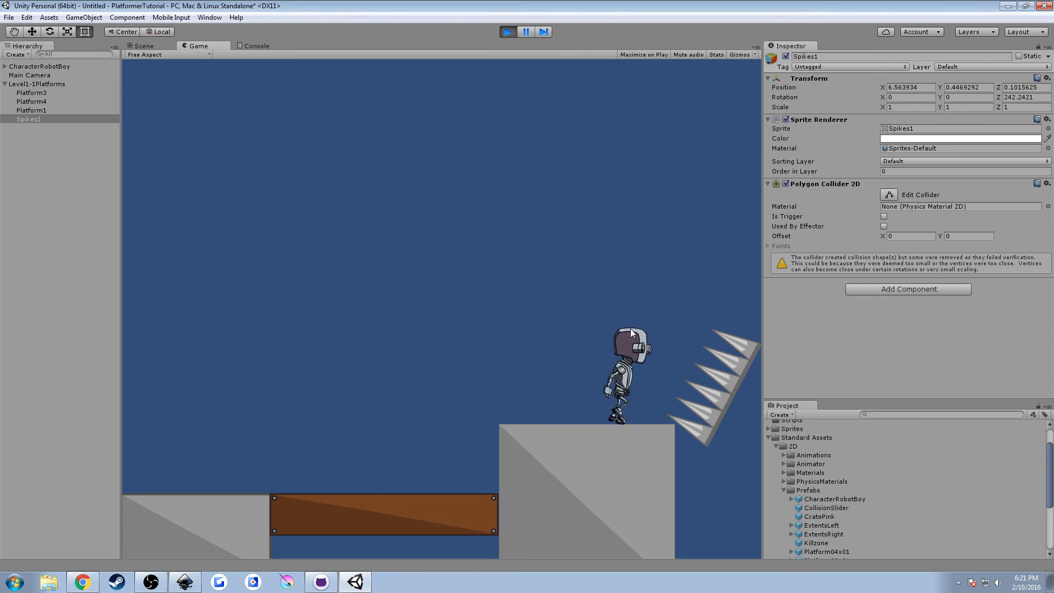
- Play-test the robot against the spikes' collider, then stop the run
left_click(508, 32)
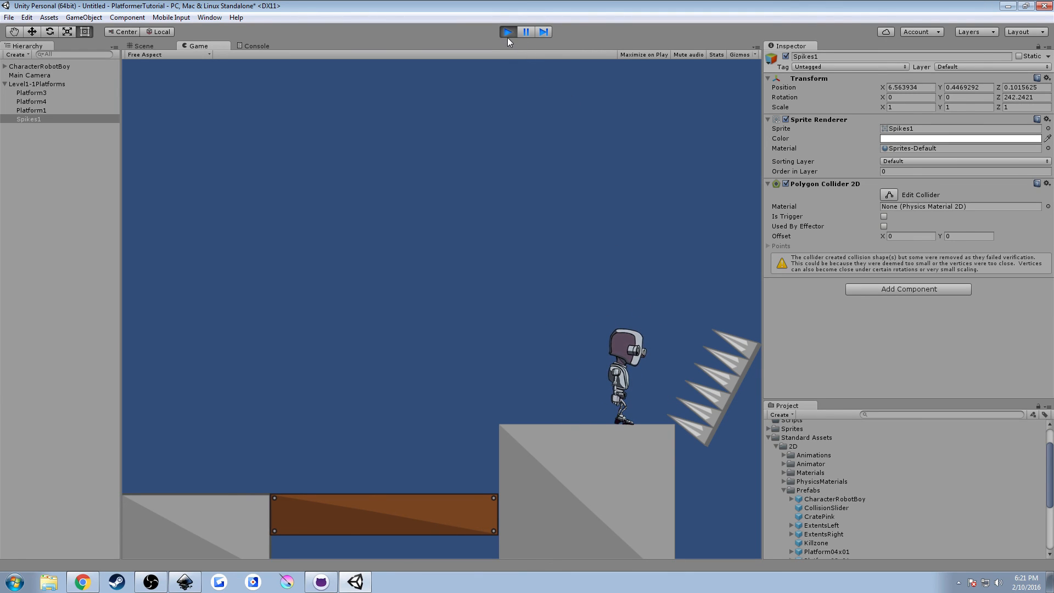
left_click(525, 31)
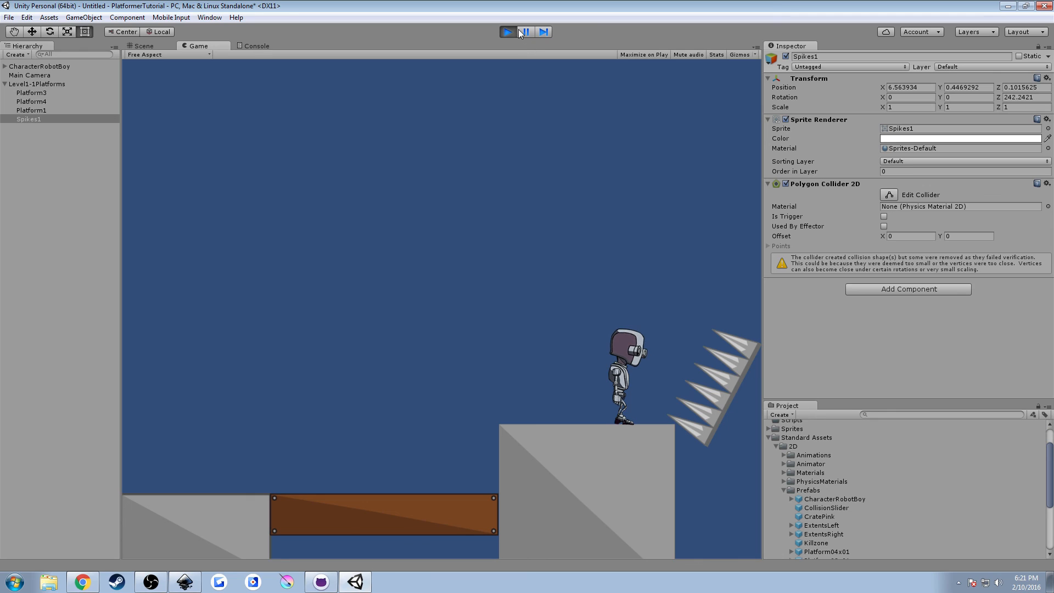
left_click(141, 46)
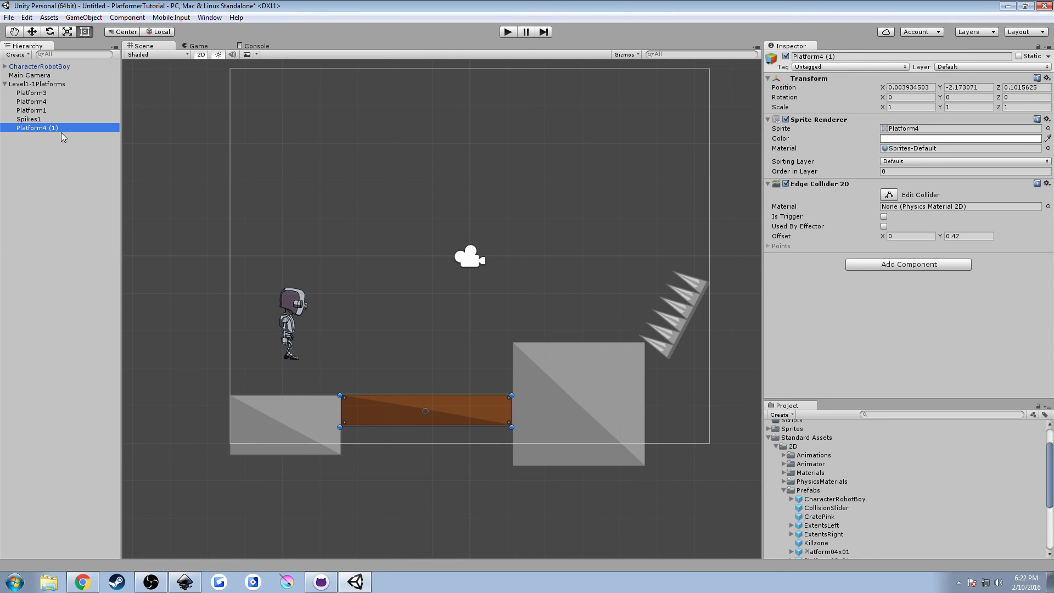
- Raise the duplicated platform into the air and play-test jumping onto it
left_click_drag(424, 410, 357, 235)
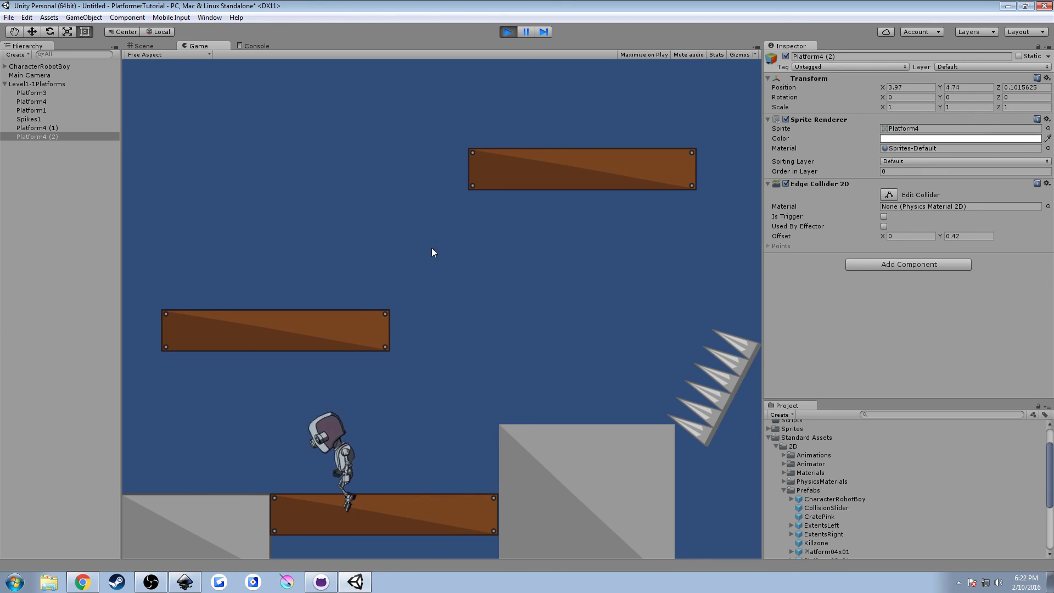
left_click(141, 45)
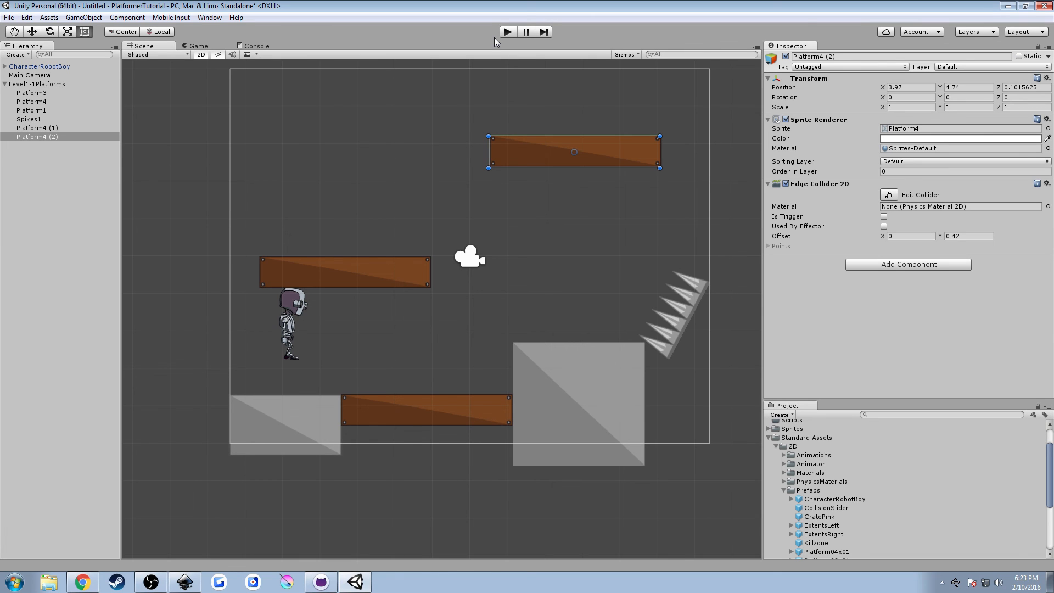
mouse_move(732, 172)
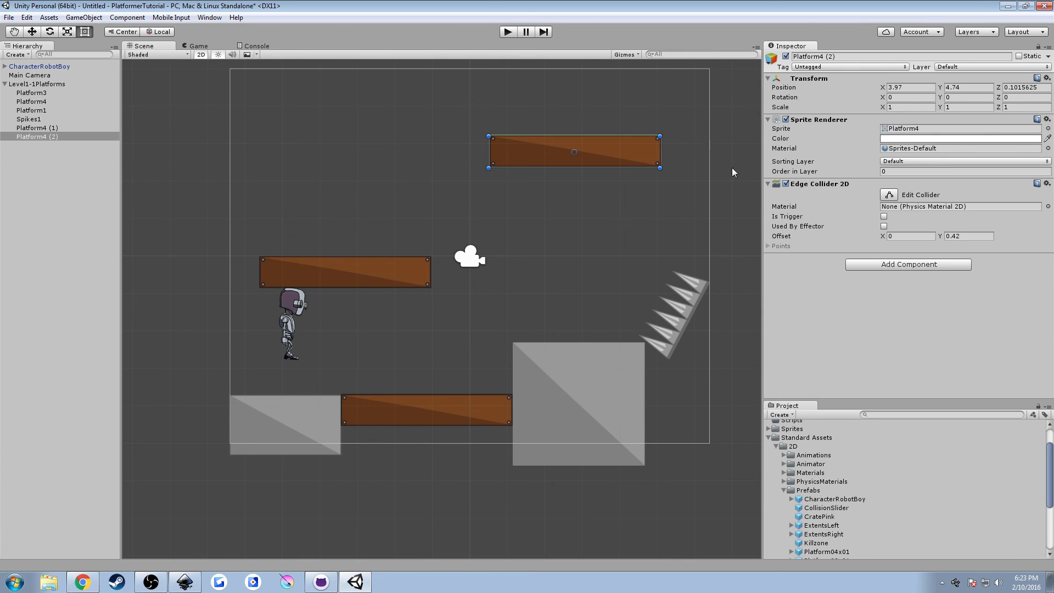